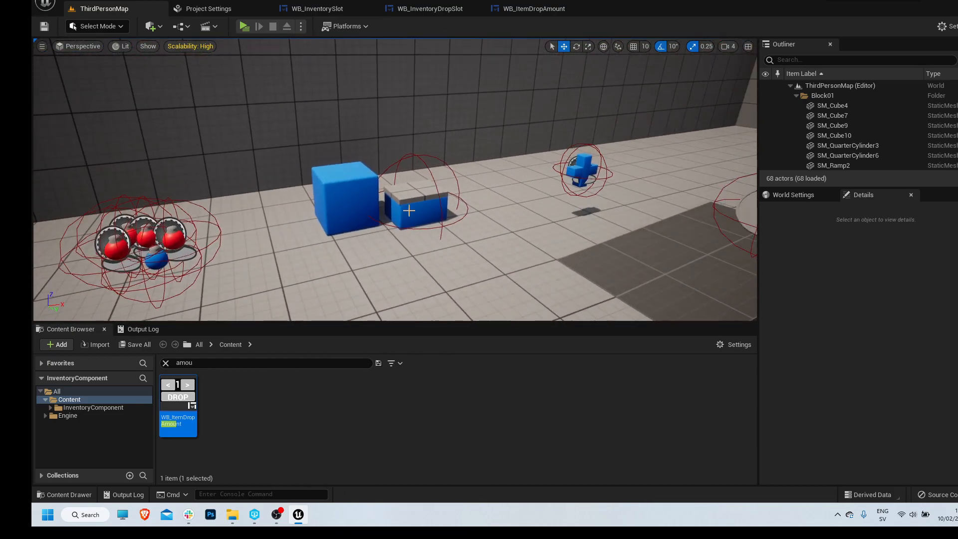
Nudge BP_MasterChest slightly along the floor, then playtest opening the chest and select a HealthPotion stack
{"action": "left_click", "coordinate": [416, 205]}
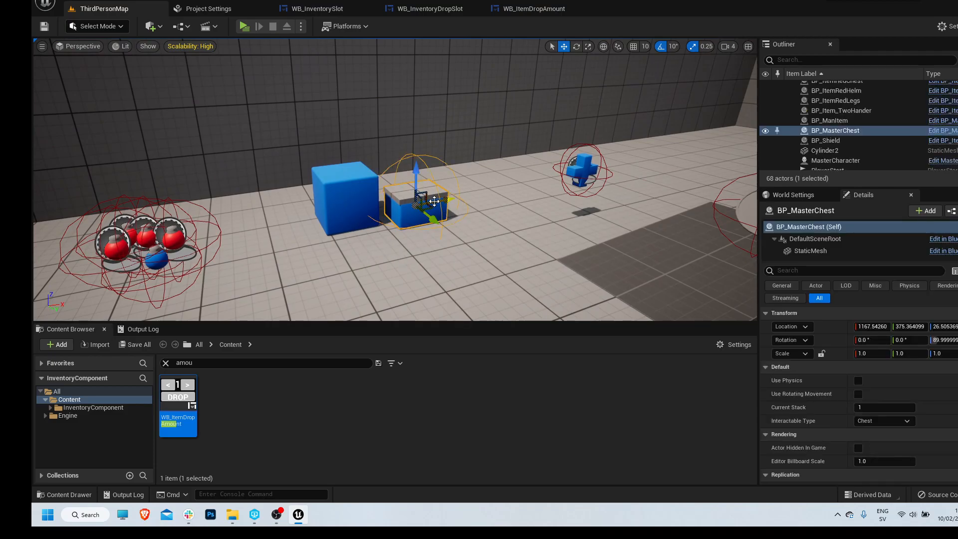
{"action": "left_click_drag", "start_coordinate": [428, 200], "coordinate": [441, 184]}
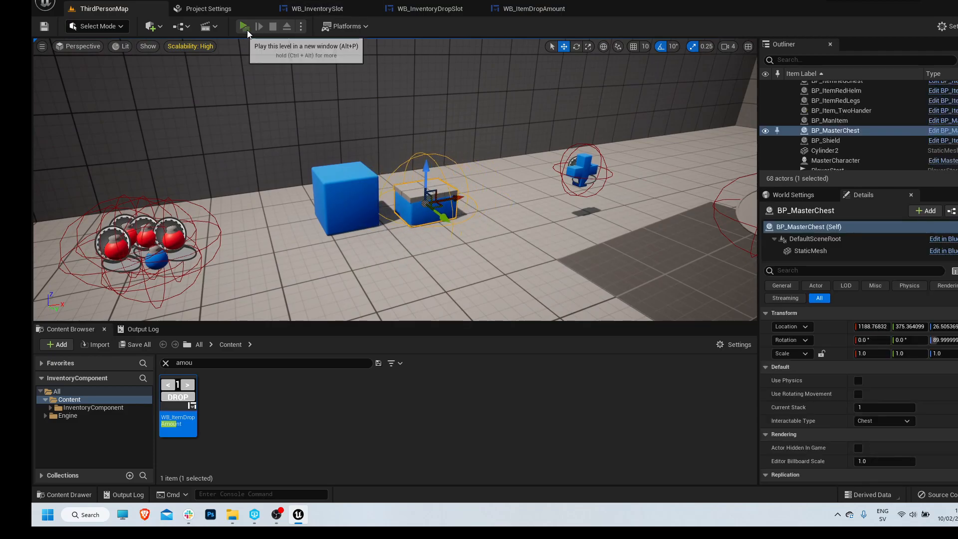
{"action": "left_click", "coordinate": [245, 26]}
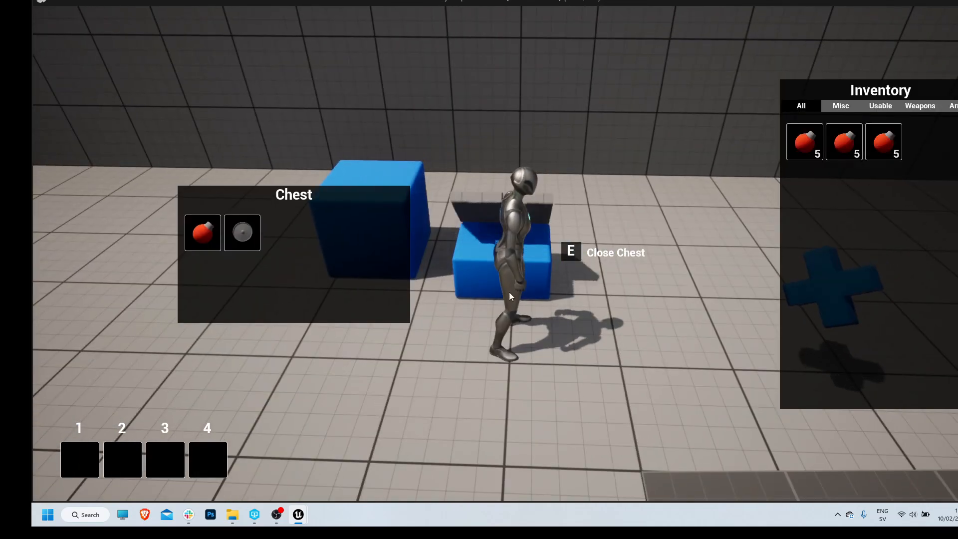
{"action": "mouse_move", "coordinate": [804, 141]}
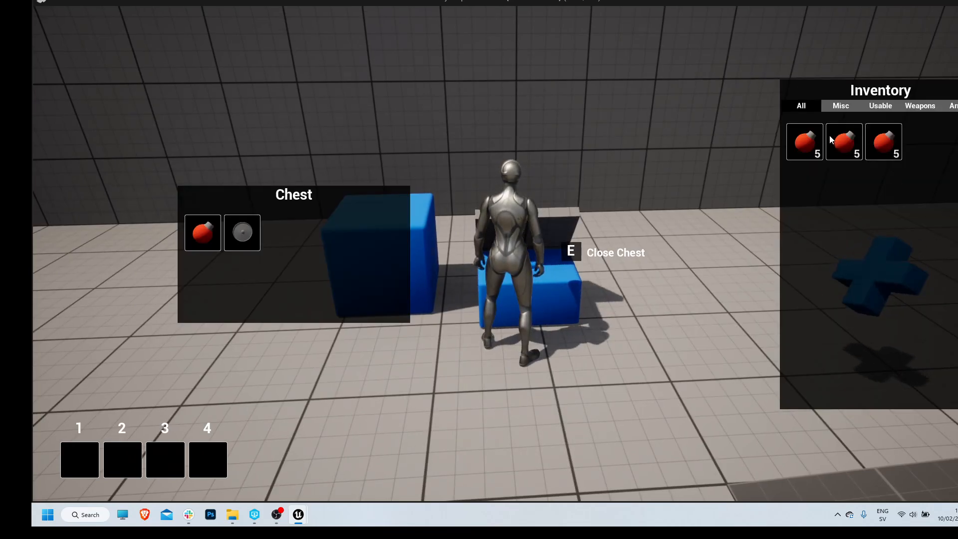
{"action": "mouse_move", "coordinate": [883, 141]}
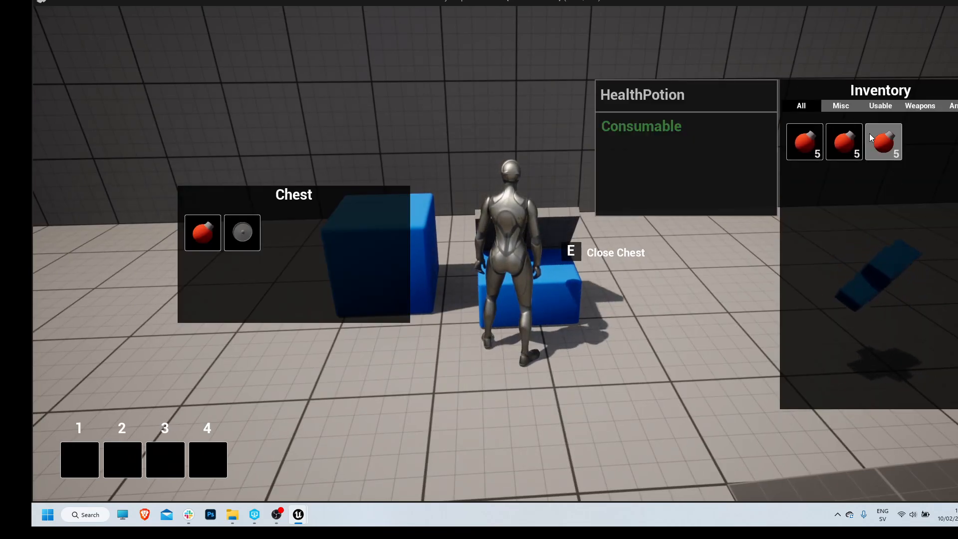
{"action": "left_click", "coordinate": [884, 141]}
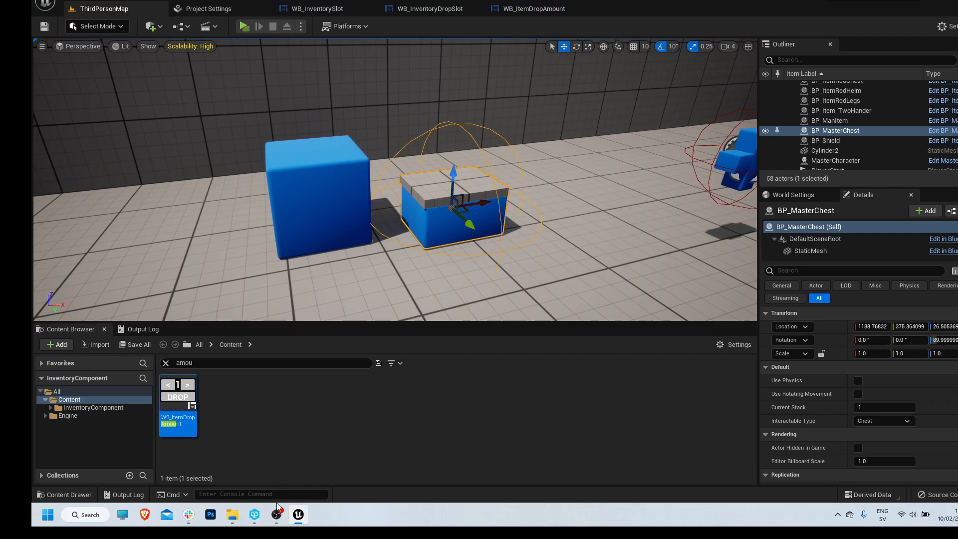
Switch through WB_InventoryDropSlot's layout to WB_ItemDropAmount's event graph at its On Pressed event
{"action": "left_click", "coordinate": [277, 516]}
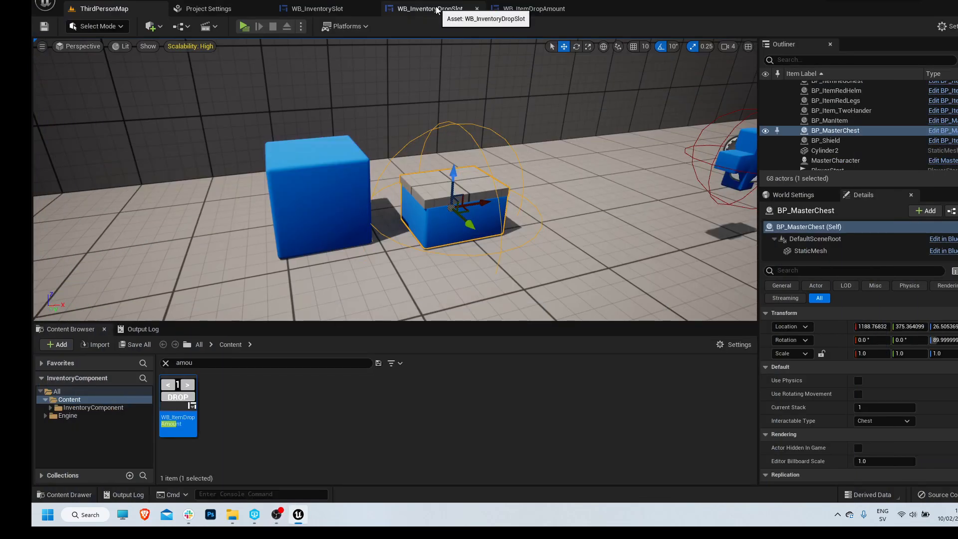
{"action": "left_click", "coordinate": [431, 9]}
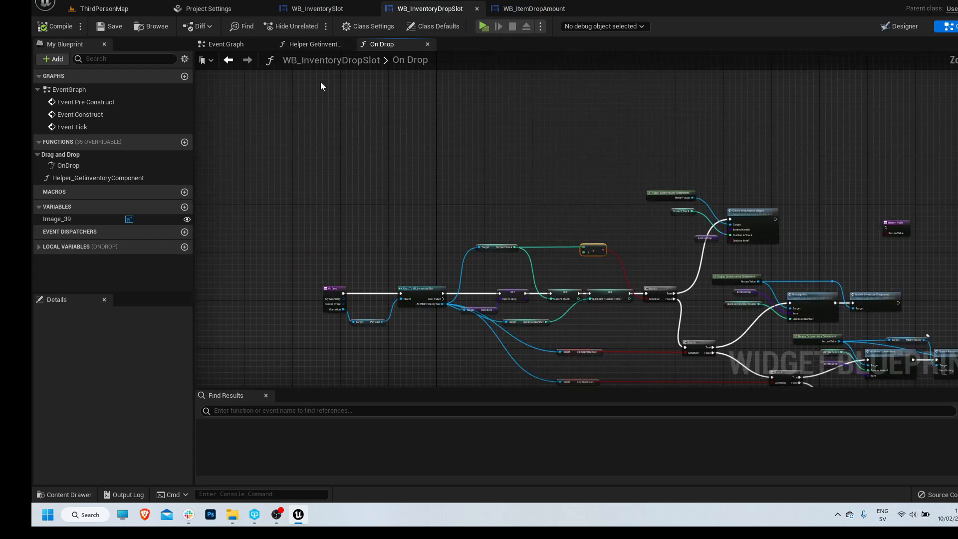
{"action": "left_click", "coordinate": [904, 26]}
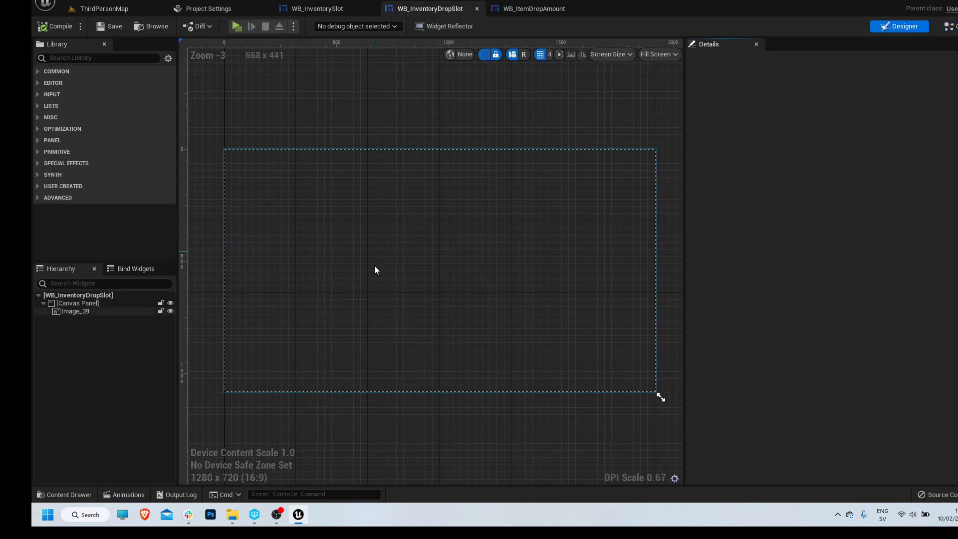
{"action": "left_click", "coordinate": [531, 9]}
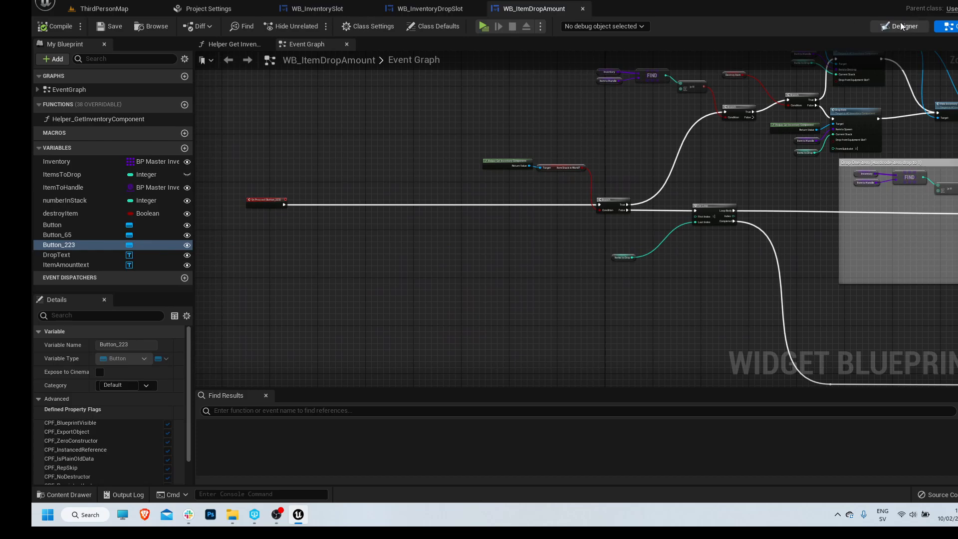
{"action": "left_click", "coordinate": [898, 26]}
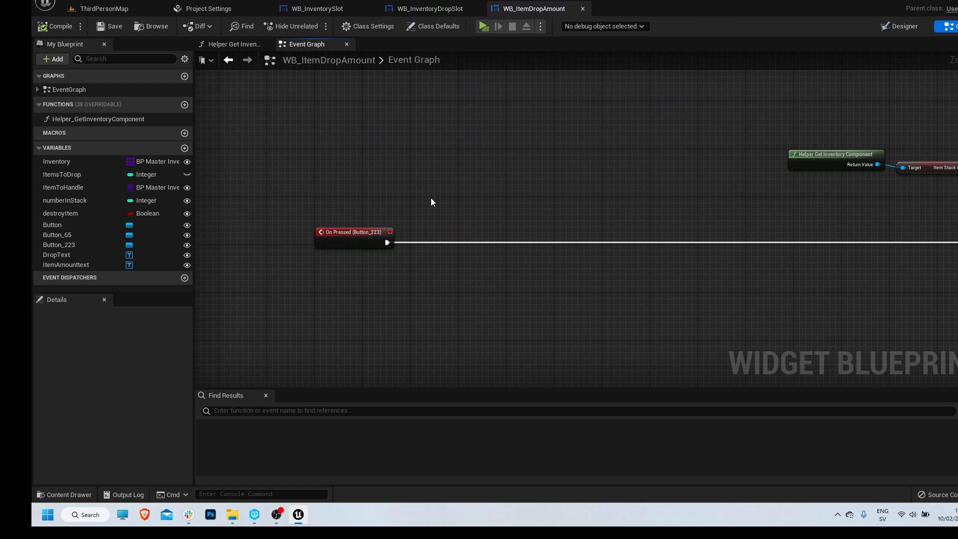
{"action": "mouse_move", "coordinate": [551, 171]}
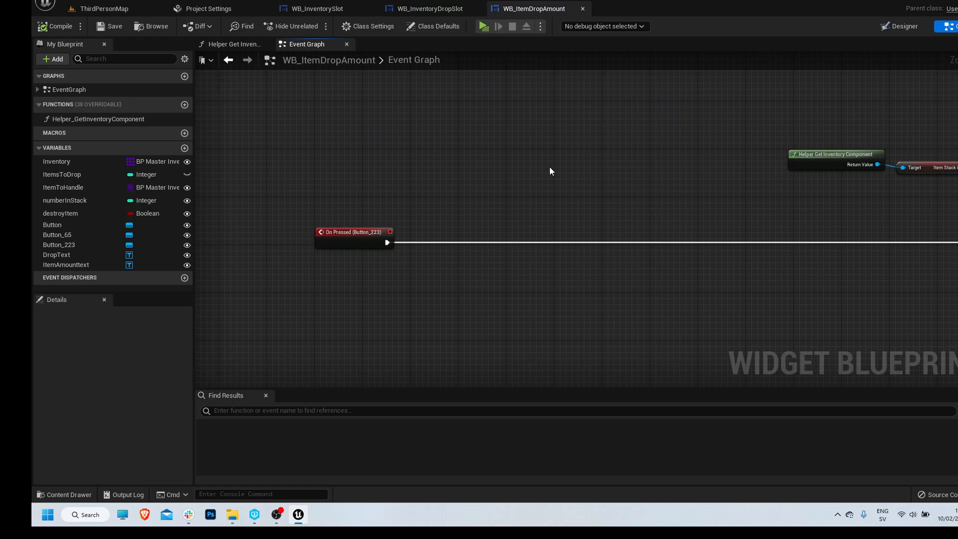
{"action": "mouse_move", "coordinate": [470, 204]}
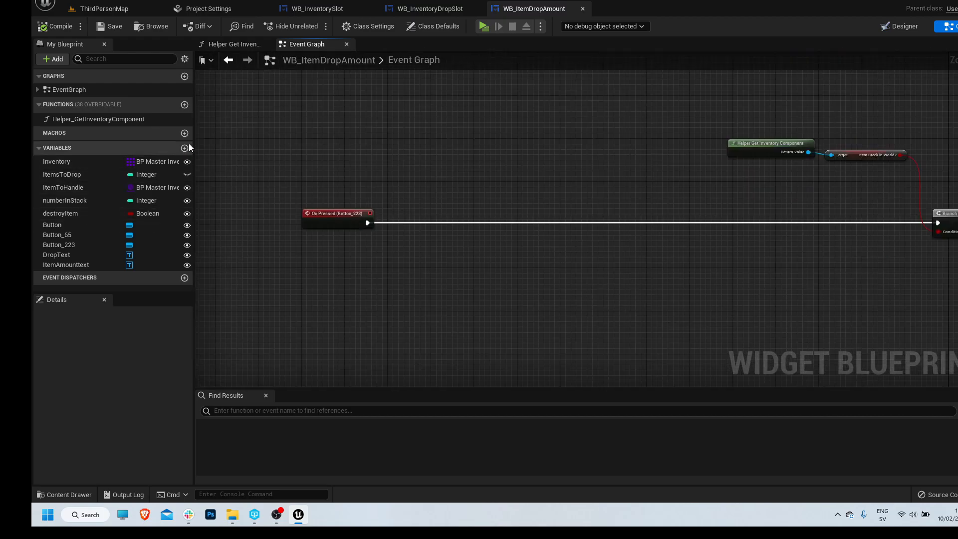
Add a new variable named toCheck to WB_ItemDropAmount and review it beside destroyItem
{"action": "left_click", "coordinate": [184, 148]}
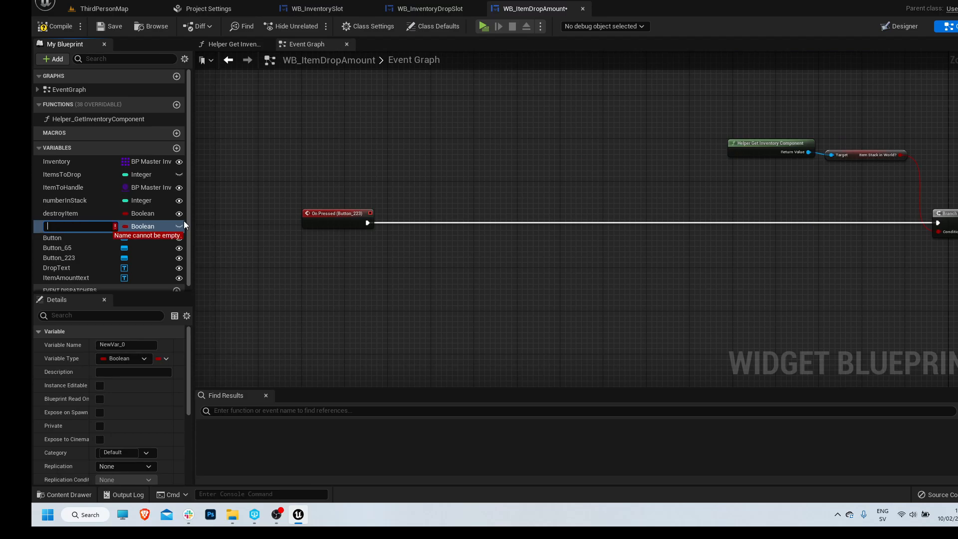
{"action": "type", "text": "toc"}
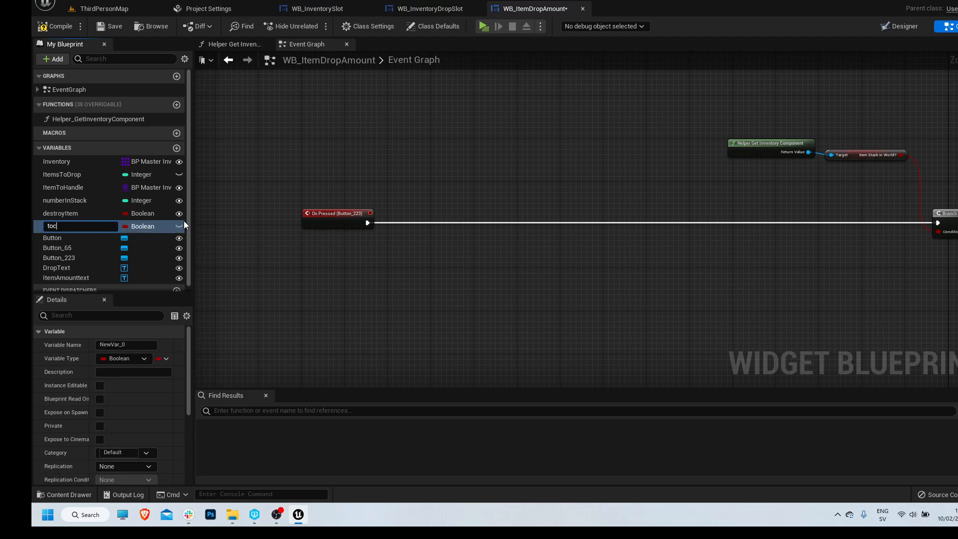
{"action": "key", "text": "Backspace"}
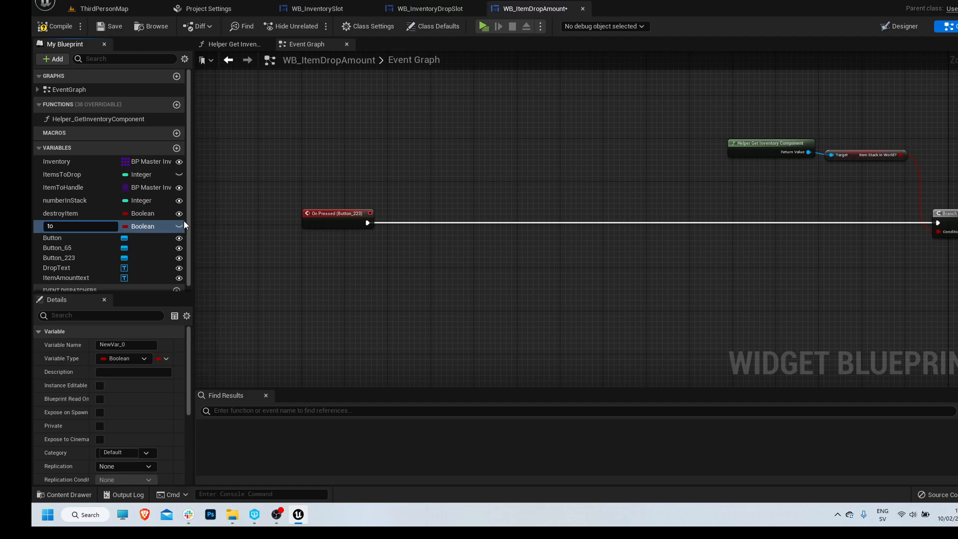
{"action": "type", "text": "toCheck"}
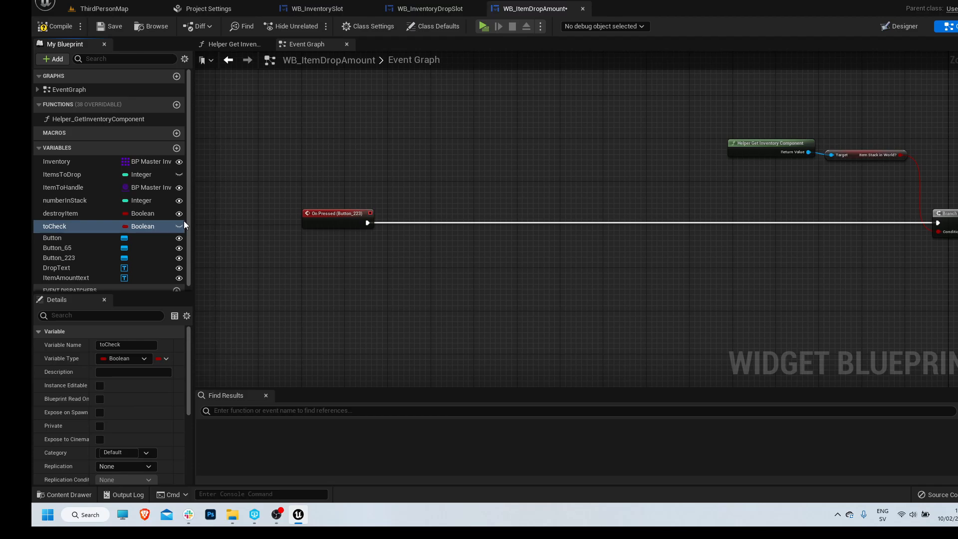
{"action": "left_click", "coordinate": [61, 213]}
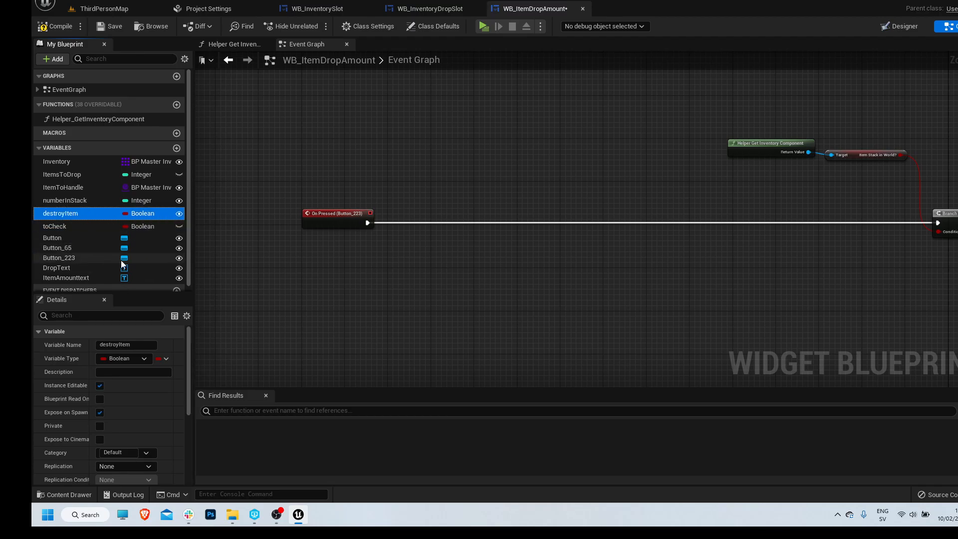
{"action": "left_click", "coordinate": [54, 226]}
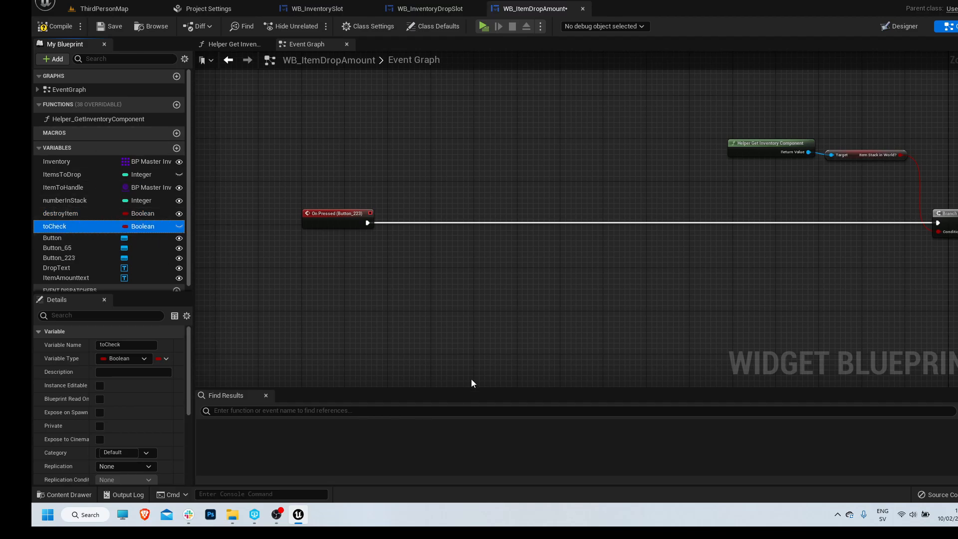
{"action": "left_click", "coordinate": [61, 214]}
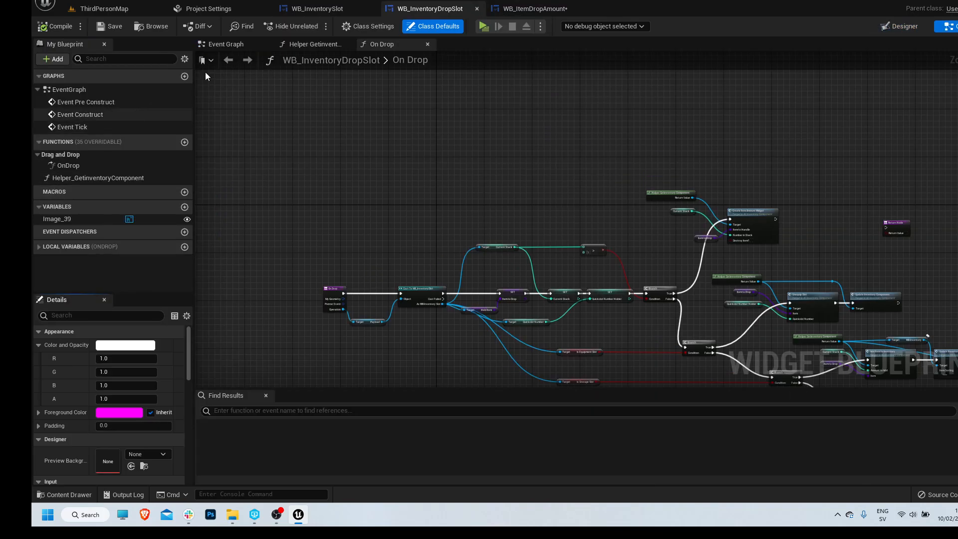
Add toStorage and FromStorage variables and review their types and settings
{"action": "left_click", "coordinate": [314, 9]}
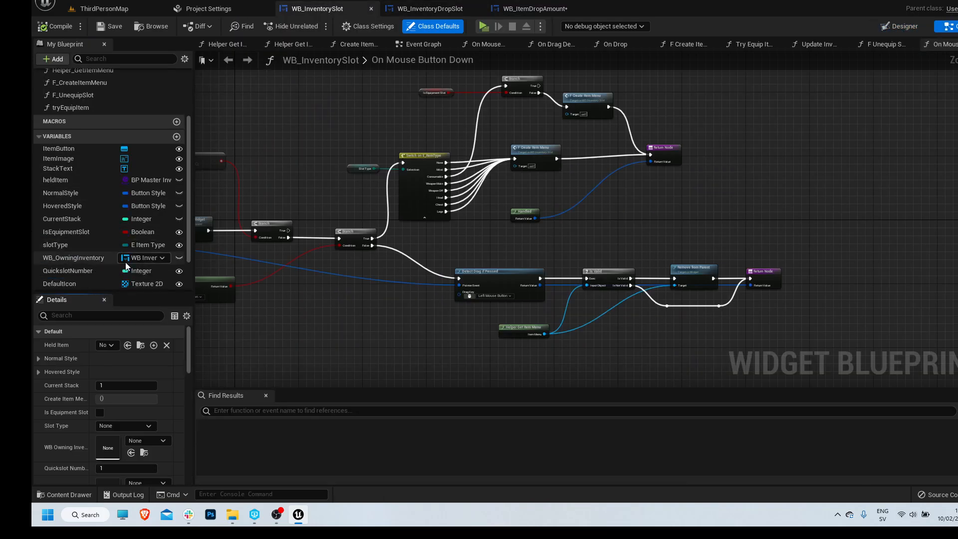
{"action": "left_click", "coordinate": [66, 181]}
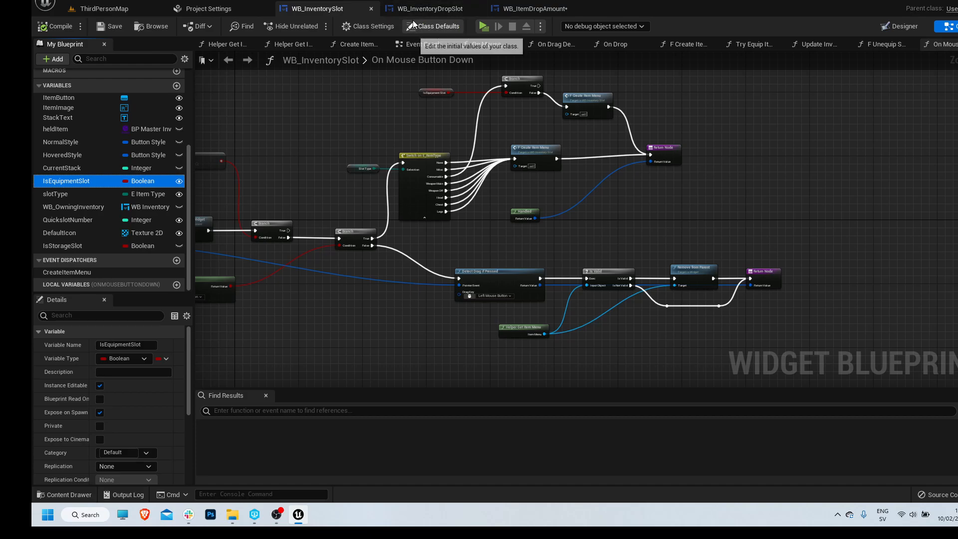
{"action": "left_click", "coordinate": [531, 9]}
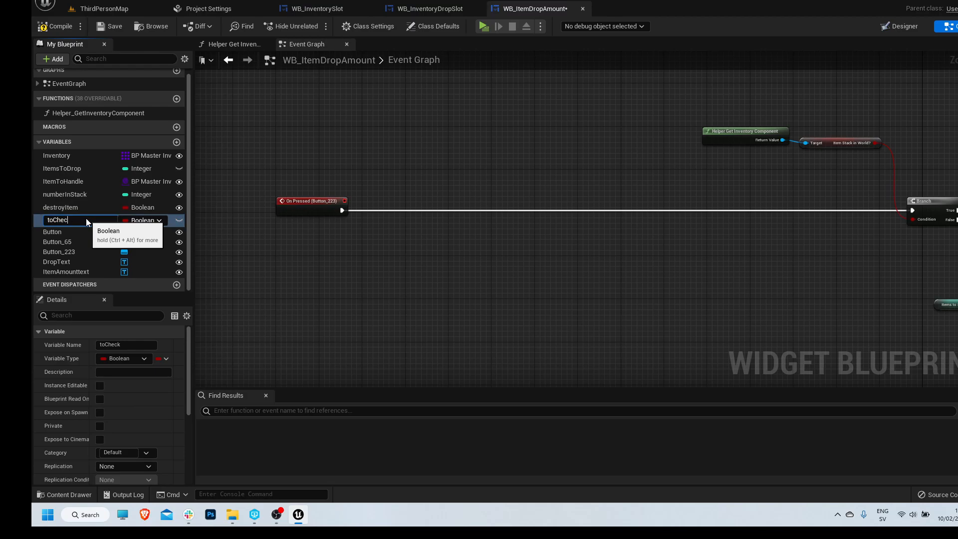
{"action": "type", "text": "toStorag"}
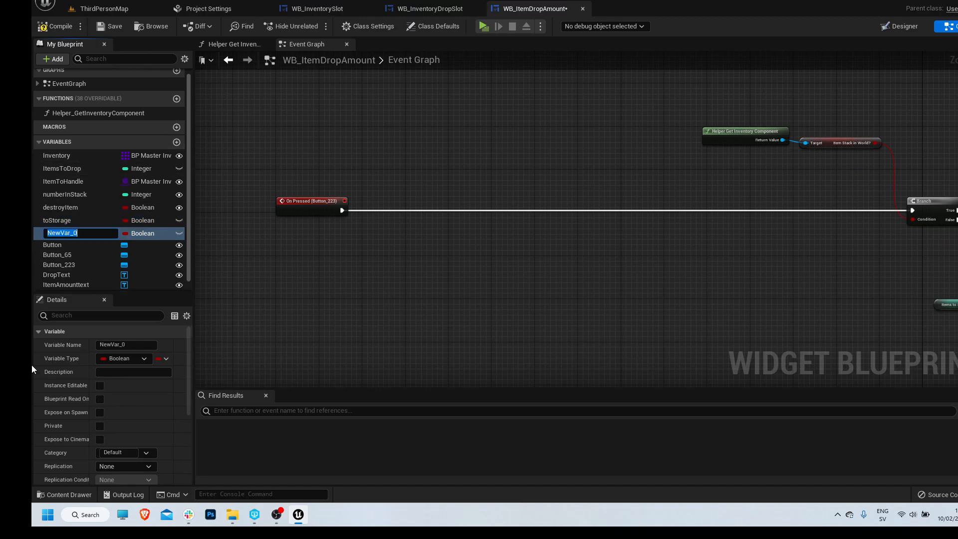
{"action": "type", "text": "FromStoram"}
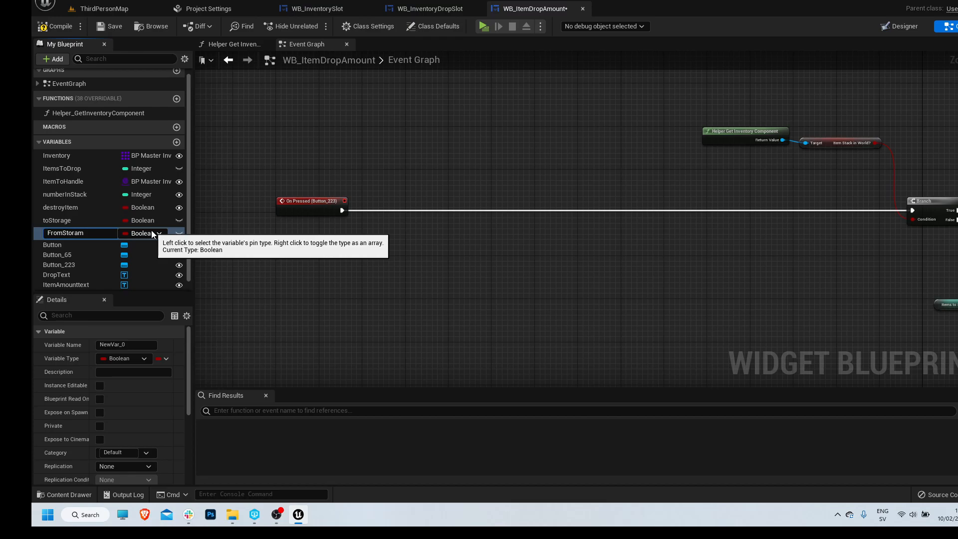
{"action": "left_click", "coordinate": [58, 220]}
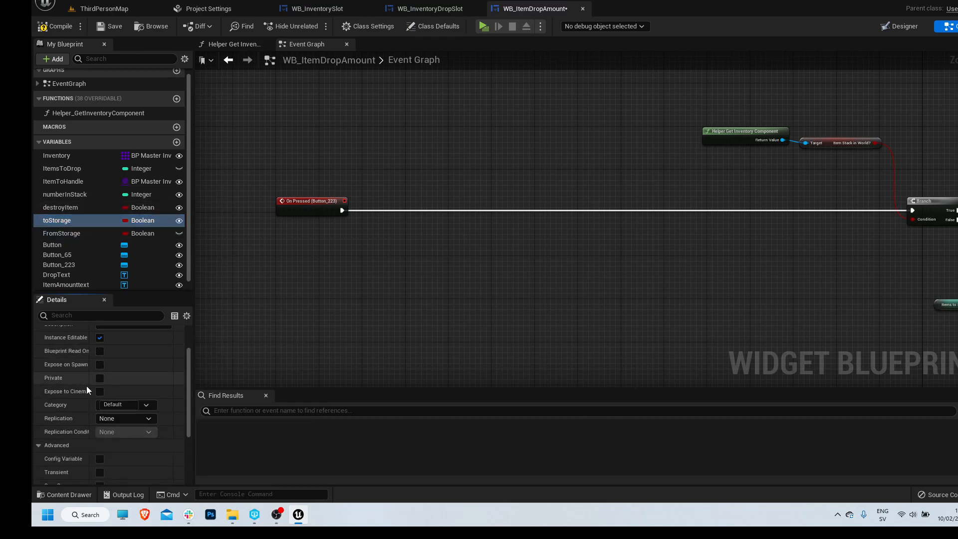
{"action": "left_click", "coordinate": [61, 233]}
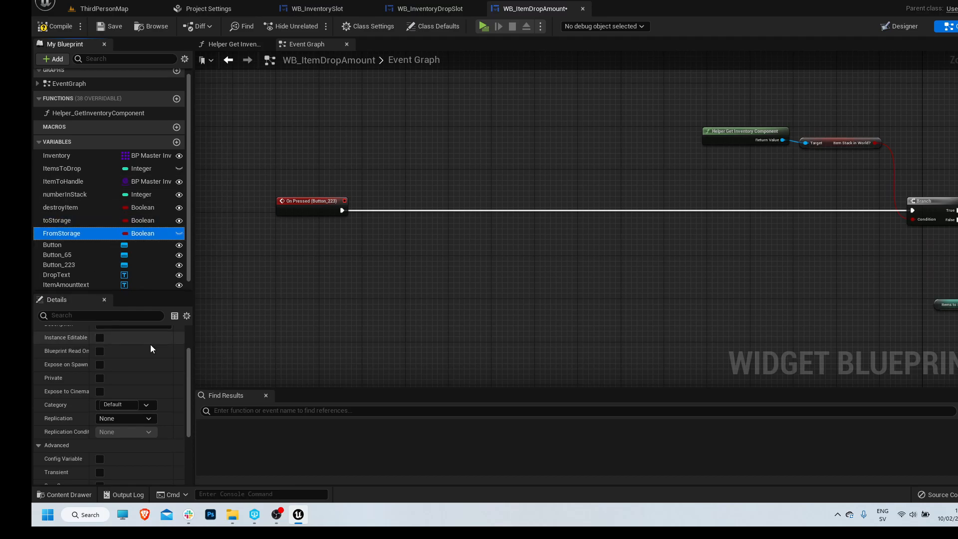
{"action": "left_click", "coordinate": [99, 338]}
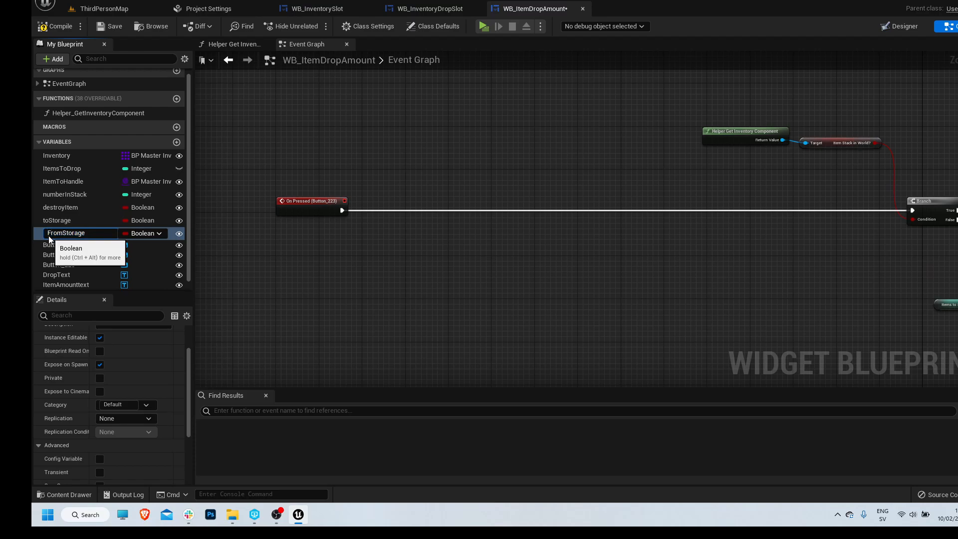
{"action": "left_click", "coordinate": [64, 232]}
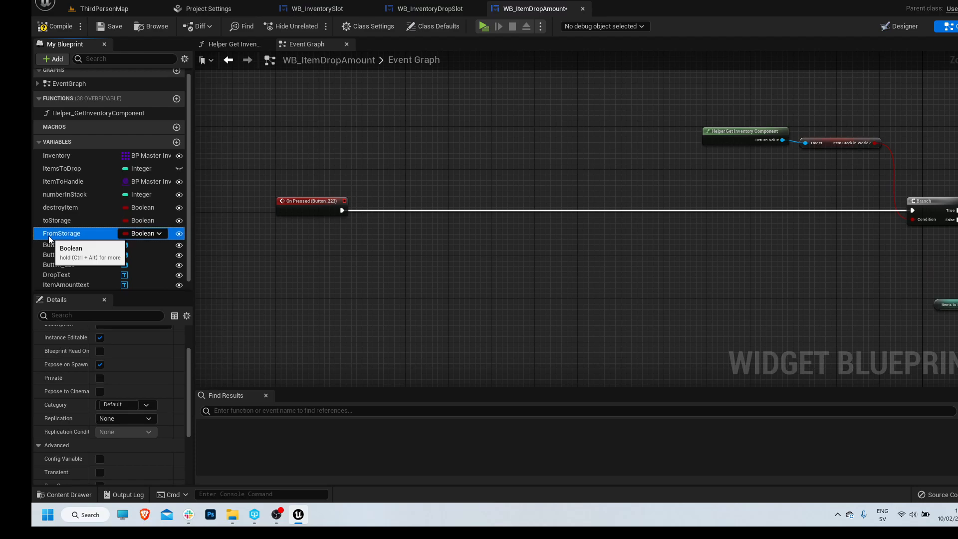
Rename destroyItem to DestroyItem and numberInStack to NumberInStack, then move to WB_InventorySlot
{"action": "double_click", "coordinate": [58, 220]}
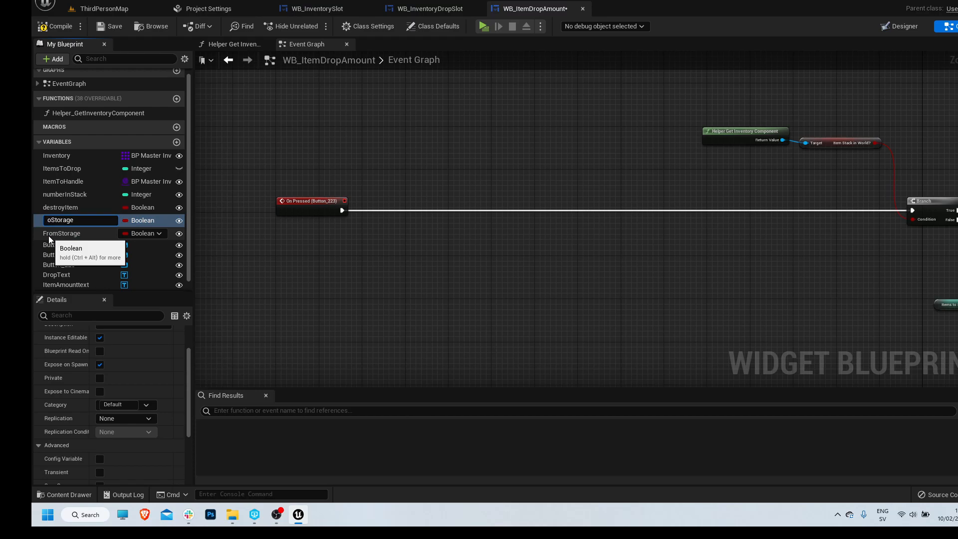
{"action": "left_click", "coordinate": [63, 206]}
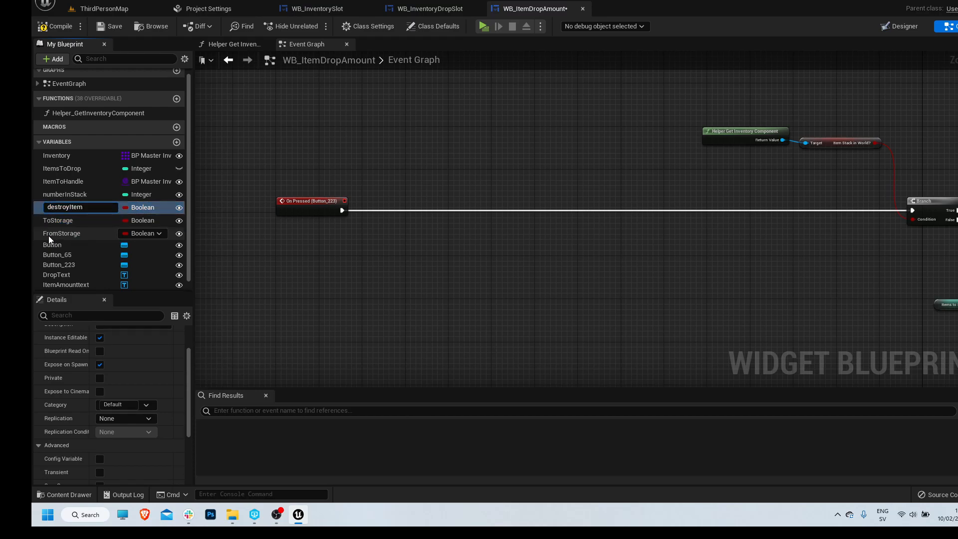
{"action": "double_click", "coordinate": [79, 208]}
{"action": "type", "text": "D"}
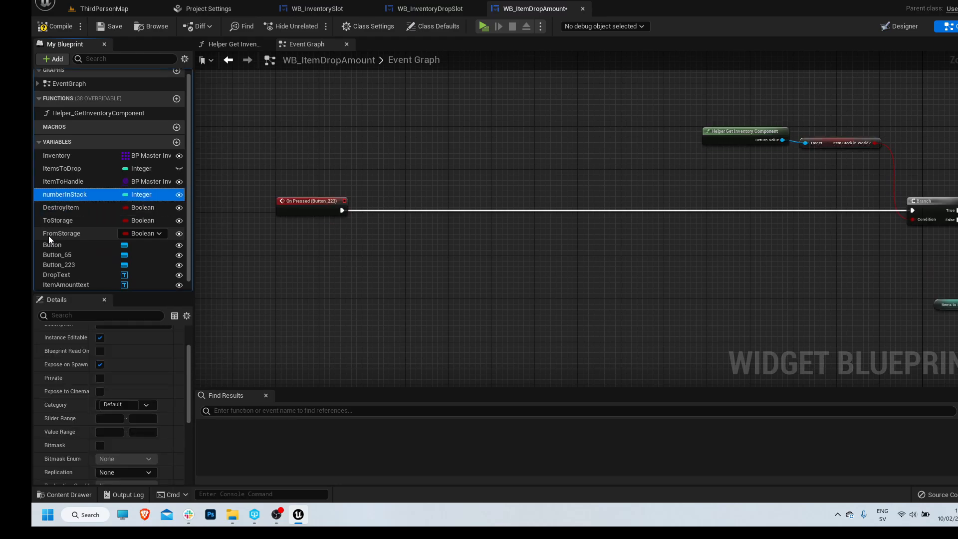
{"action": "double_click", "coordinate": [65, 194]}
{"action": "type", "text": "N"}
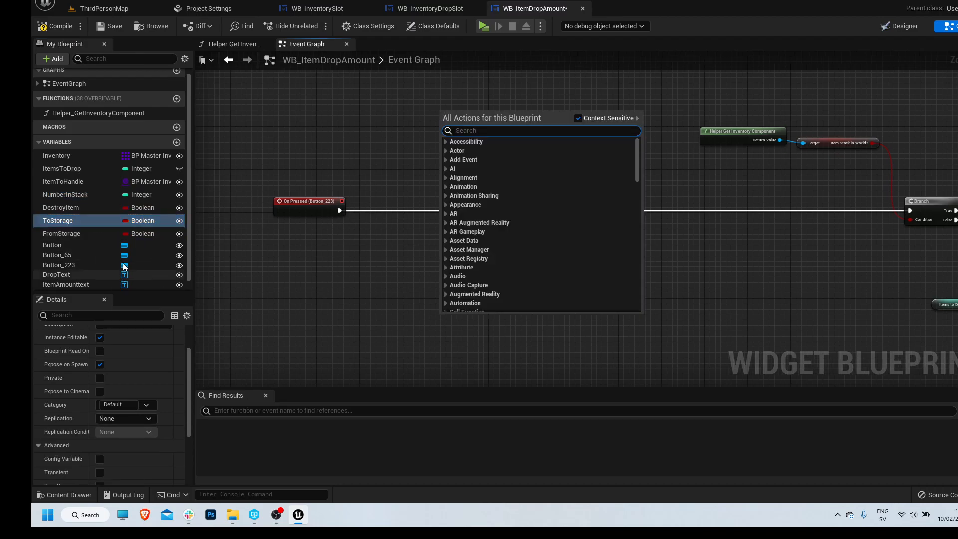
{"action": "left_click", "coordinate": [61, 233]}
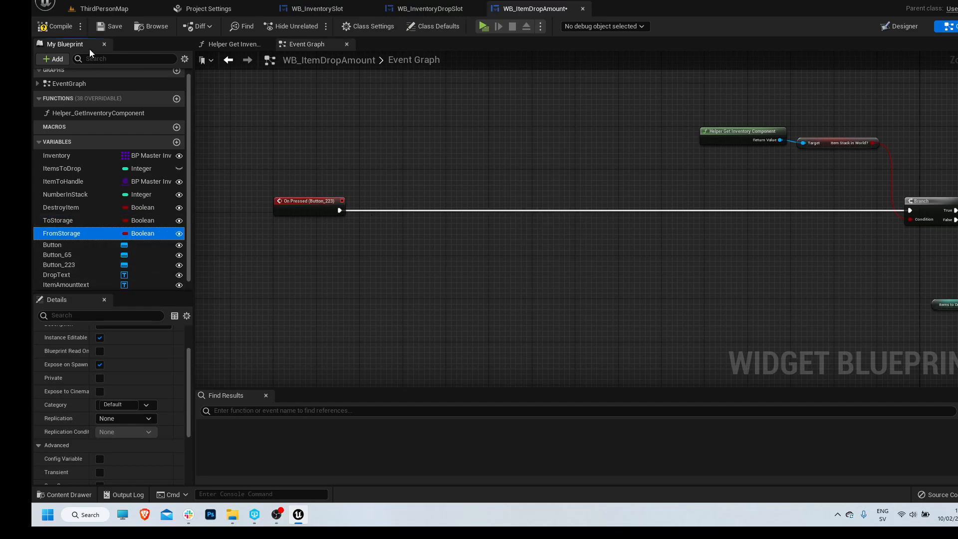
{"action": "left_click", "coordinate": [318, 9]}
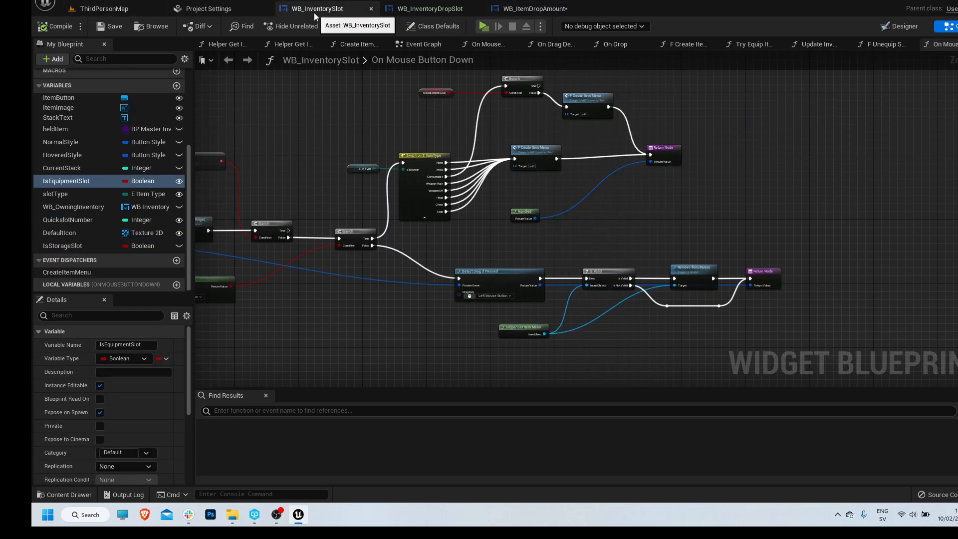
Check the To Storage/From Storage pin wiring in Create Item Amount Widget and compile AC_InventoryComponent
{"action": "left_click", "coordinate": [103, 9]}
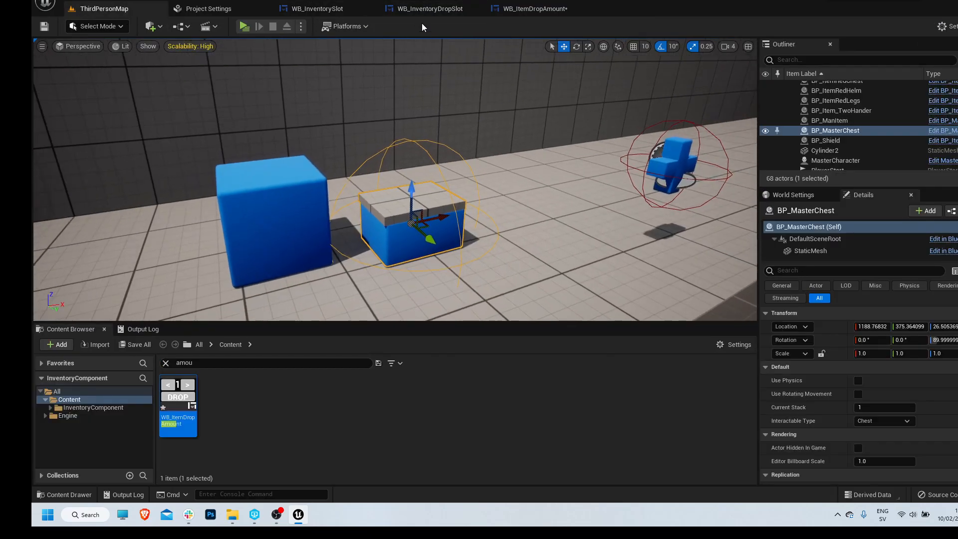
{"action": "left_click", "coordinate": [429, 9]}
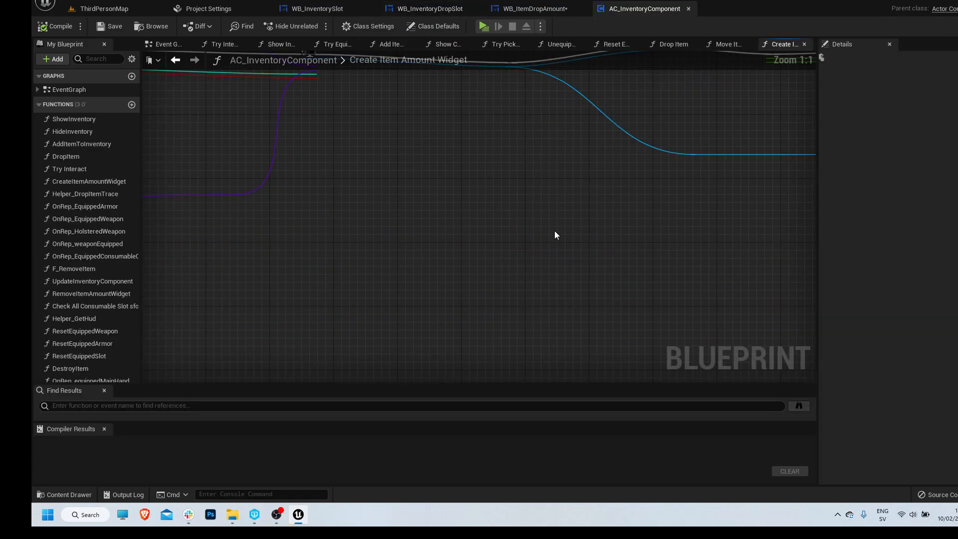
{"action": "scroll", "scroll_direction": "down", "scroll_amount": 3}
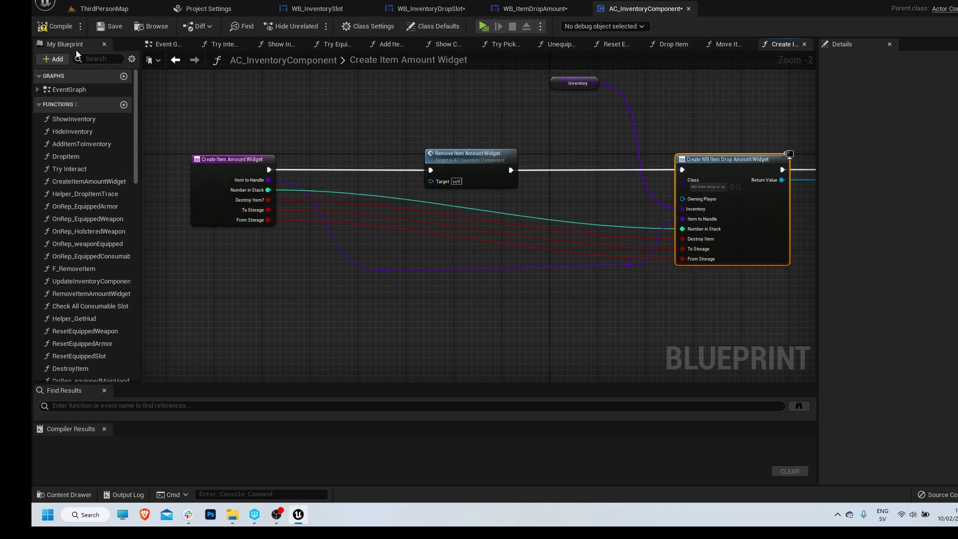
{"action": "left_click", "coordinate": [59, 26]}
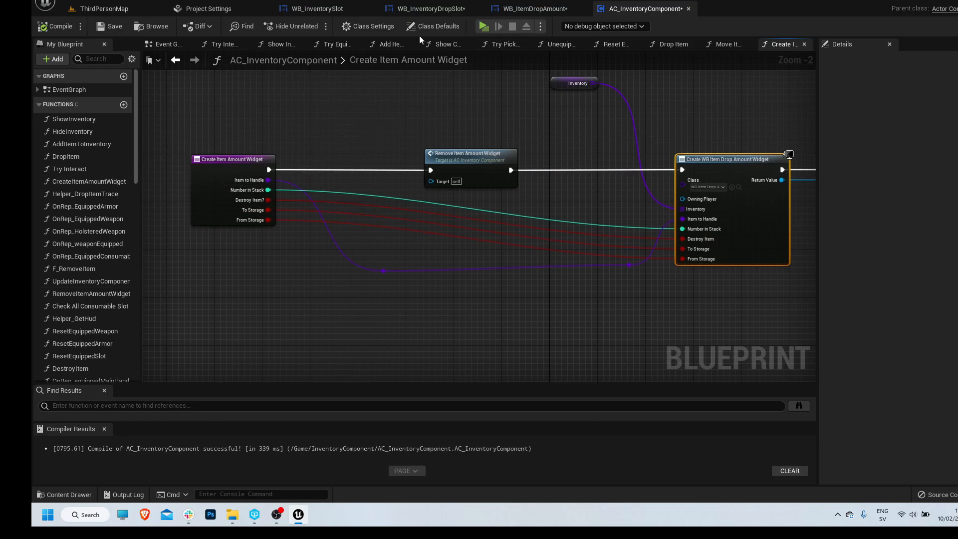
{"action": "left_click", "coordinate": [433, 9]}
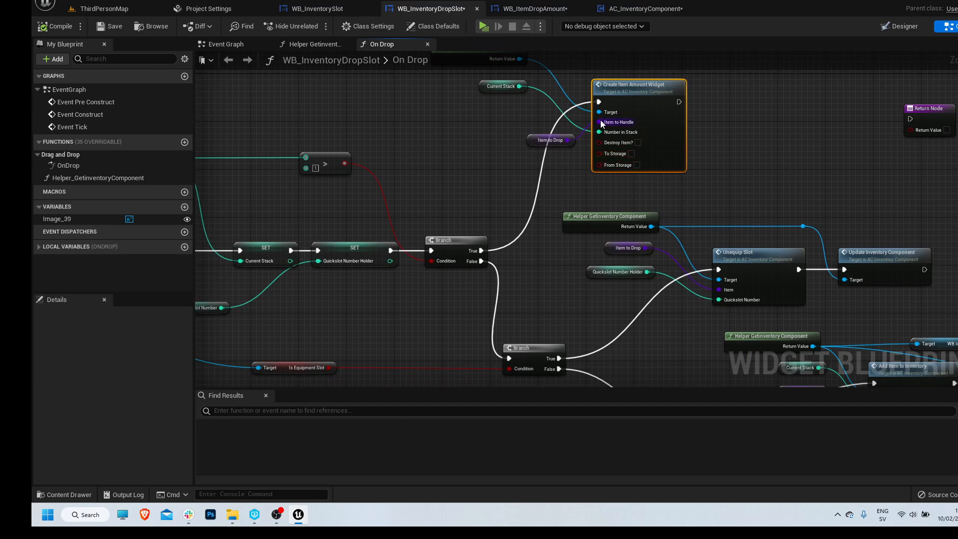
{"action": "mouse_move", "coordinate": [674, 177]}
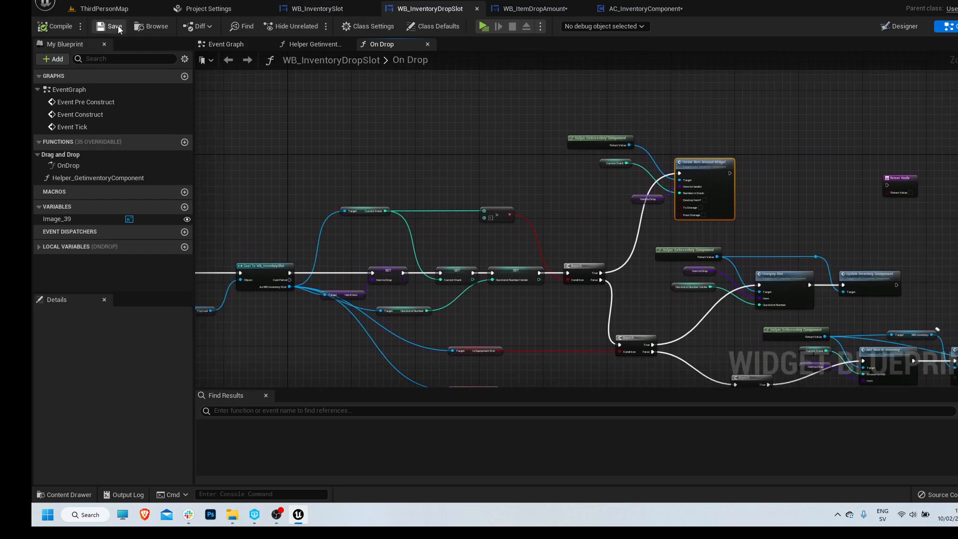
Save WB_InventoryDropSlot and enable To Storage on its On Drop Create Item Amount Widget node
{"action": "left_click", "coordinate": [114, 26]}
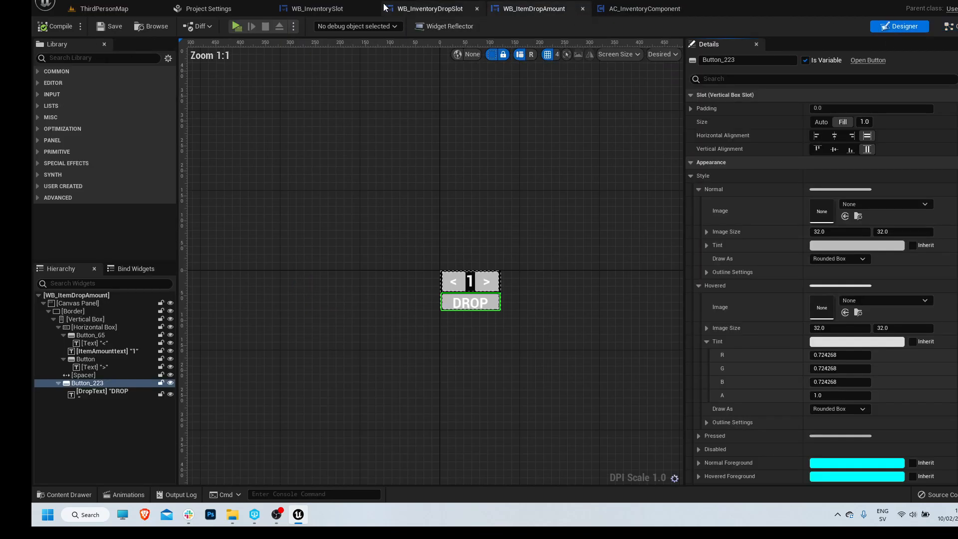
{"action": "left_click", "coordinate": [428, 9]}
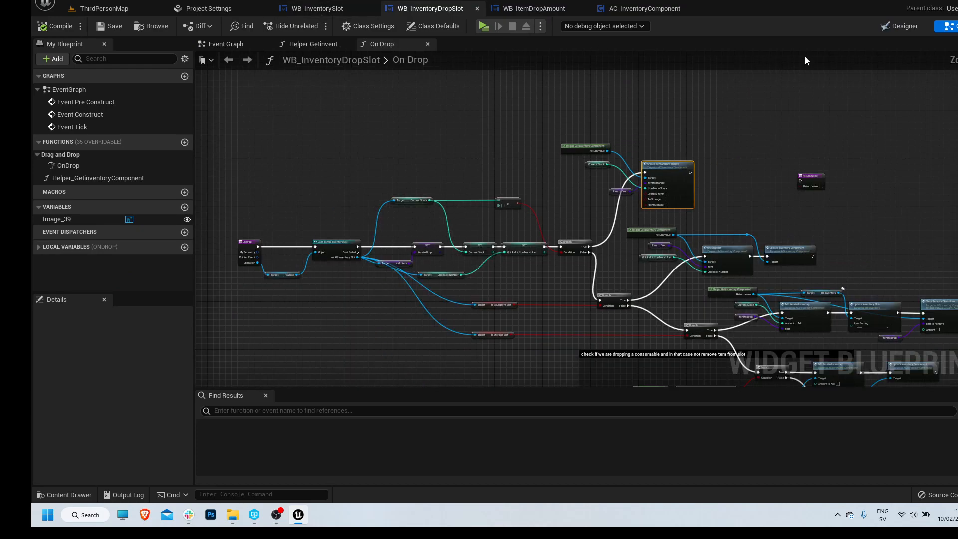
{"action": "left_click", "coordinate": [899, 26]}
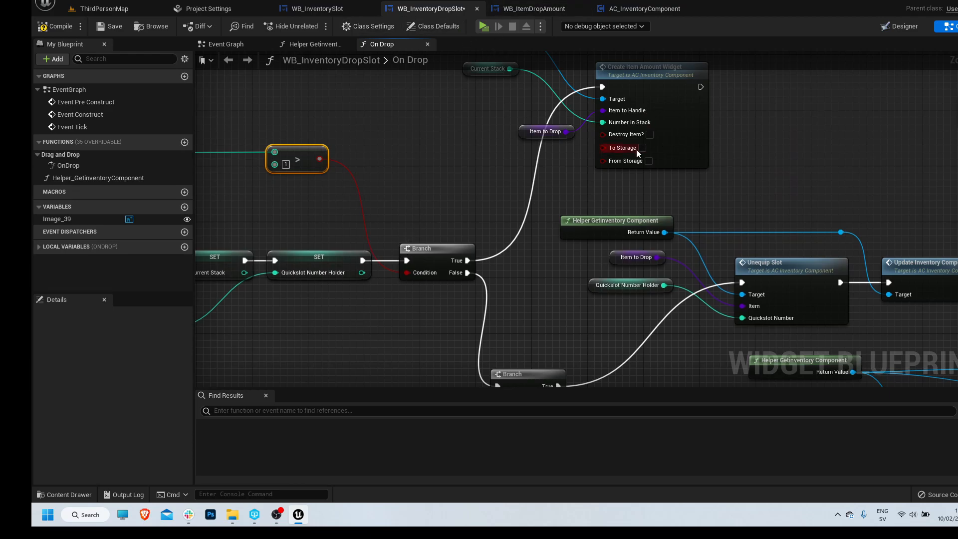
{"action": "left_click", "coordinate": [641, 148]}
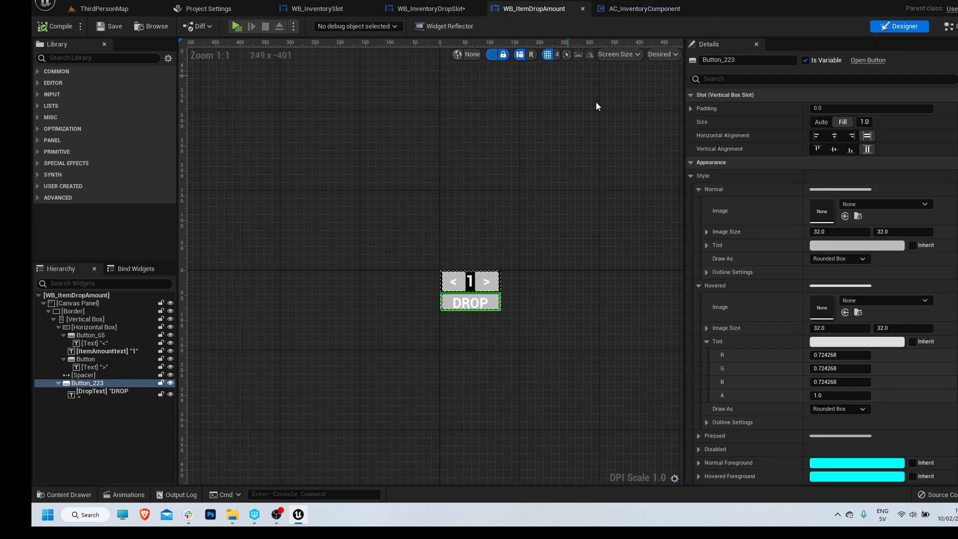
From the DROP button's On Pressed event, add a Branch and a Get ToStorage node to drive it
{"action": "scroll", "scroll_direction": "down", "scroll_amount": 3}
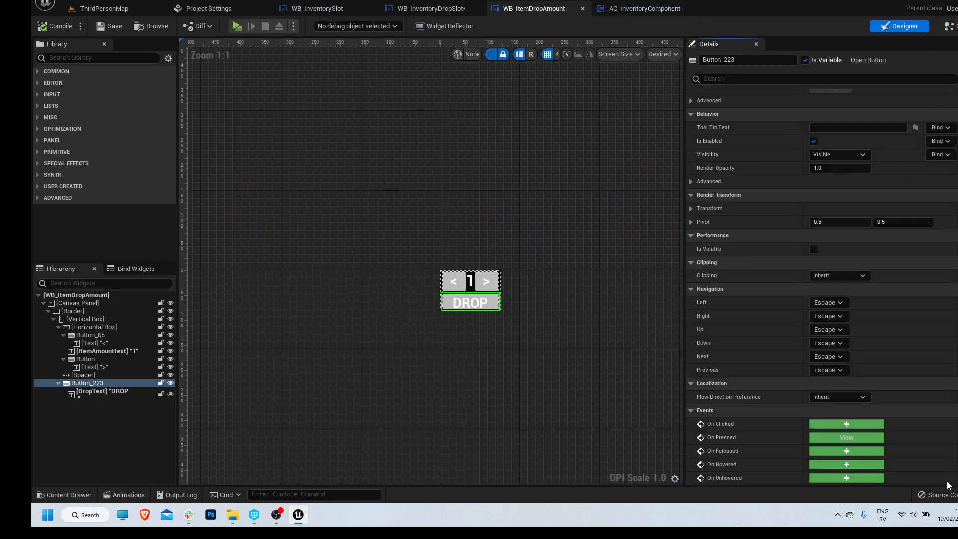
{"action": "left_click", "coordinate": [846, 437]}
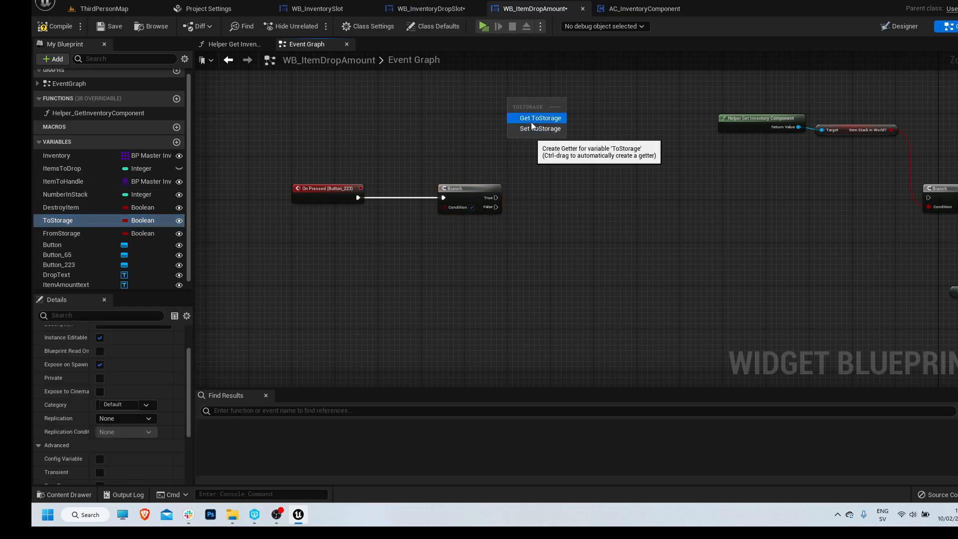
{"action": "left_click", "coordinate": [540, 118]}
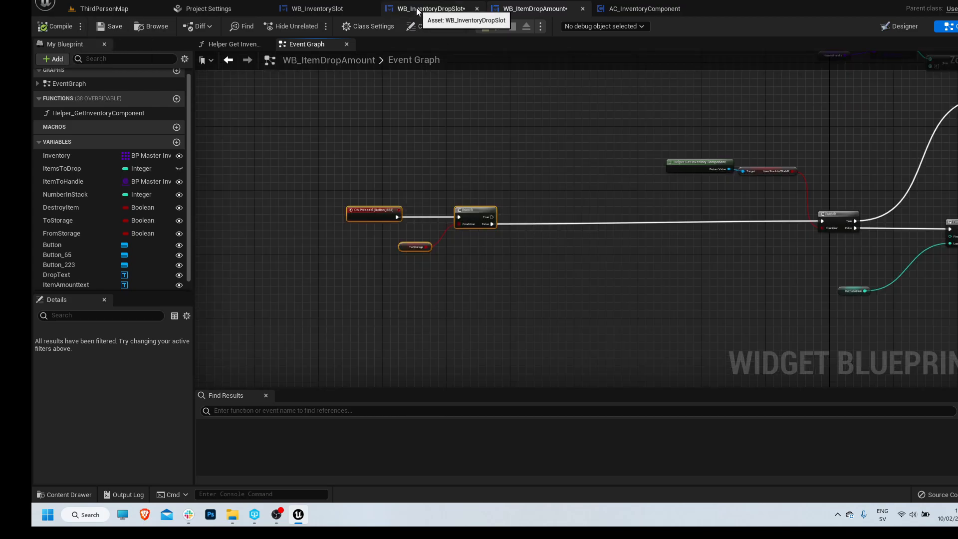
Inspect the Is Equipment Slot and Is Storage Slot checks in WB_InventoryDropSlot's On Drop, then return to ThirdPersonMap
{"action": "left_click", "coordinate": [434, 9]}
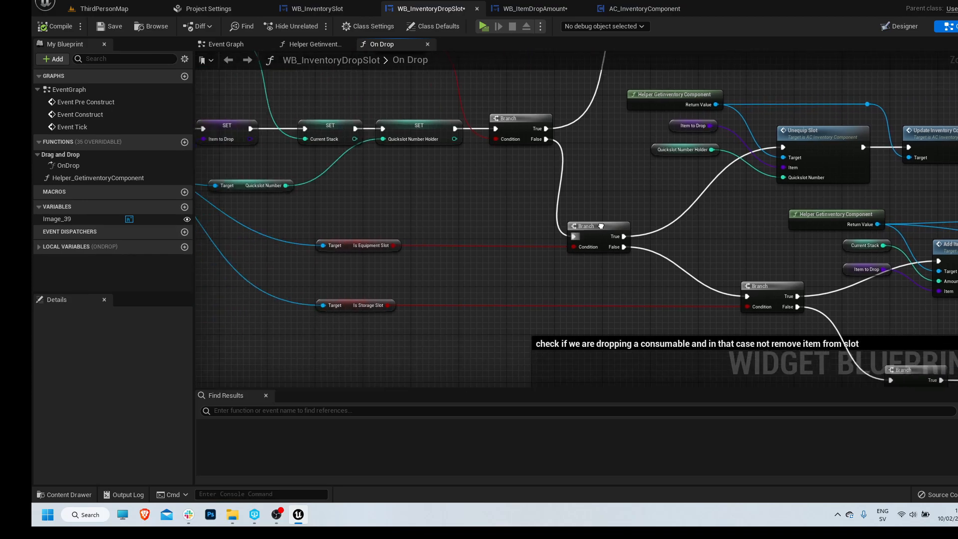
{"action": "left_click", "coordinate": [354, 245]}
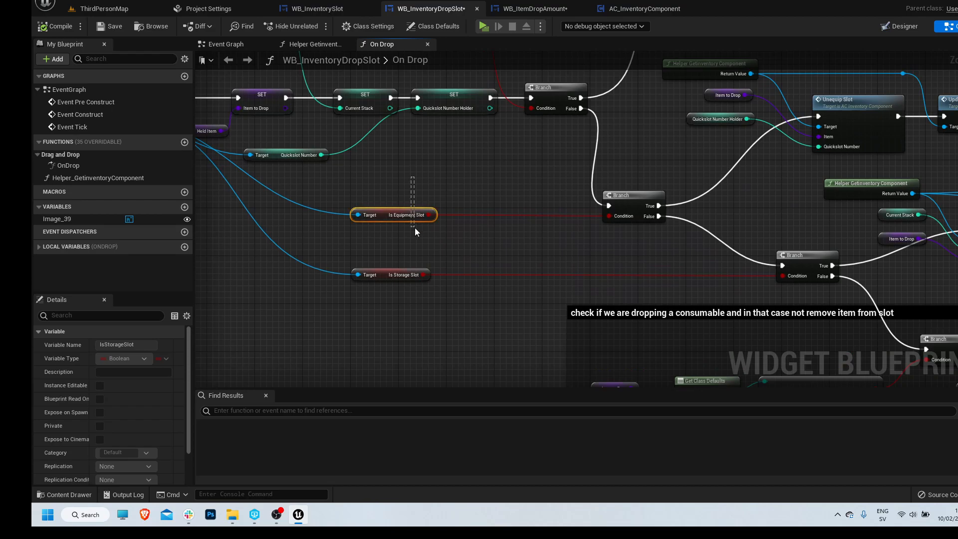
{"action": "left_click", "coordinate": [400, 207]}
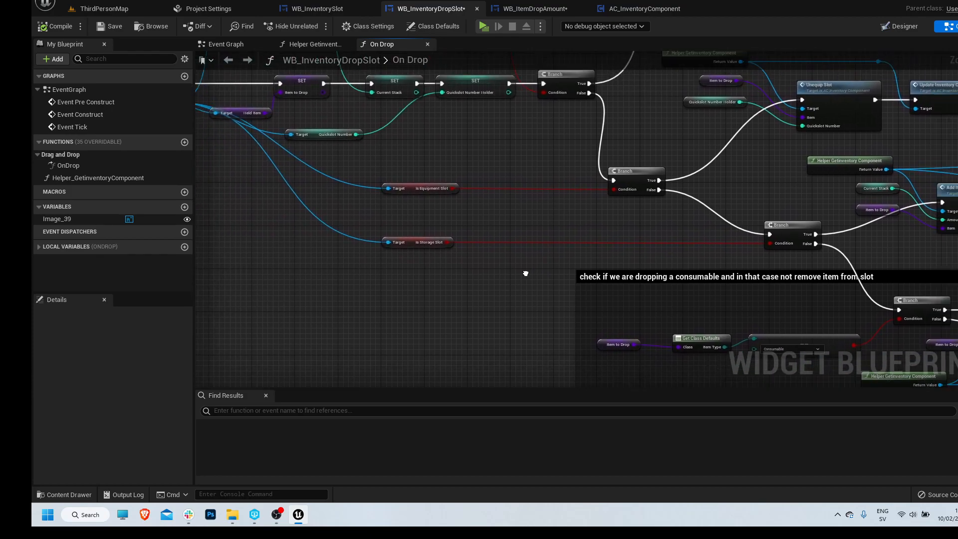
{"action": "left_click", "coordinate": [103, 9]}
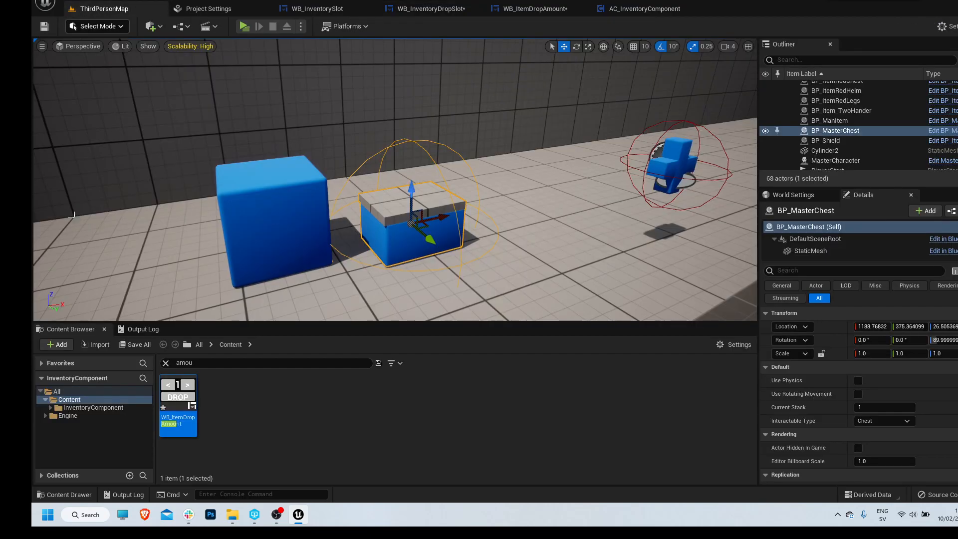
Review On Drop's Client Remove Chest Item path in the drop slot, then search 'chest inven' for WB_ChestInventory
{"action": "type", "text": "drop slot"}
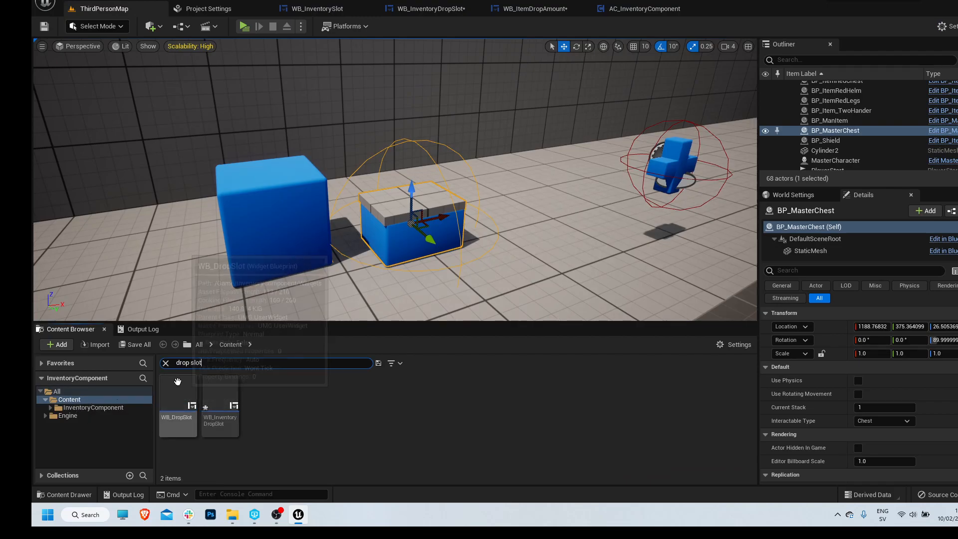
{"action": "mouse_move", "coordinate": [261, 59]}
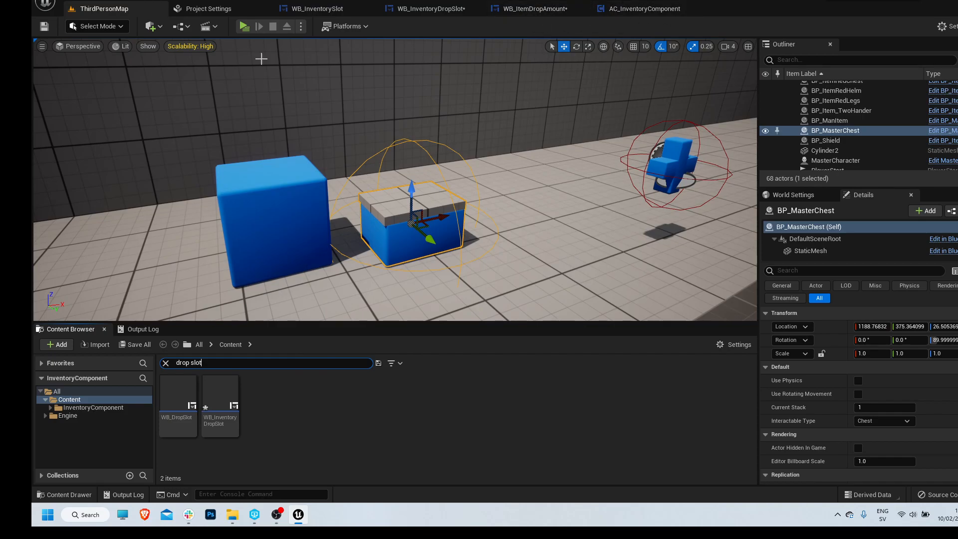
{"action": "left_click", "coordinate": [428, 9]}
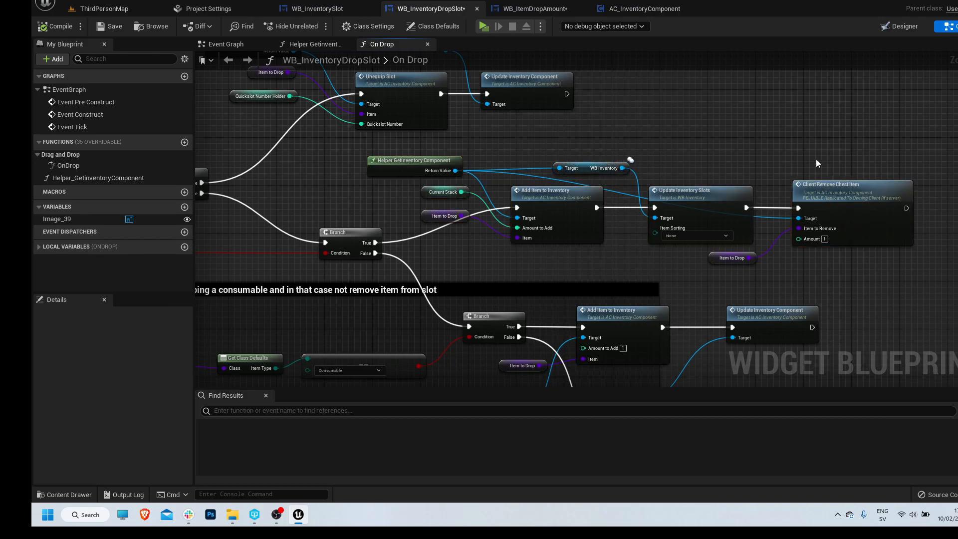
{"action": "mouse_move", "coordinate": [736, 172]}
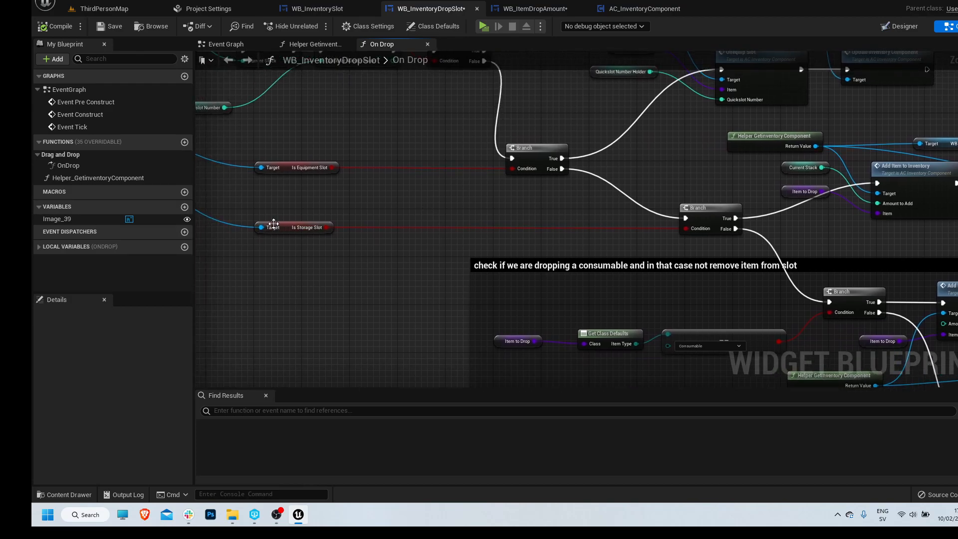
{"action": "left_click", "coordinate": [293, 227]}
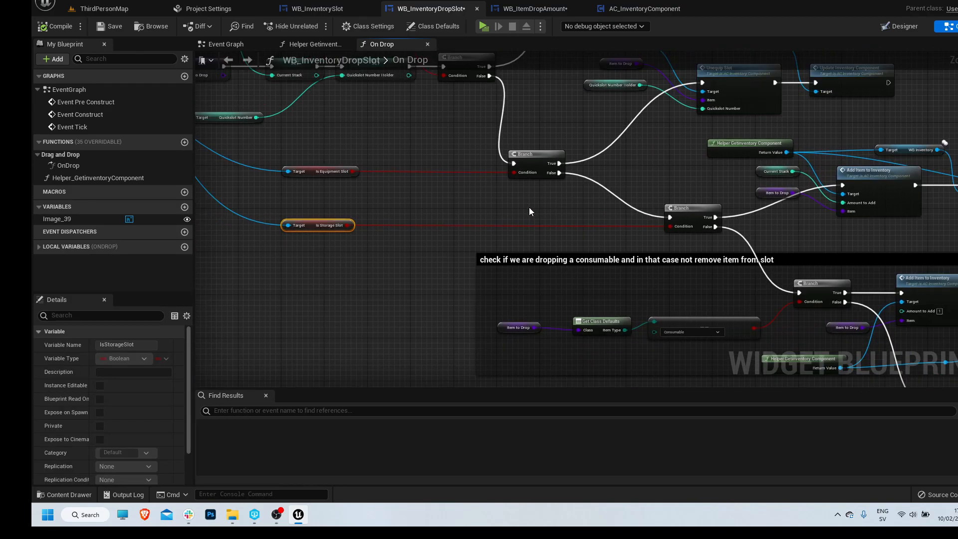
{"action": "mouse_move", "coordinate": [231, 4]}
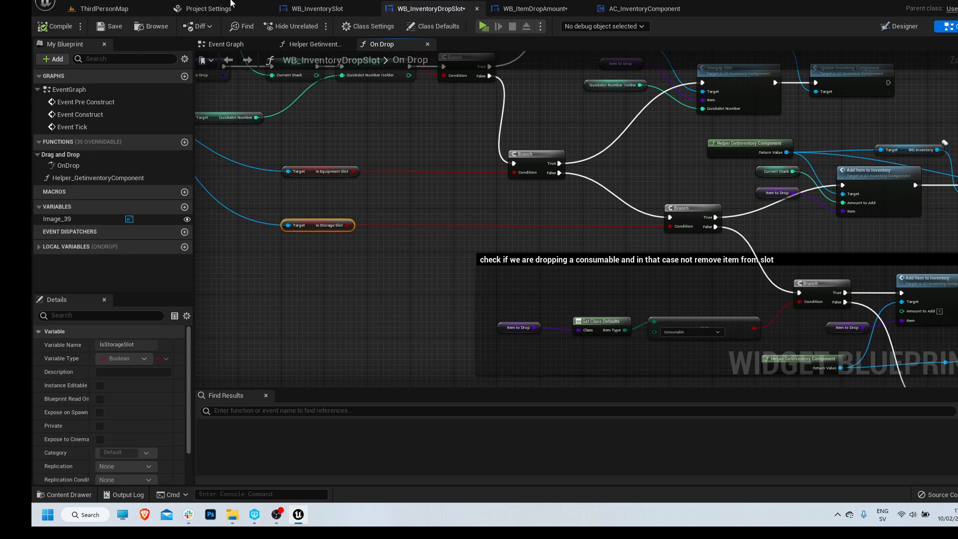
{"action": "mouse_move", "coordinate": [103, 9]}
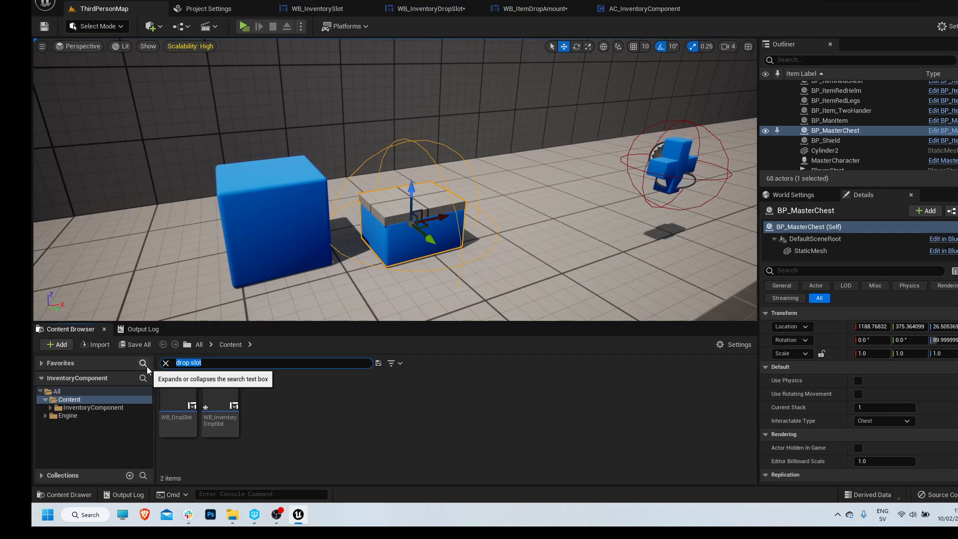
{"action": "type", "text": "chest inven"}
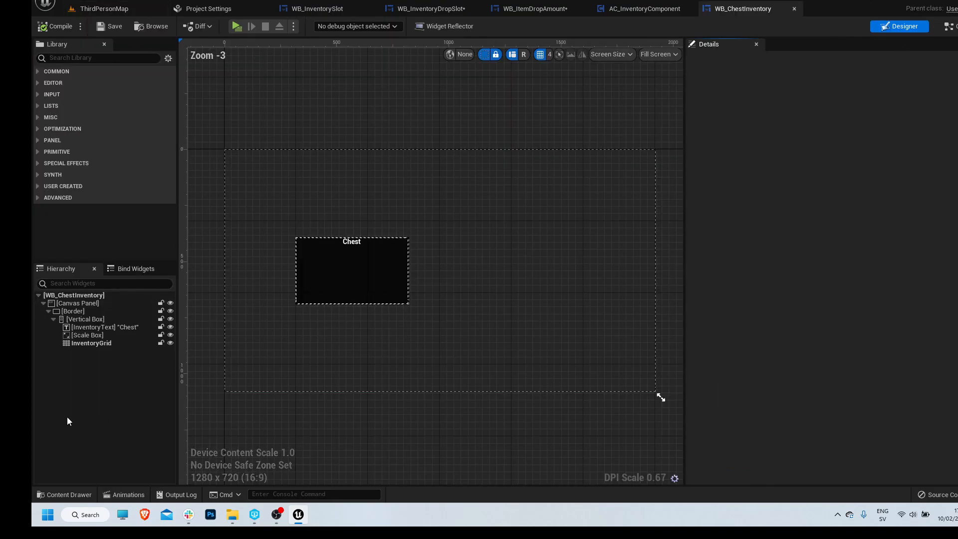
Enable To Storage on WB_ChestInventory's On Drop Create Item Amount Widget, then go into Move Item To Chest
{"action": "left_click", "coordinate": [107, 328]}
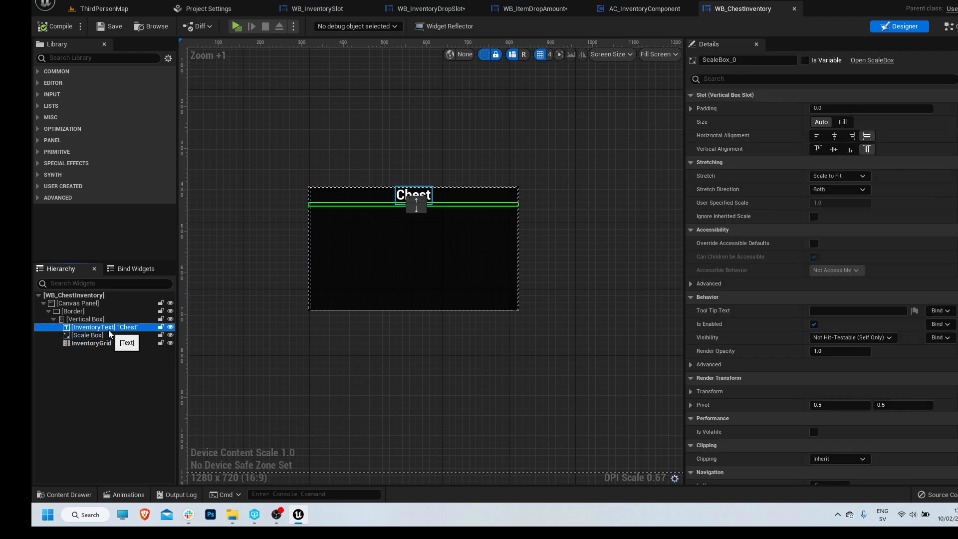
{"action": "left_click", "coordinate": [413, 195]}
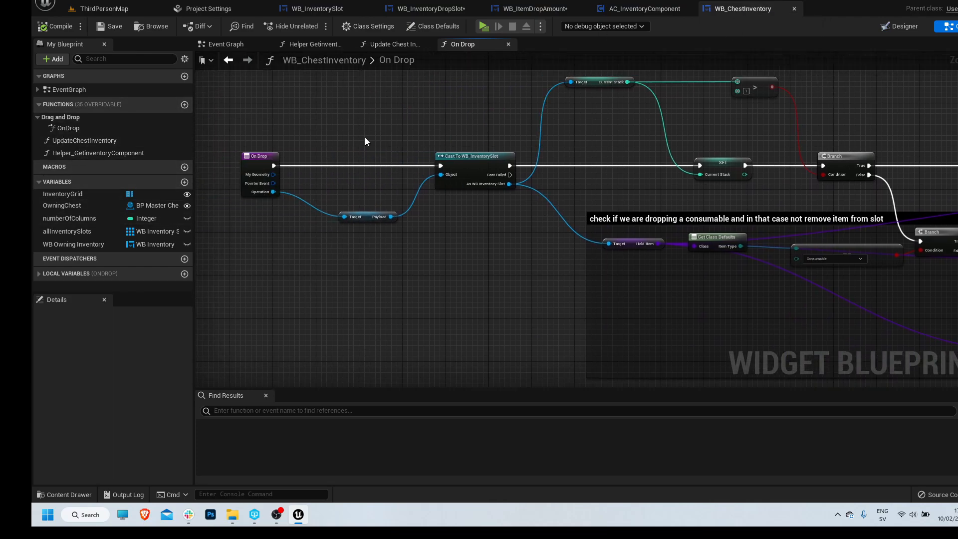
{"action": "mouse_move", "coordinate": [463, 170]}
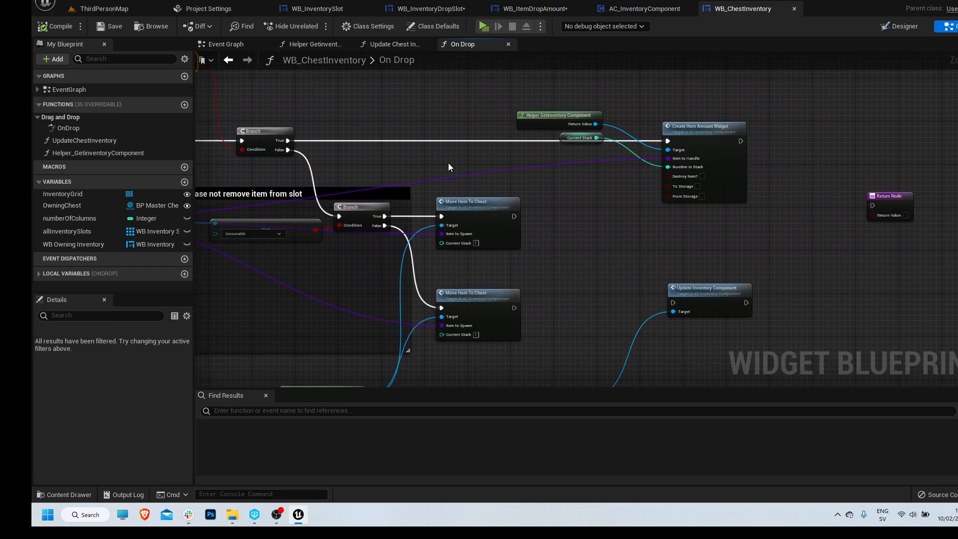
{"action": "left_click", "coordinate": [698, 187]}
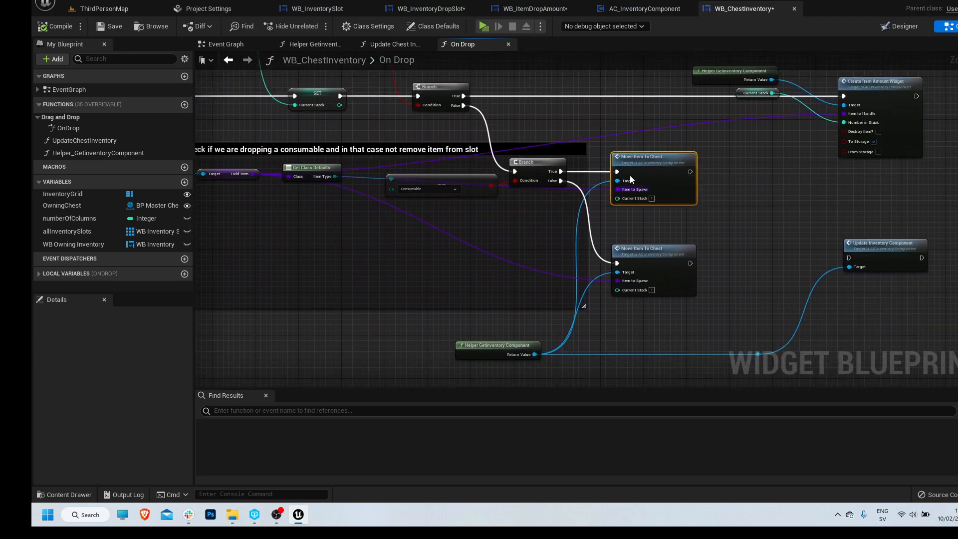
{"action": "left_click", "coordinate": [639, 9]}
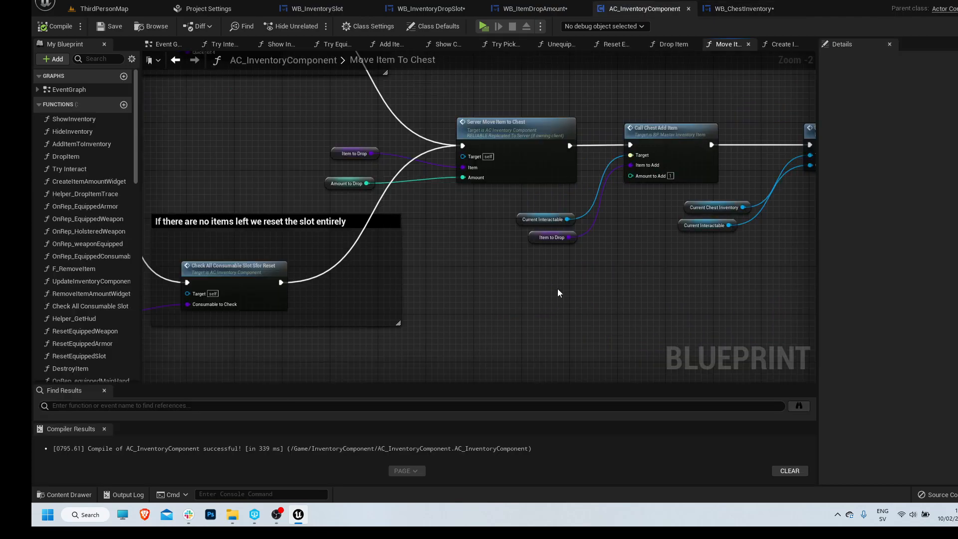
Review the Move Item To Chest entry inputs and its Amount to Drop setter
{"action": "scroll", "scroll_direction": "down", "scroll_amount": 3}
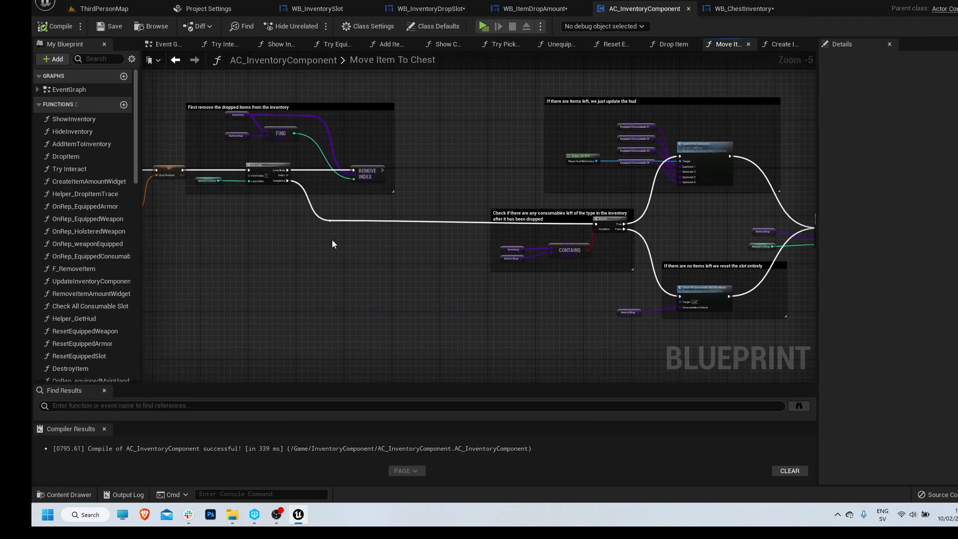
{"action": "left_click", "coordinate": [284, 165]}
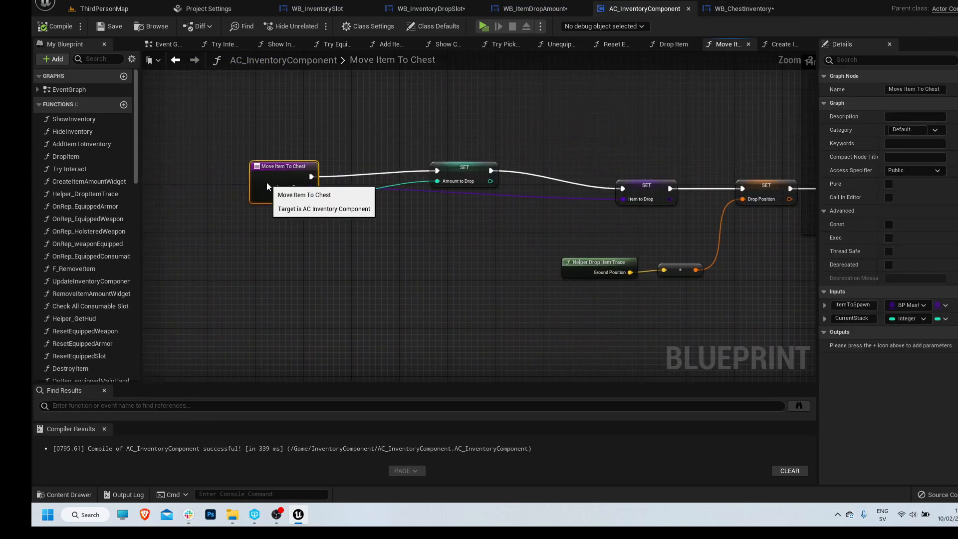
{"action": "left_click", "coordinate": [430, 9]}
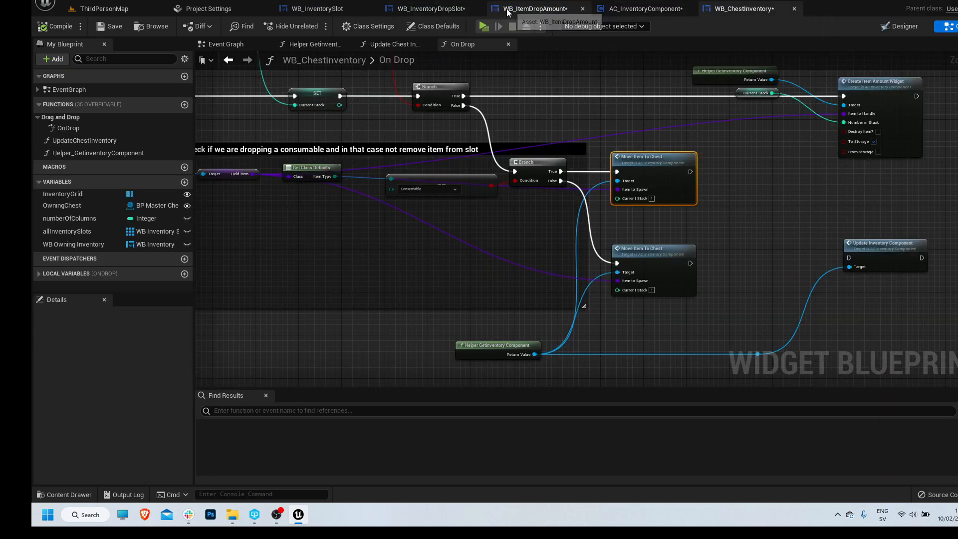
{"action": "left_click", "coordinate": [642, 9]}
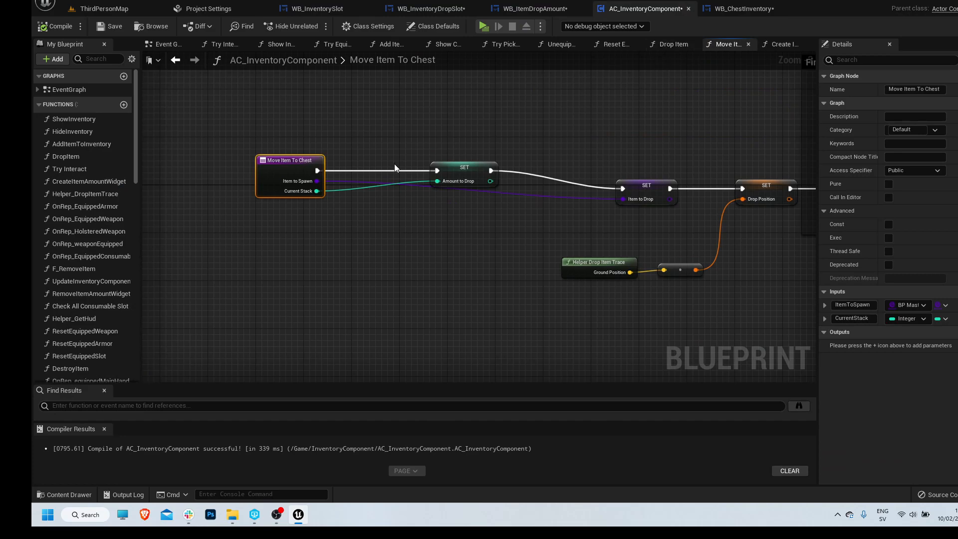
{"action": "left_click", "coordinate": [464, 173]}
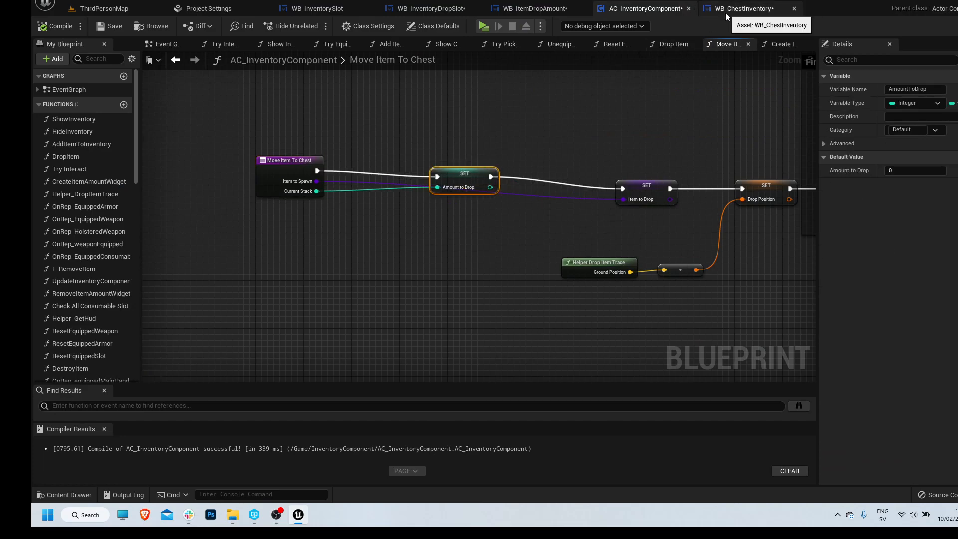
Inspect the chest drop graph's Move Item To Chest call, then go into Create Item Amount Widget
{"action": "left_click", "coordinate": [742, 9]}
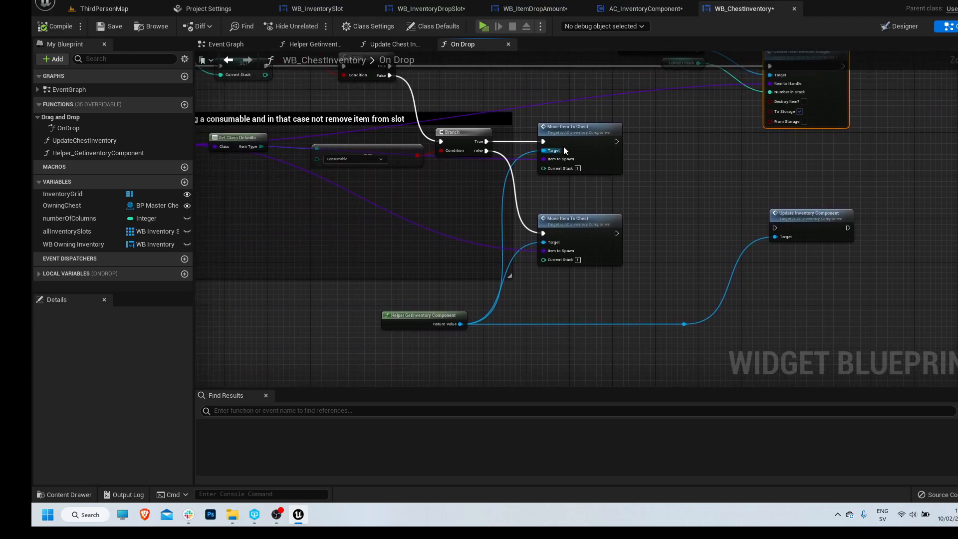
{"action": "left_click", "coordinate": [421, 316]}
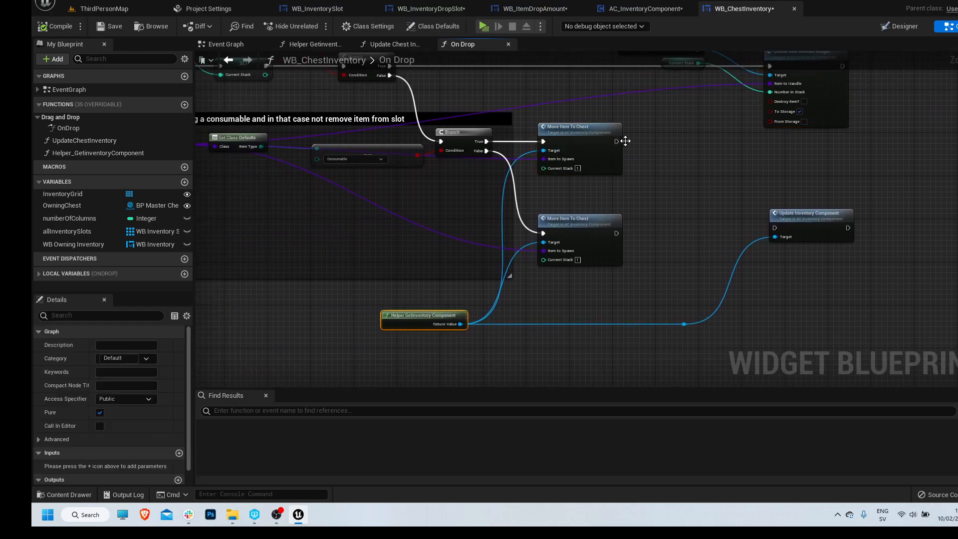
{"action": "left_click", "coordinate": [579, 127]}
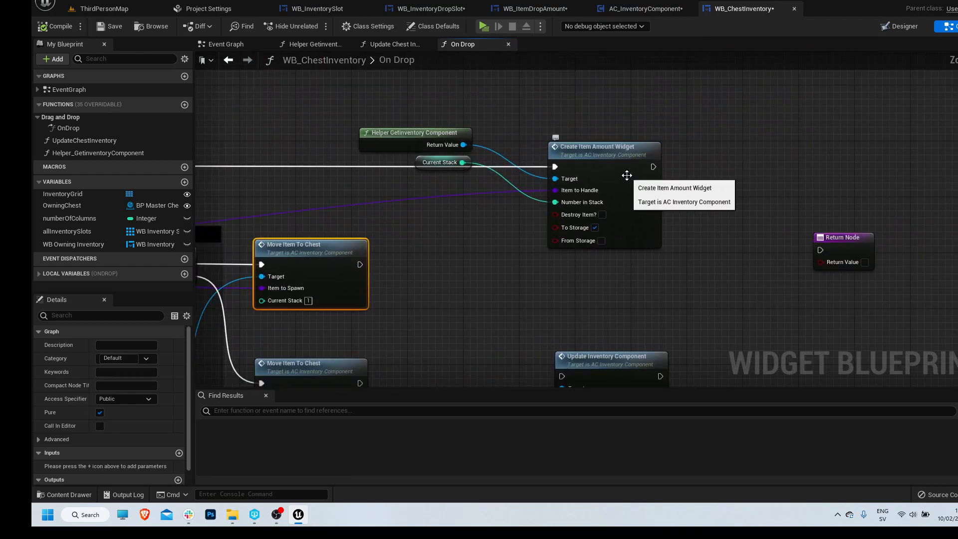
{"action": "left_click", "coordinate": [641, 9]}
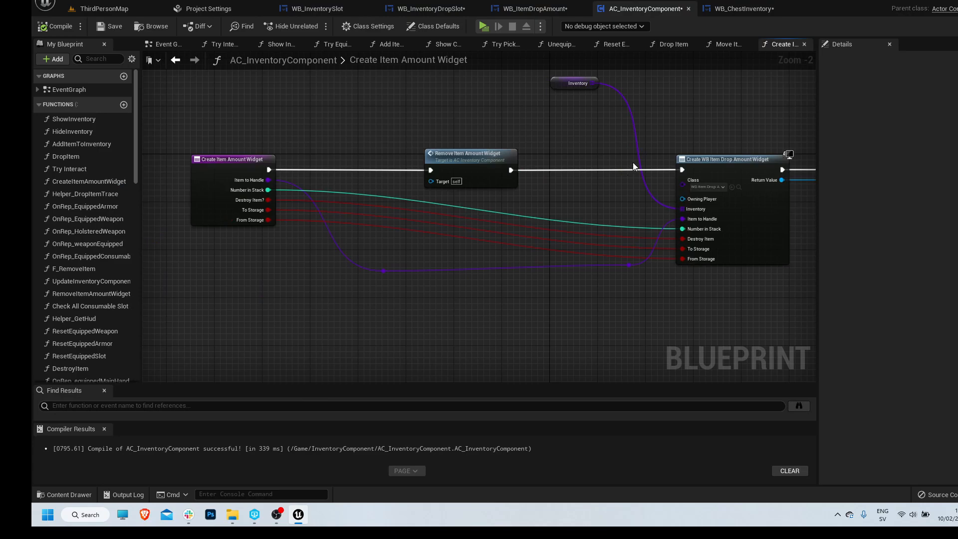
Wire an ItemsToDrop getter into Move Item To Chest's Current Stack pin and launch a playtest
{"action": "scroll", "scroll_direction": "down", "scroll_amount": 3}
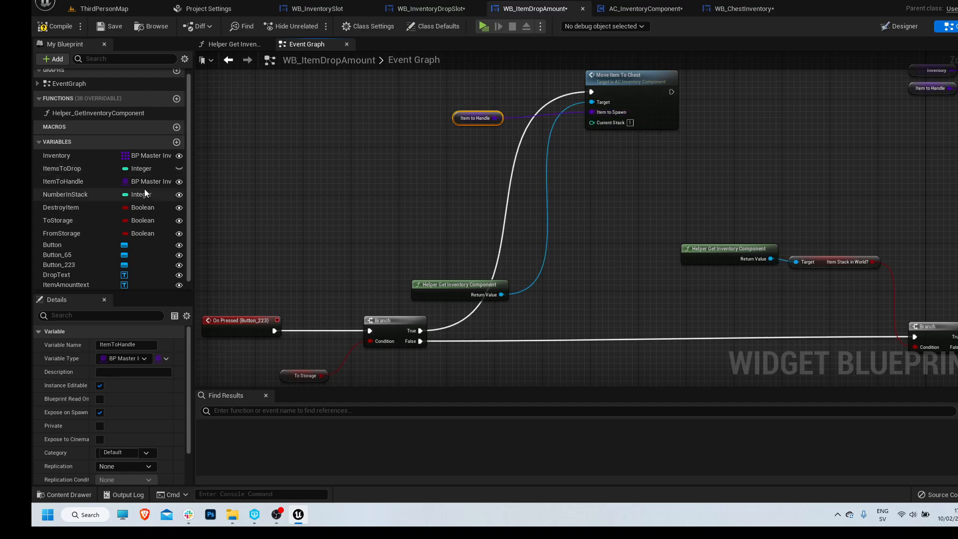
{"action": "left_click", "coordinate": [60, 168]}
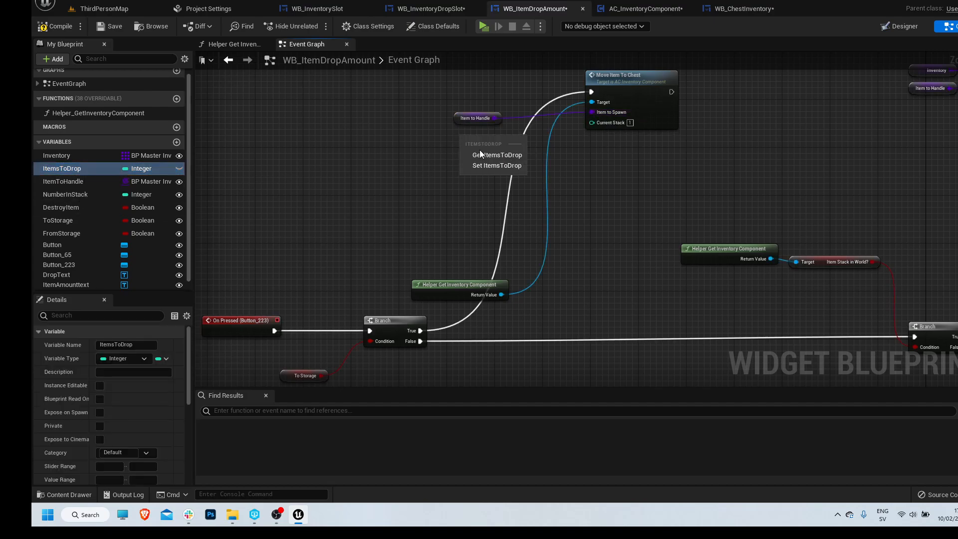
{"action": "left_click", "coordinate": [497, 155]}
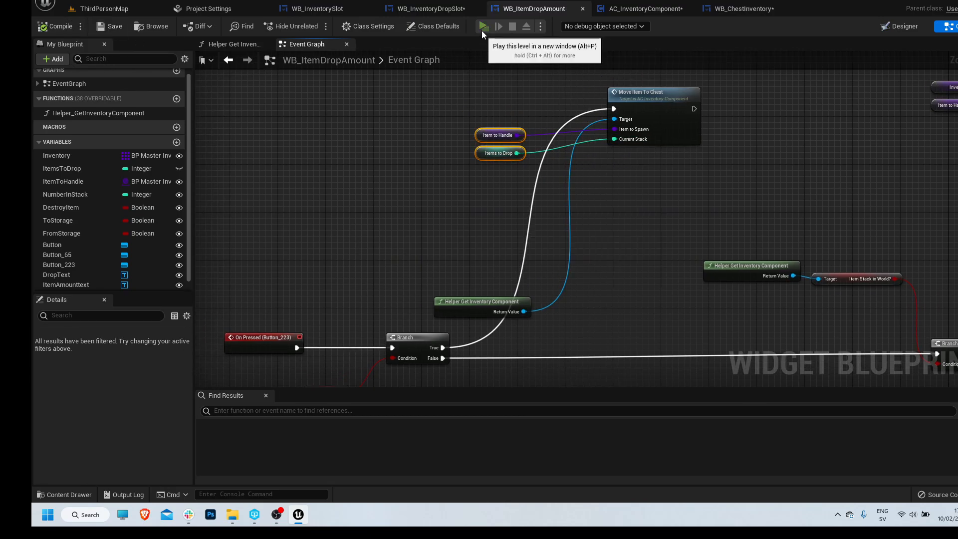
{"action": "left_click", "coordinate": [483, 26]}
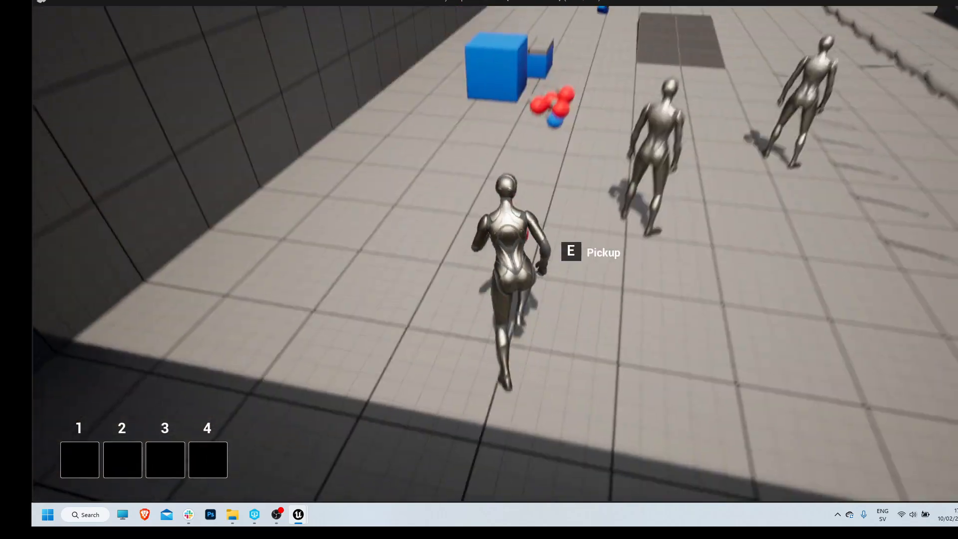
{"action": "key", "text": "e"}
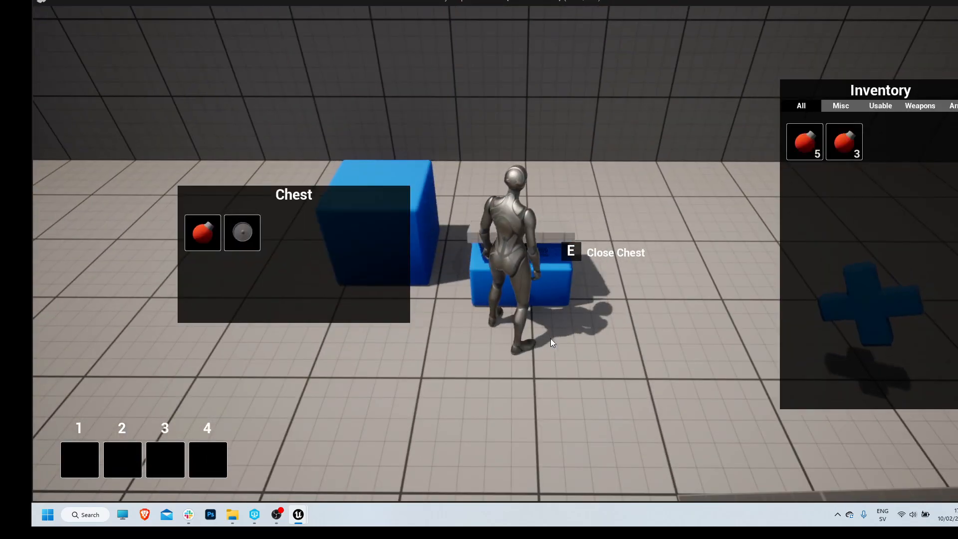
{"action": "left_click", "coordinate": [203, 233]}
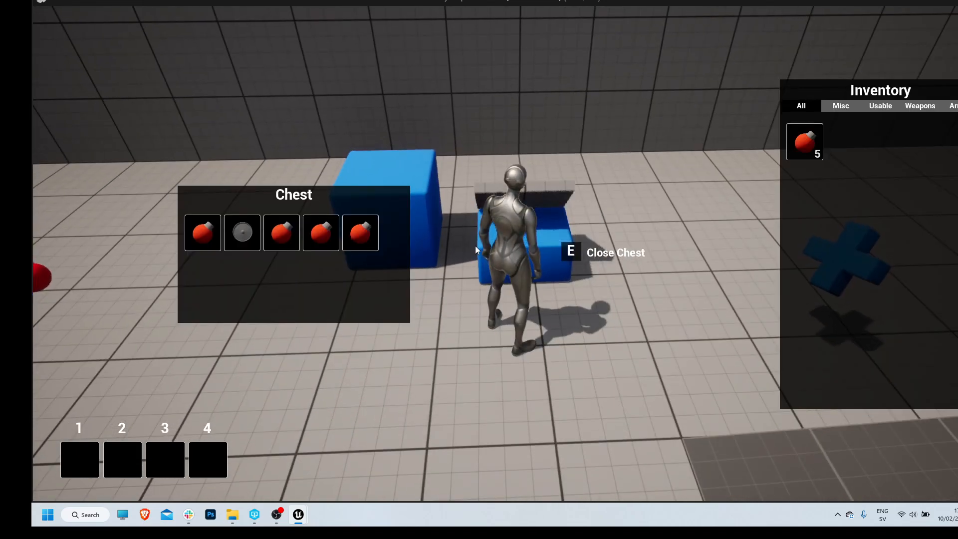
{"action": "mouse_move", "coordinate": [804, 142]}
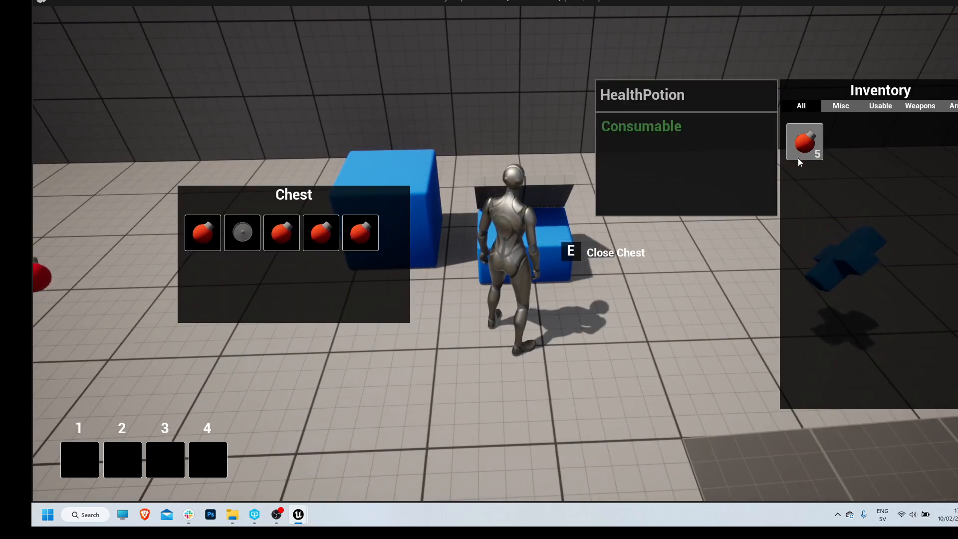
{"action": "left_click_drag", "start_coordinate": [805, 140], "coordinate": [361, 294]}
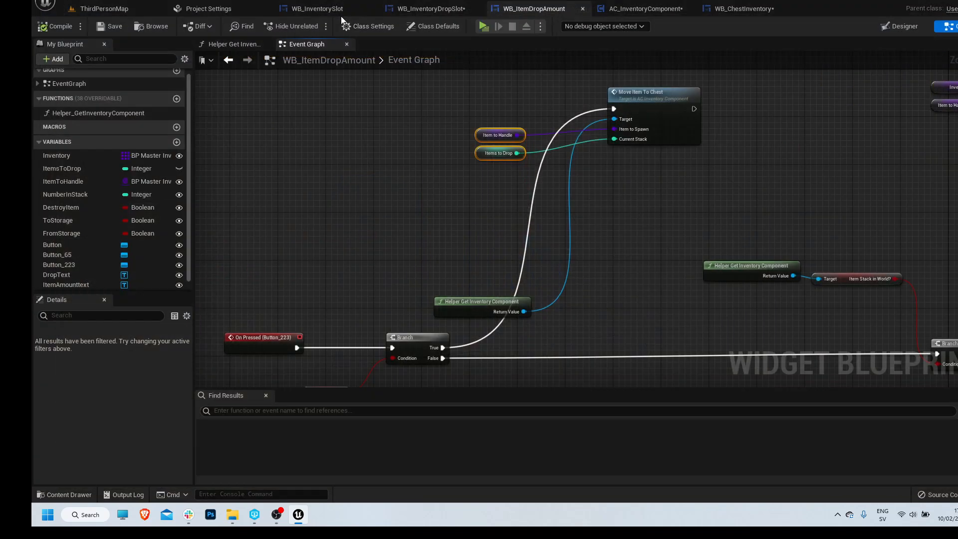
{"action": "left_click", "coordinate": [483, 26]}
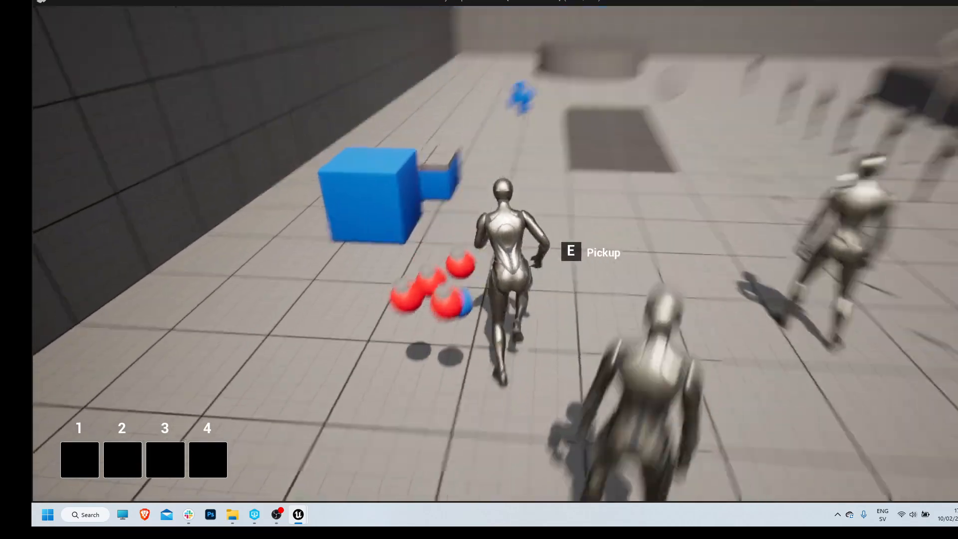
{"action": "key", "text": "e"}
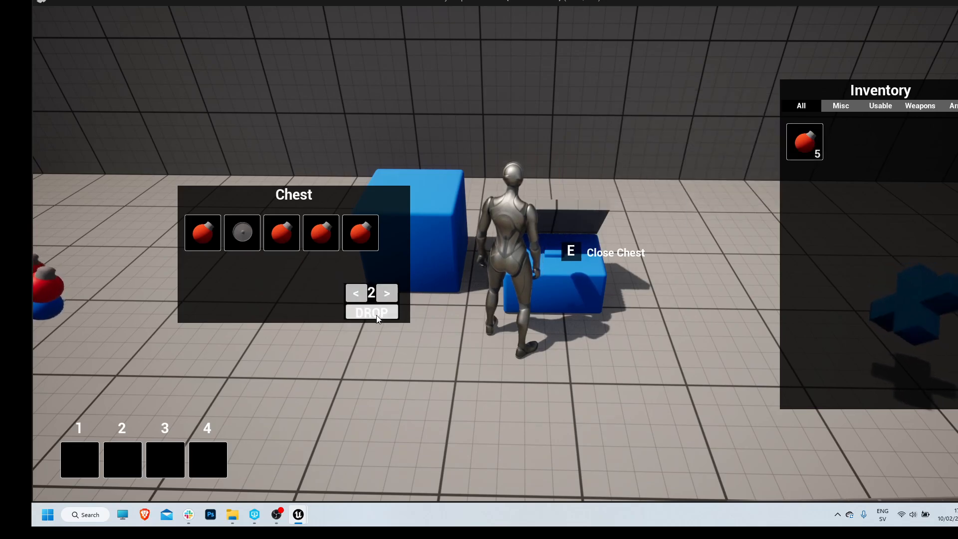
{"action": "left_click", "coordinate": [371, 311]}
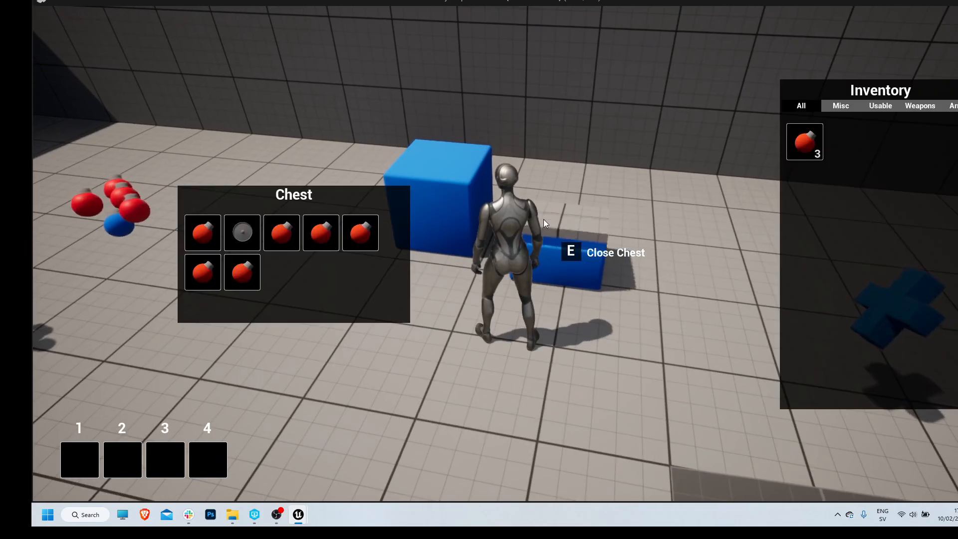
{"action": "key", "text": "e"}
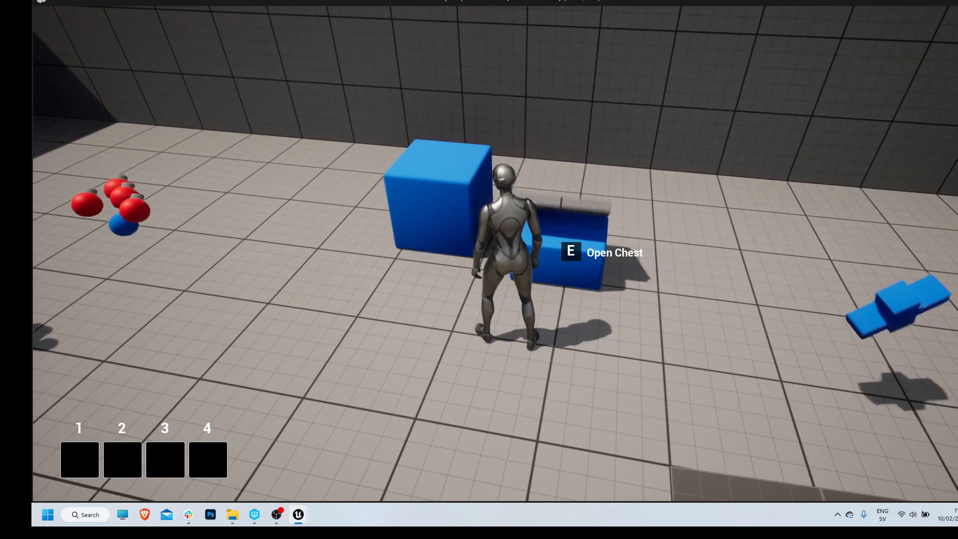
{"action": "key", "text": "e"}
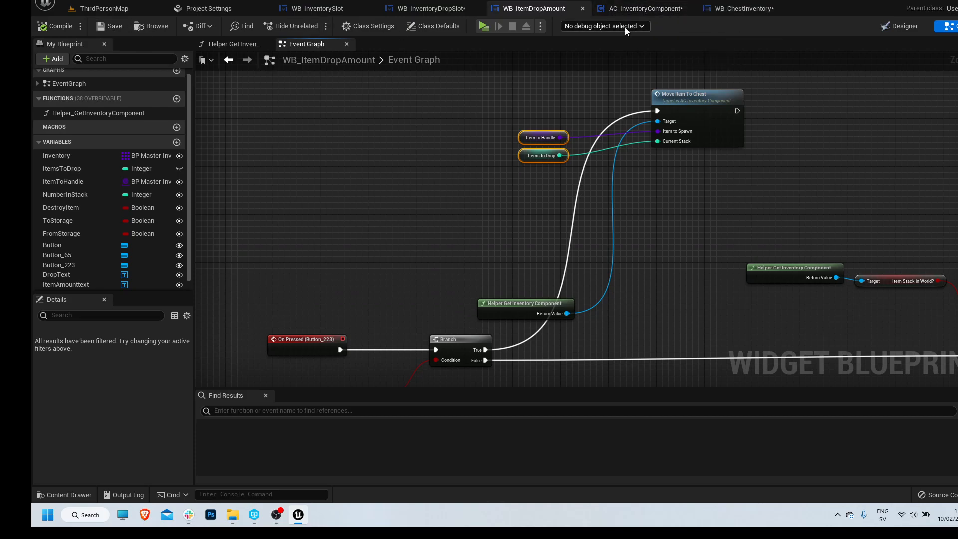
Bring up WB_ChestInventory's Update Chest Inventory graph alongside the inventory's Check Item Stack logic
{"action": "left_click", "coordinate": [744, 8]}
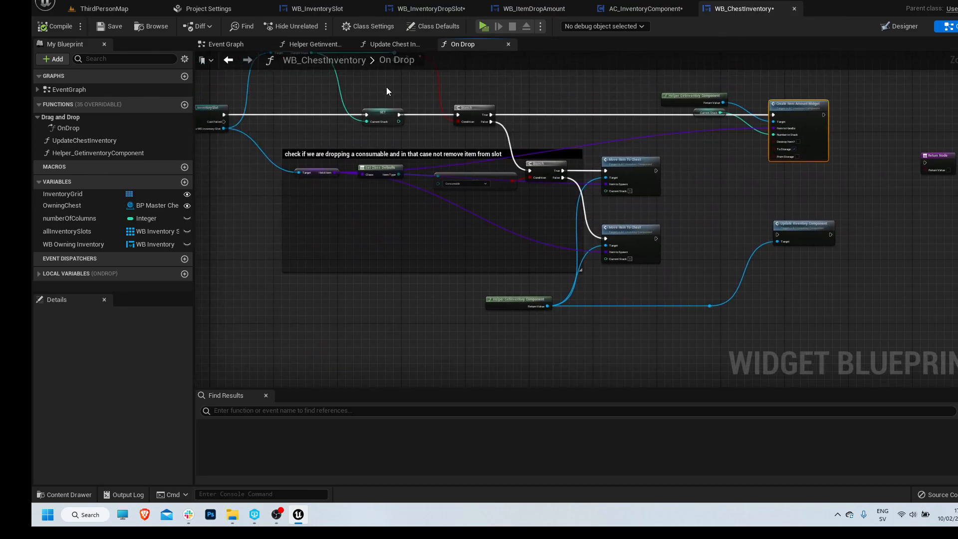
{"action": "left_click", "coordinate": [396, 44]}
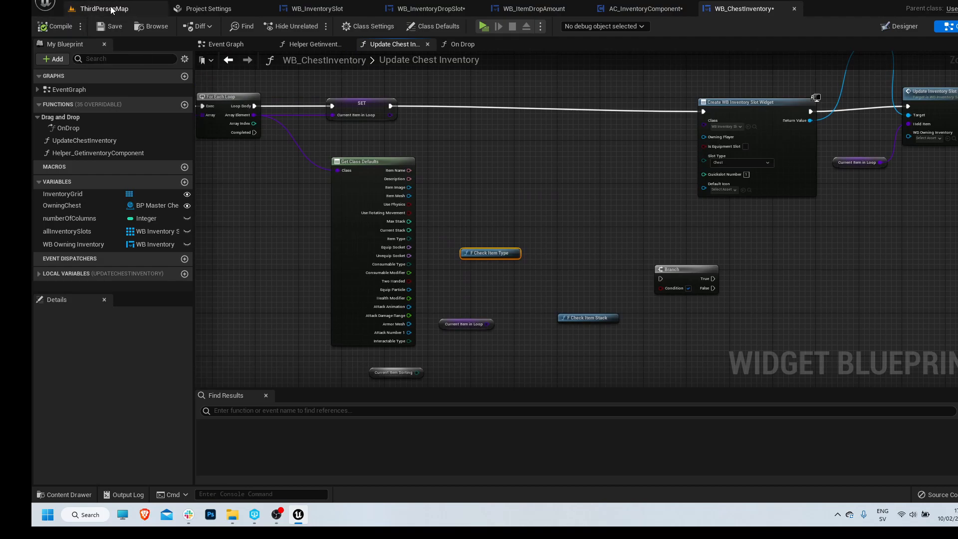
{"action": "left_click", "coordinate": [102, 9]}
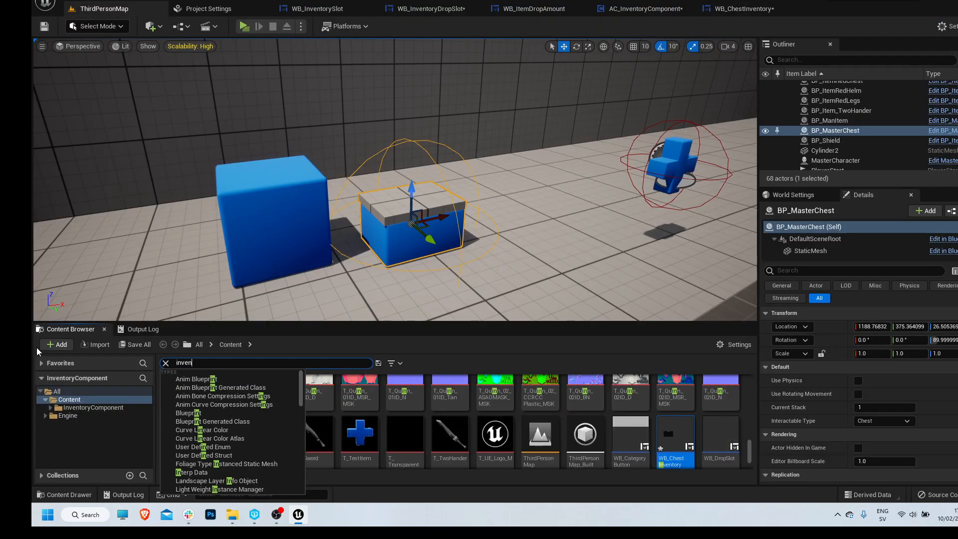
{"action": "type", "text": "wb"}
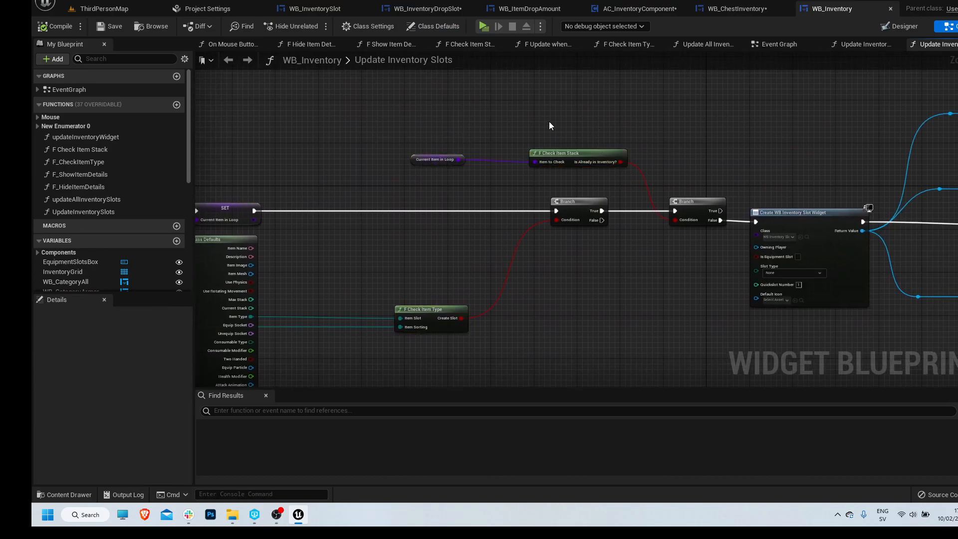
{"action": "left_click", "coordinate": [562, 153]}
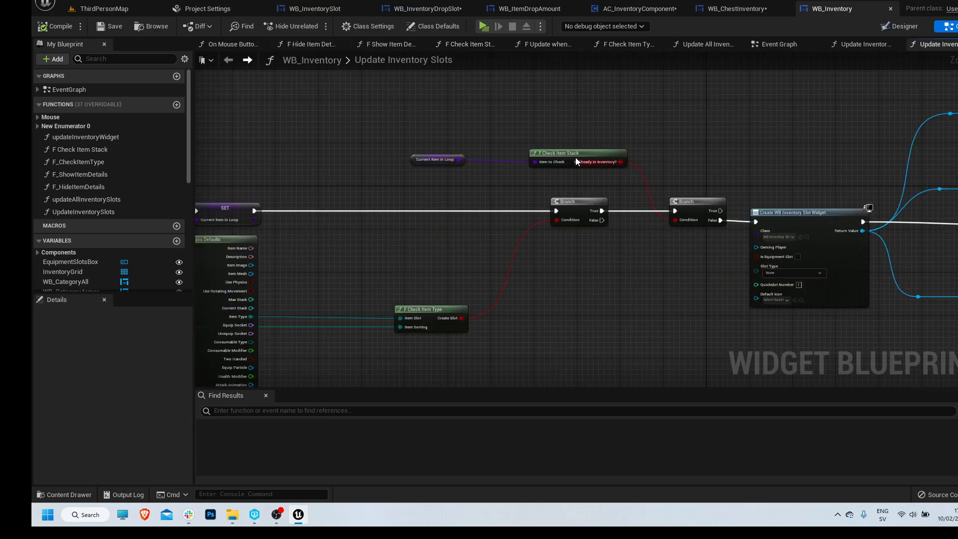
{"action": "left_click", "coordinate": [576, 153]}
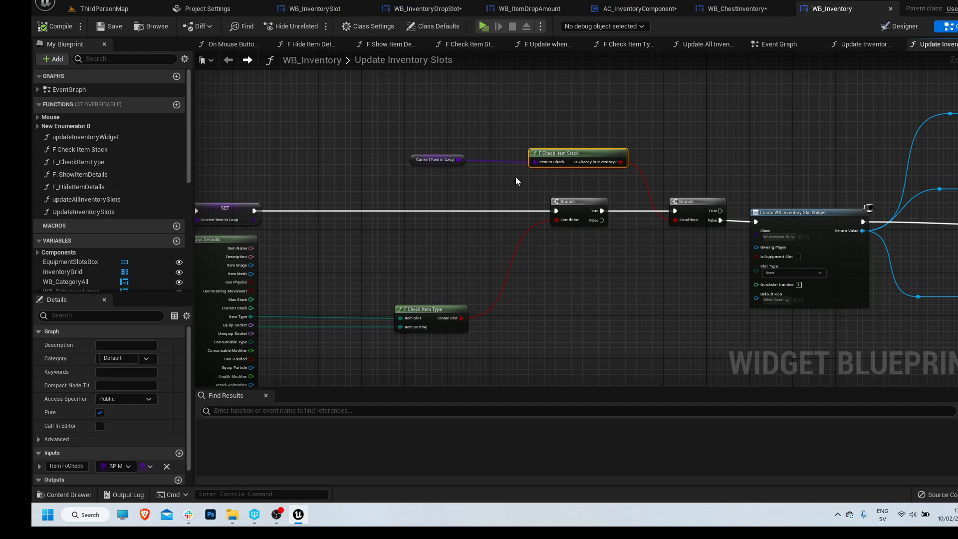
Copy the Check Item Stack/Type and Branch nodes and paste them into the chest's update graph
{"action": "left_click", "coordinate": [78, 161]}
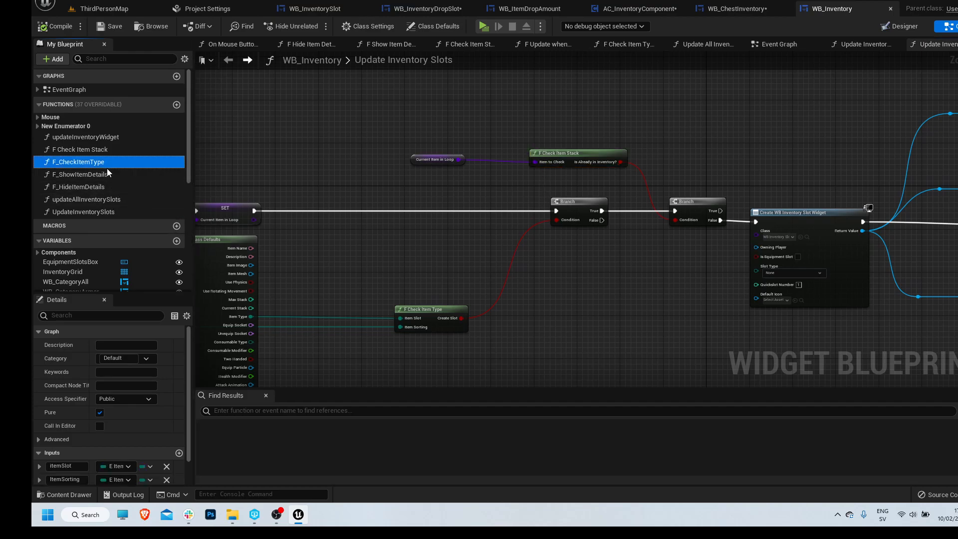
{"action": "left_click", "coordinate": [80, 149]}
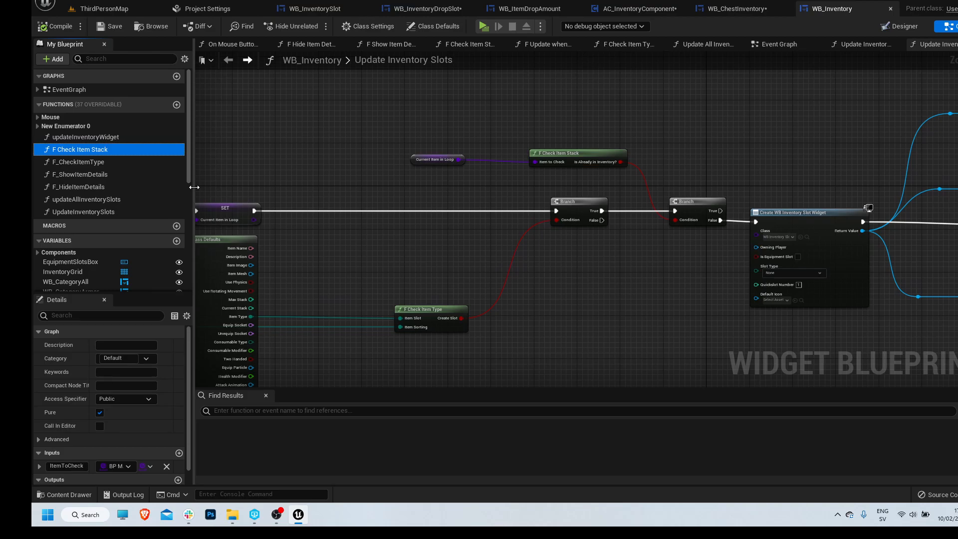
{"action": "mouse_move", "coordinate": [81, 149]}
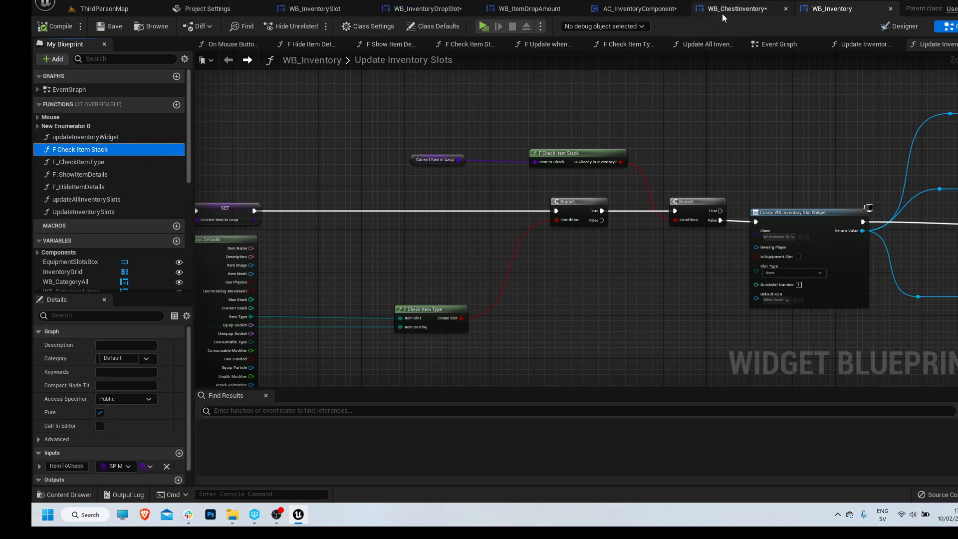
{"action": "left_click", "coordinate": [734, 9]}
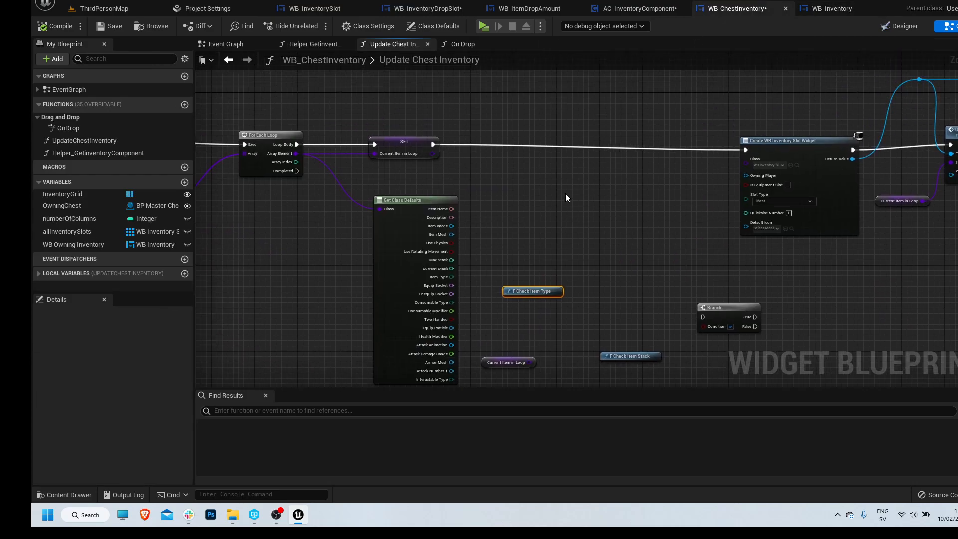
{"action": "left_click", "coordinate": [831, 9]}
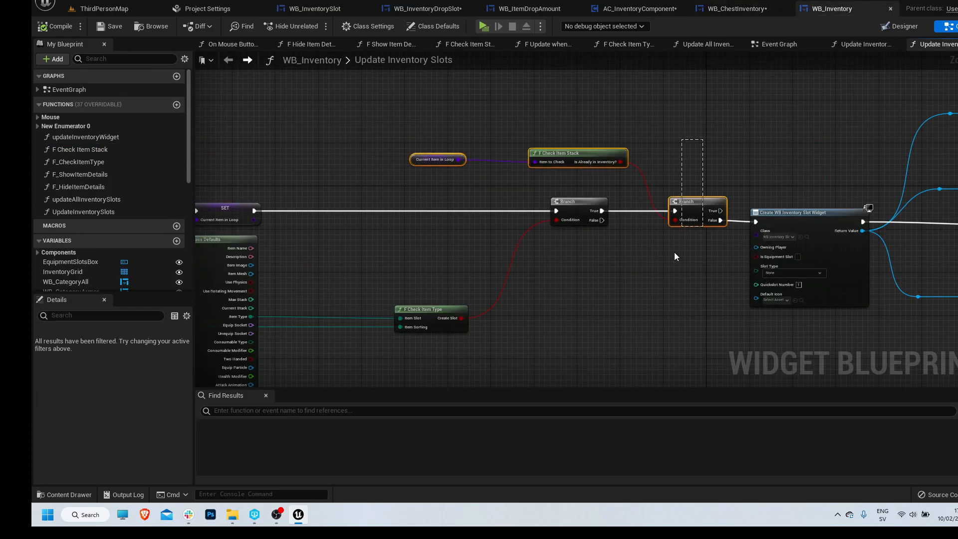
{"action": "left_click", "coordinate": [737, 9]}
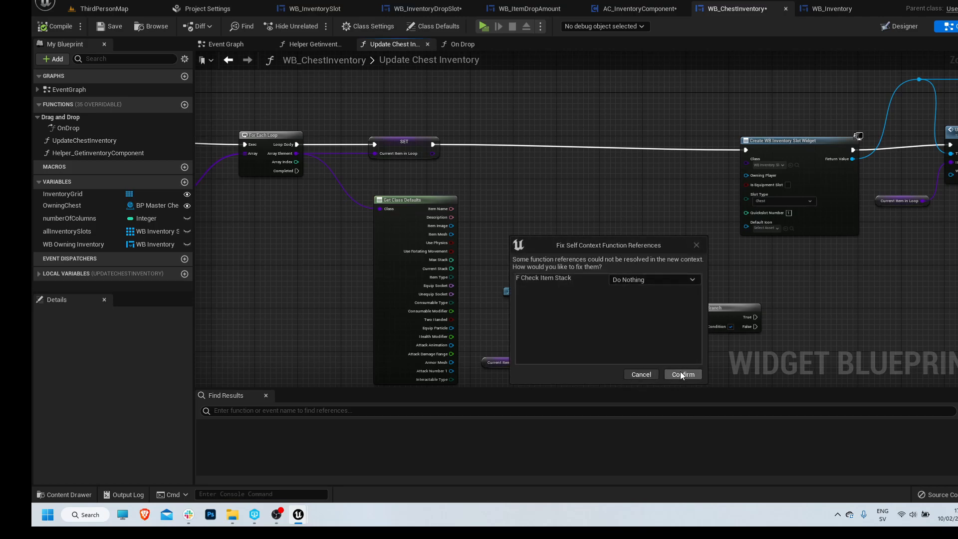
{"action": "mouse_move", "coordinate": [620, 377]}
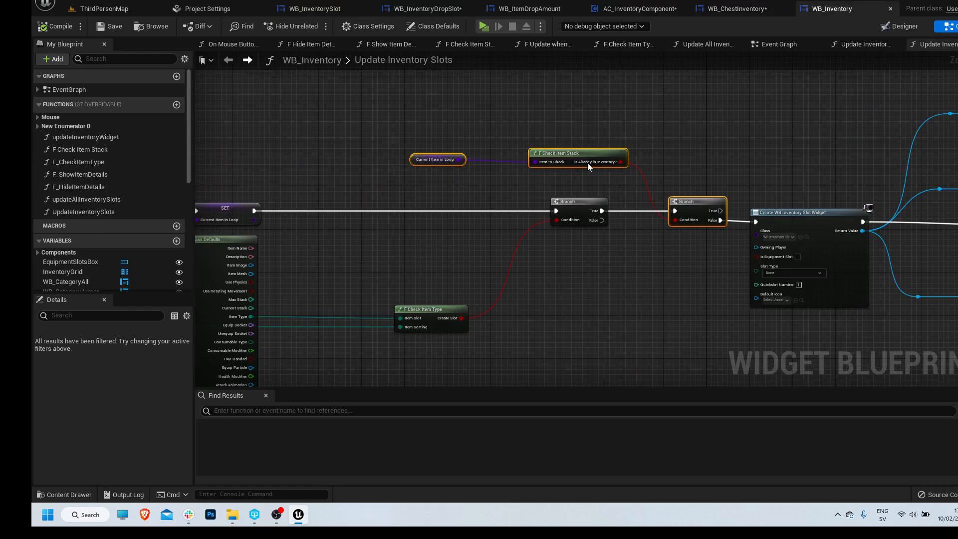
{"action": "left_click", "coordinate": [577, 153]}
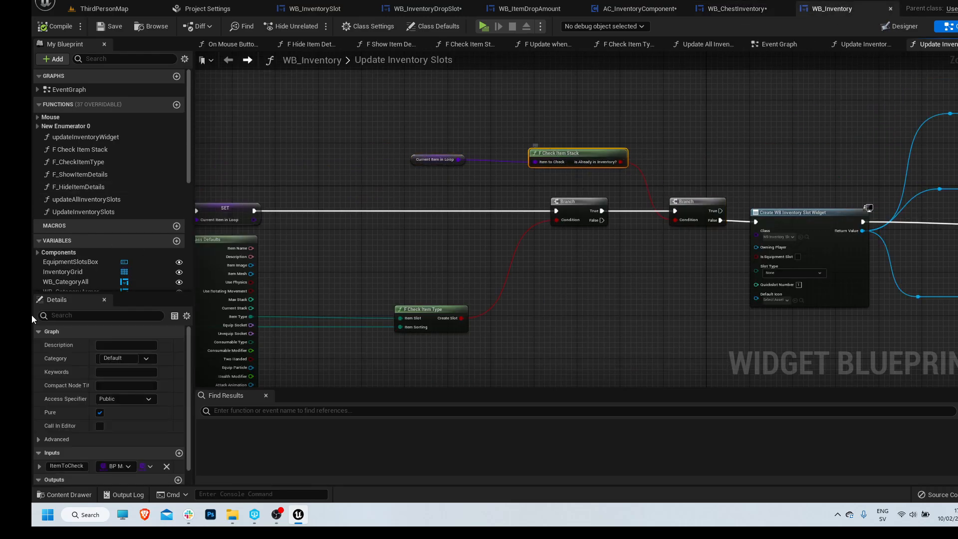
Paste an F Check Item Stack function into WB_ChestInventory and fix its incompatible Self reference
{"action": "left_click", "coordinate": [79, 162]}
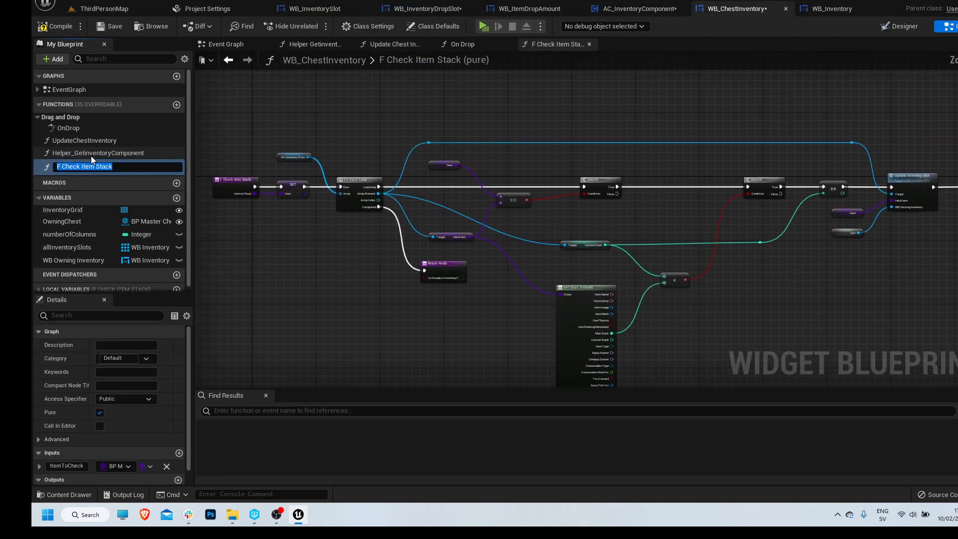
{"action": "left_click", "coordinate": [56, 26]}
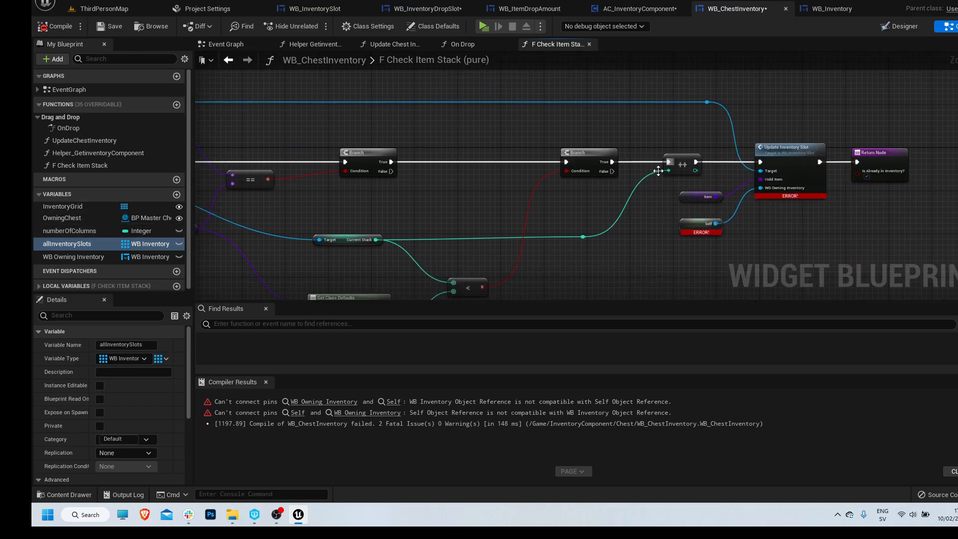
{"action": "left_click", "coordinate": [395, 44]}
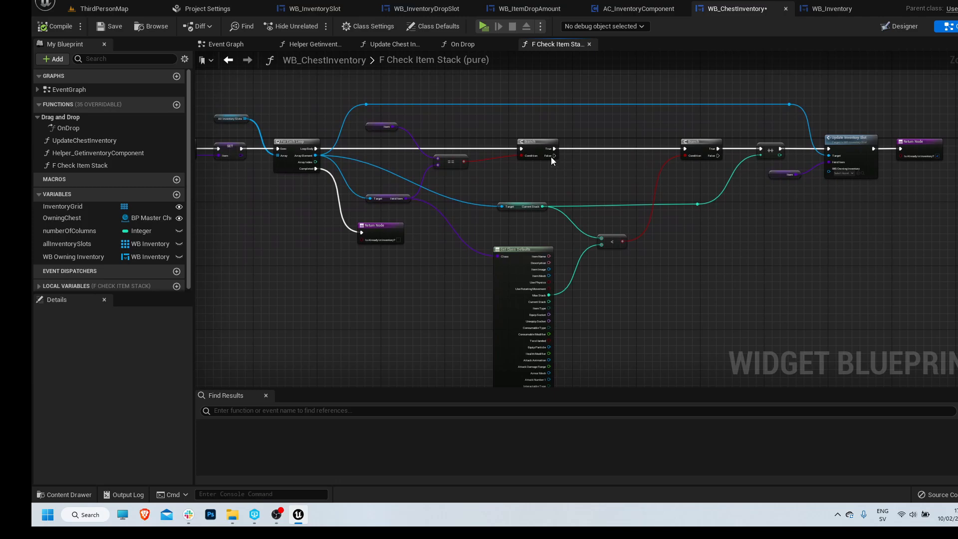
{"action": "mouse_move", "coordinate": [788, 164]}
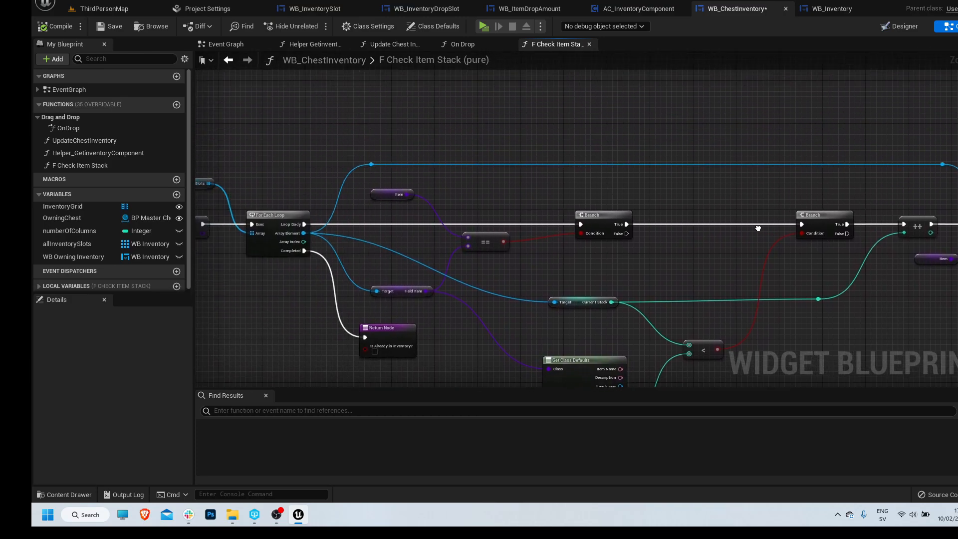
Feed Get Current Item in Loop into F Check Item Stack and route its result to the Branch condition
{"action": "left_click", "coordinate": [394, 44]}
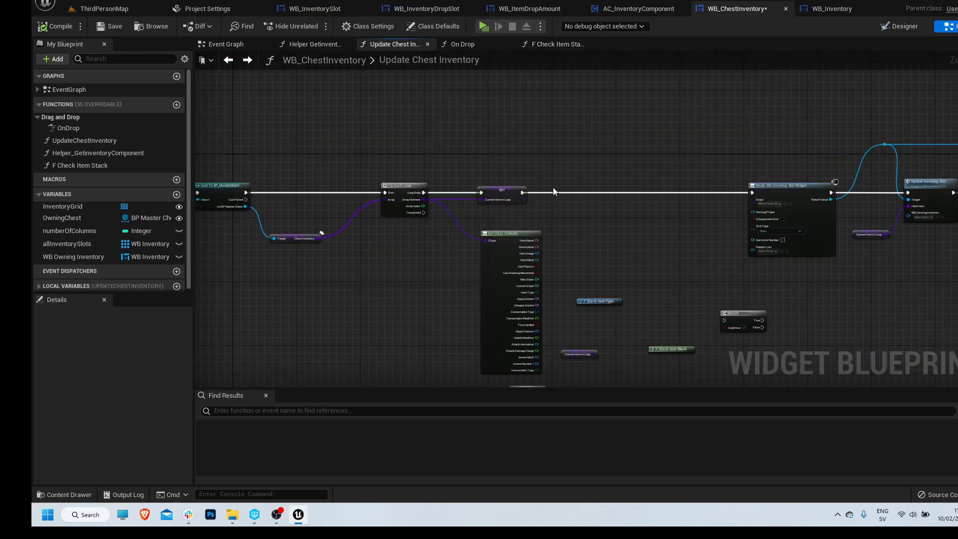
{"action": "left_click", "coordinate": [829, 9]}
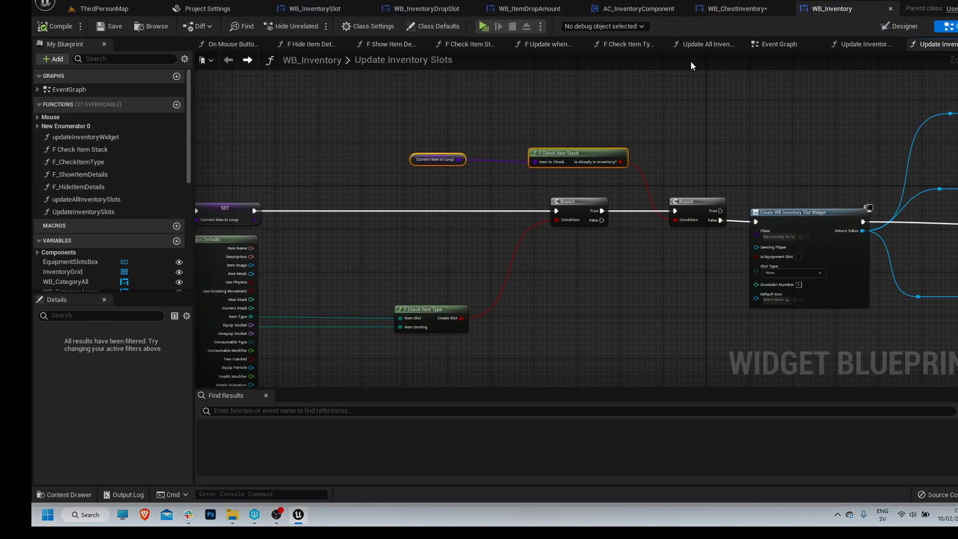
{"action": "left_click", "coordinate": [734, 9]}
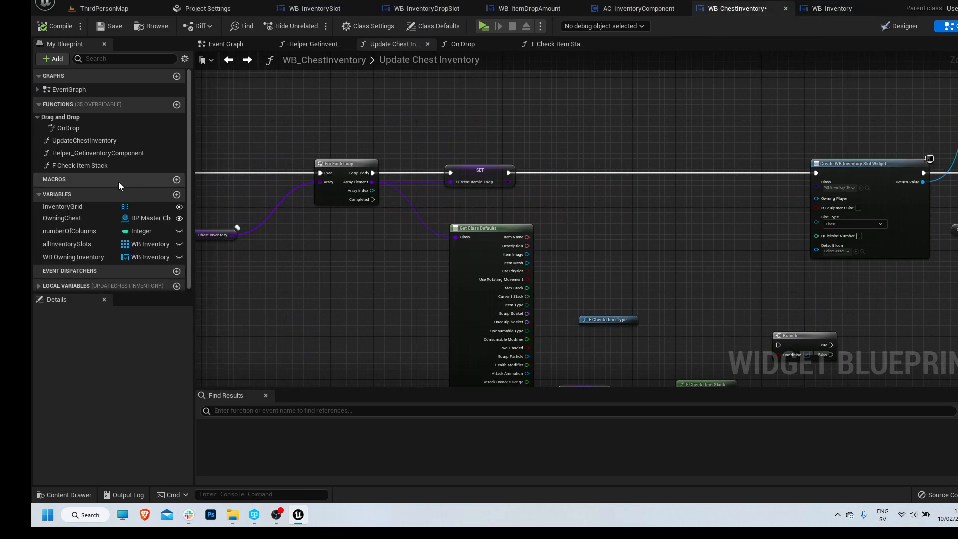
{"action": "left_click", "coordinate": [83, 139]}
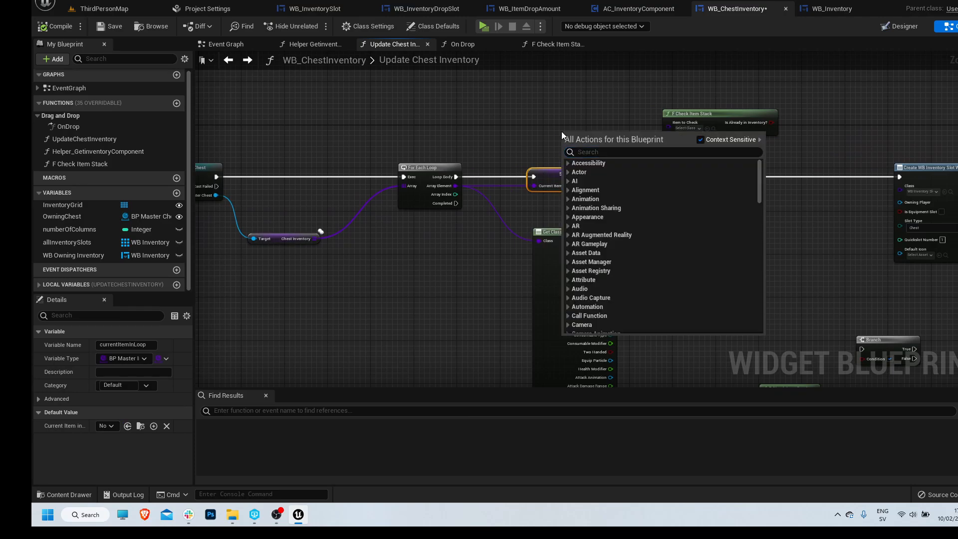
{"action": "type", "text": "get curr"}
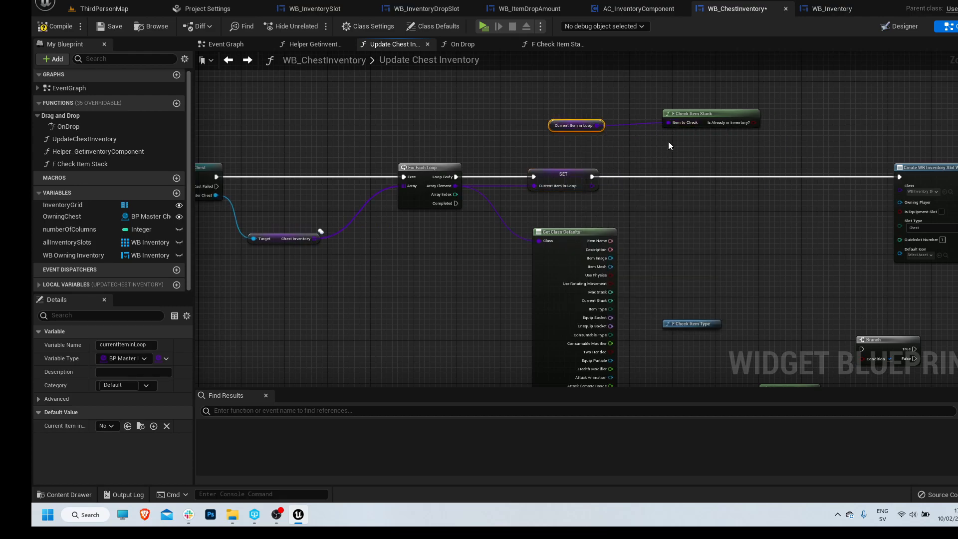
{"action": "left_click", "coordinate": [706, 124]}
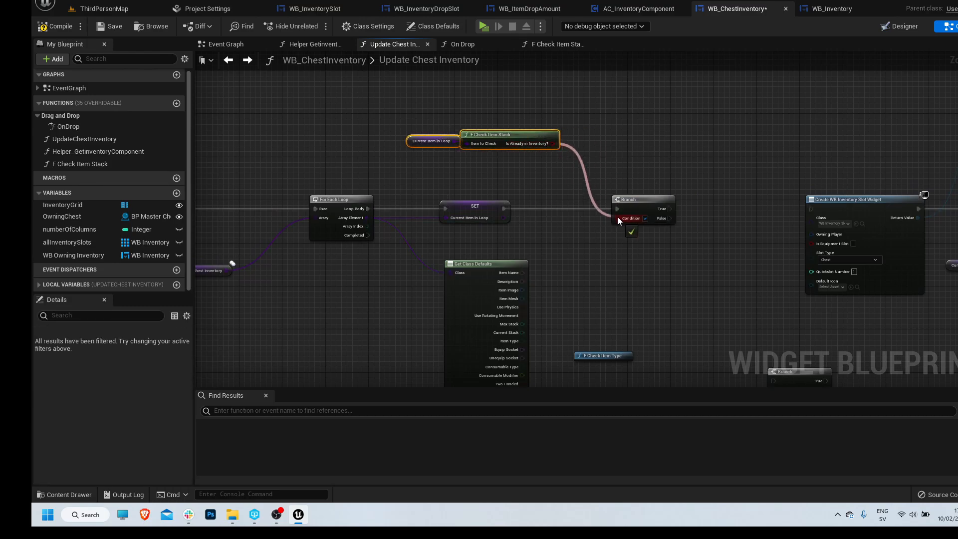
Compare the chest wiring against WB_Inventory's slot update and select its F Check Item Type node
{"action": "left_click", "coordinate": [830, 9]}
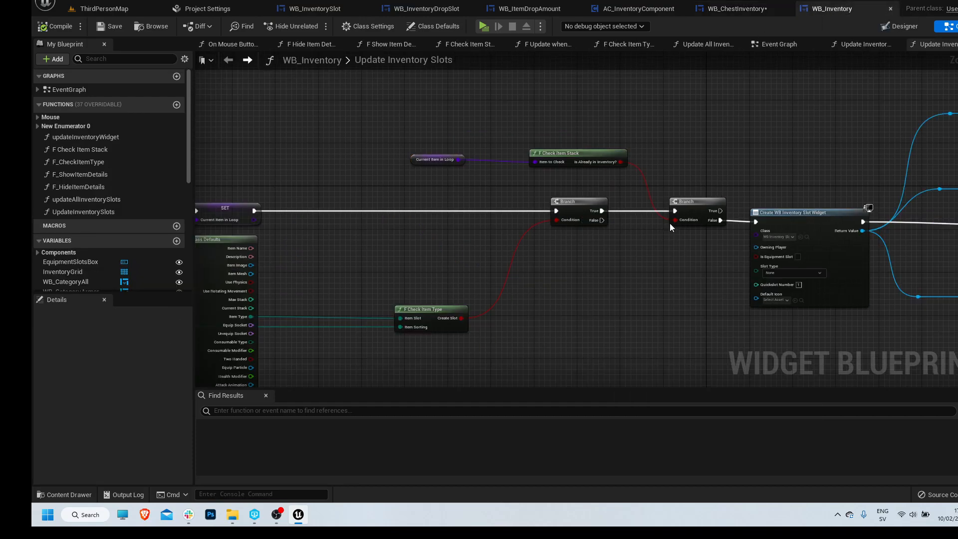
{"action": "left_click", "coordinate": [737, 9]}
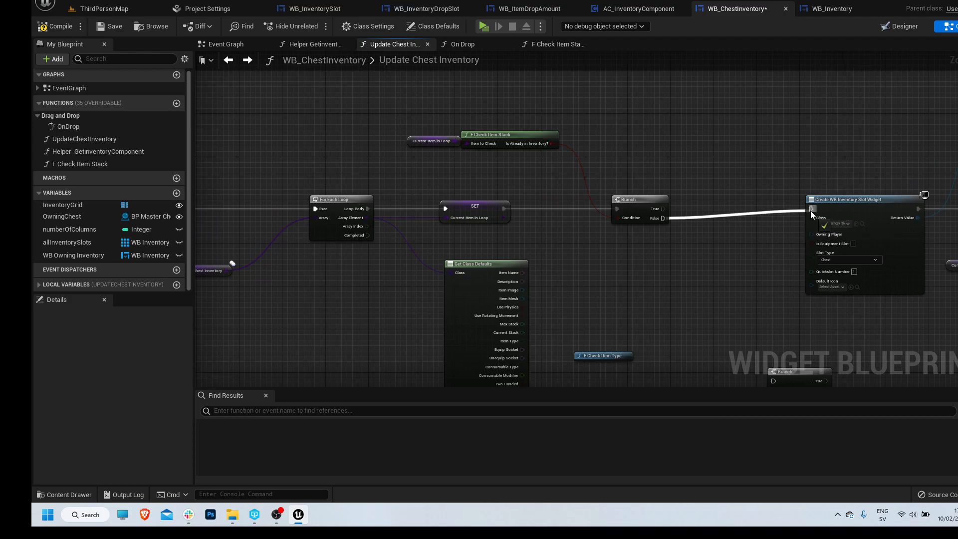
{"action": "left_click", "coordinate": [829, 9]}
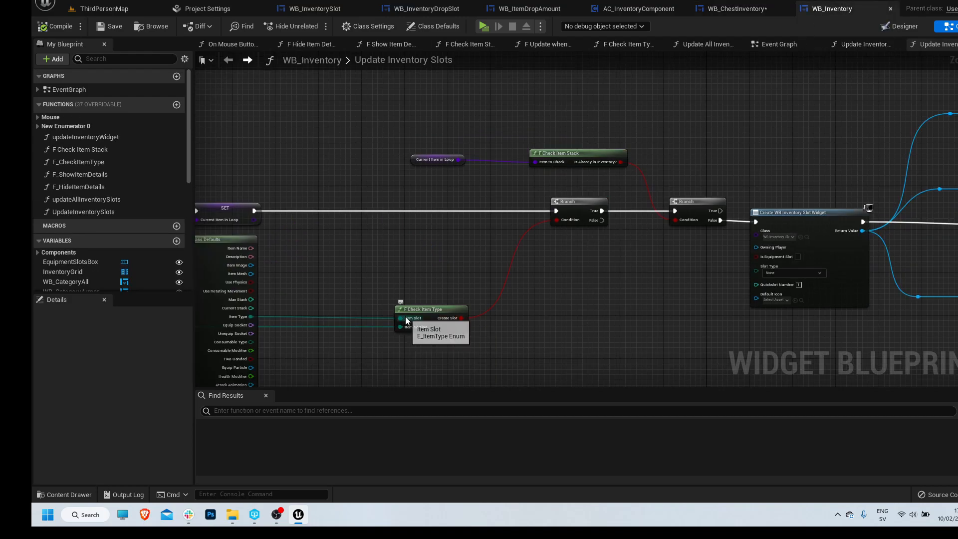
{"action": "mouse_move", "coordinate": [443, 309]}
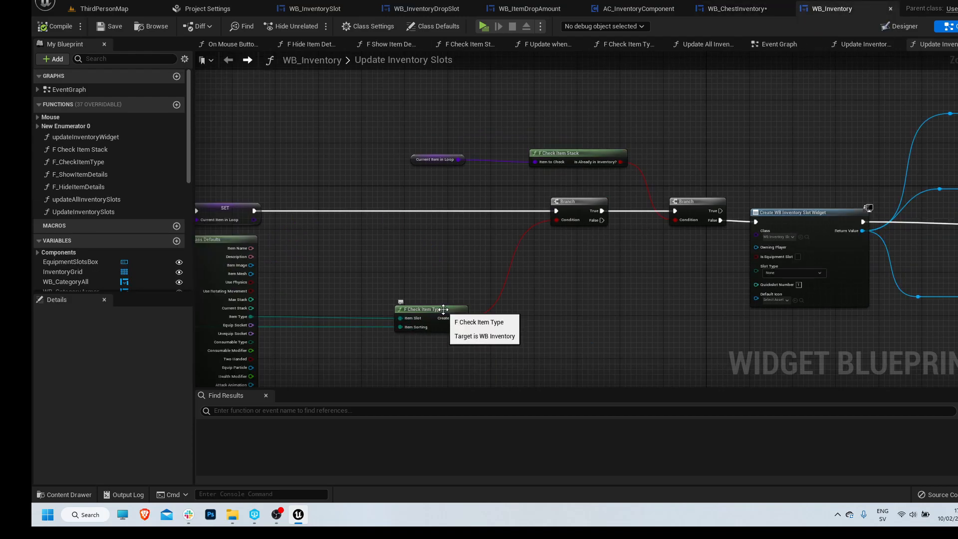
{"action": "left_click", "coordinate": [733, 9]}
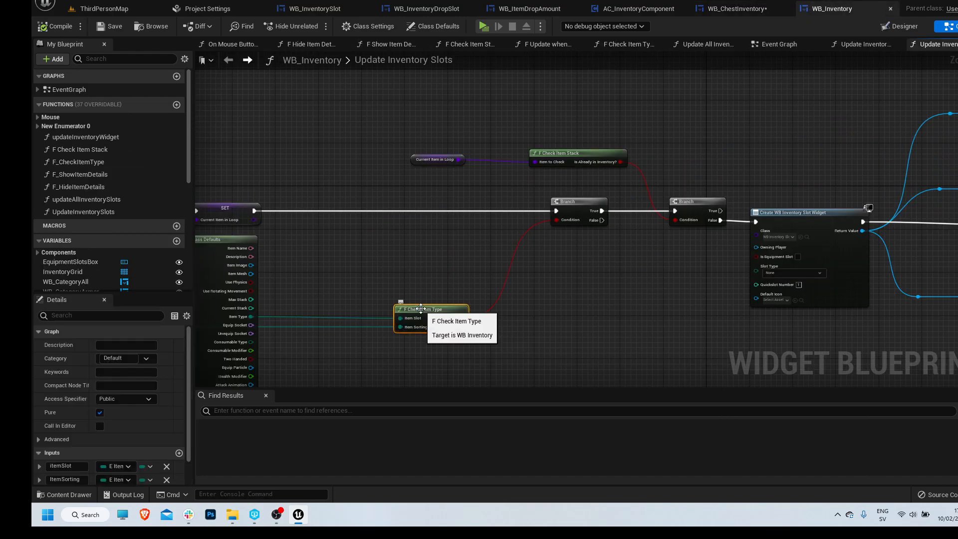
Copy the F_CheckItemType function from WB_Inventory into WB_ChestInventory's Functions
{"action": "double_click", "coordinate": [421, 309]}
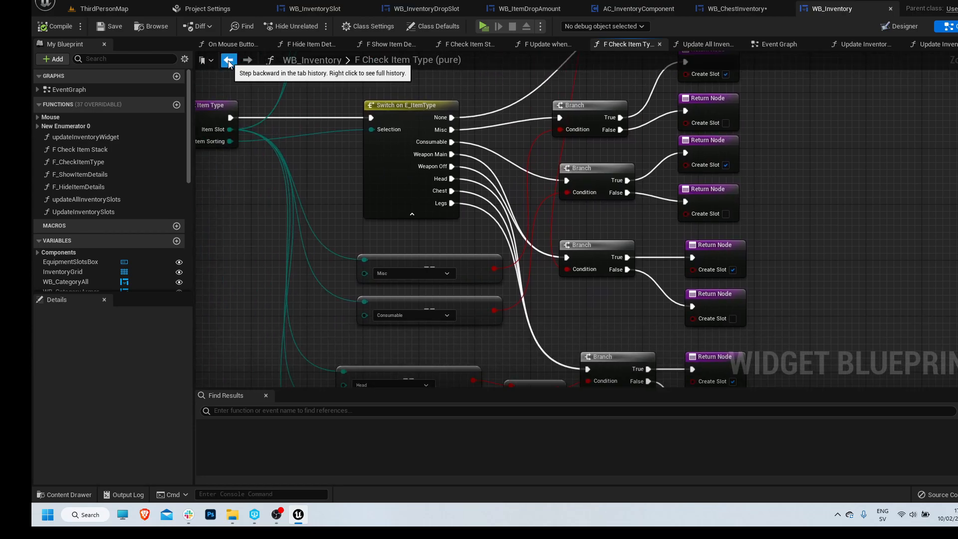
{"action": "left_click", "coordinate": [228, 59]}
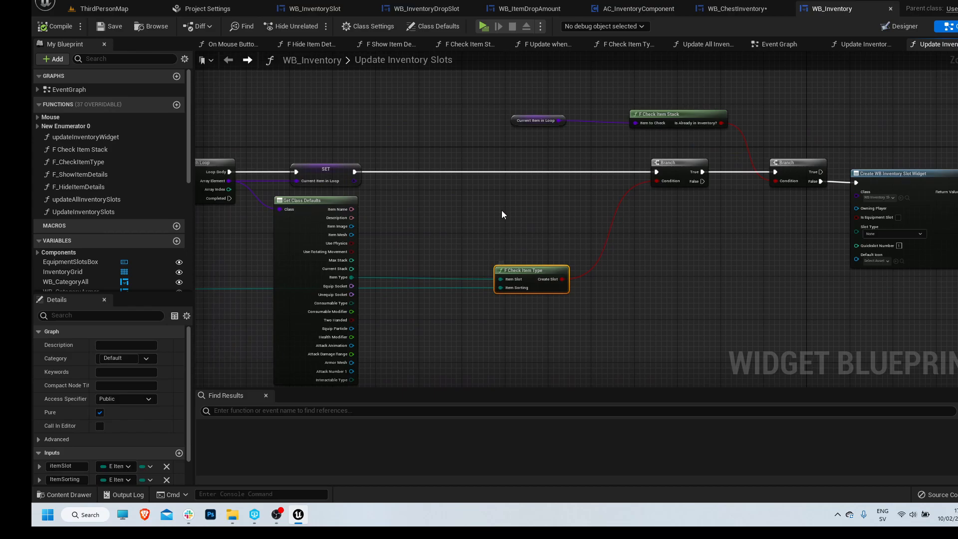
{"action": "mouse_move", "coordinate": [551, 261]}
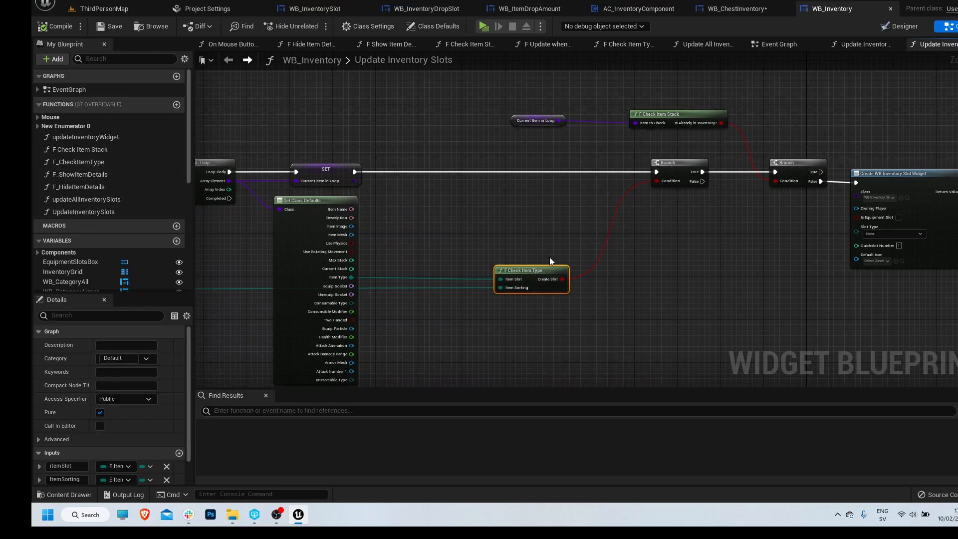
{"action": "left_click", "coordinate": [81, 161]}
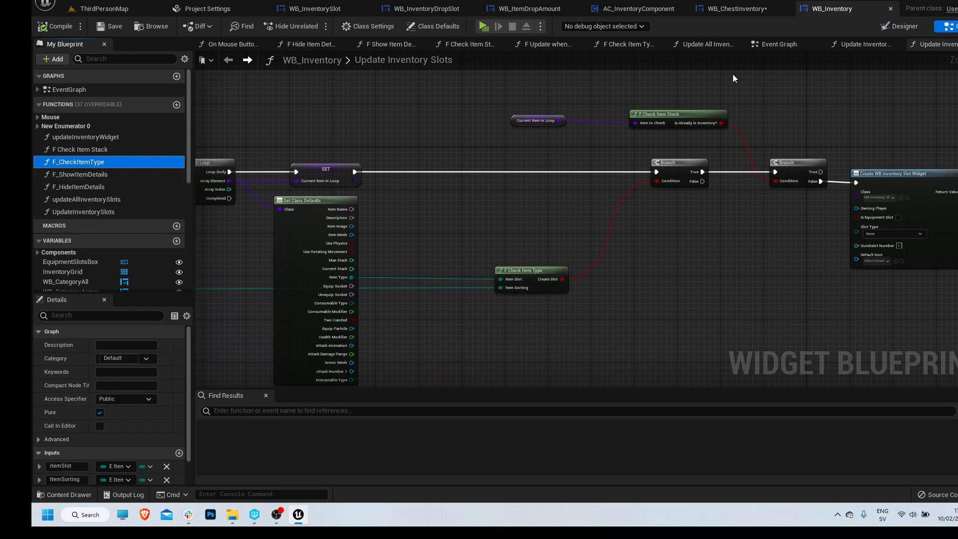
{"action": "left_click", "coordinate": [731, 9]}
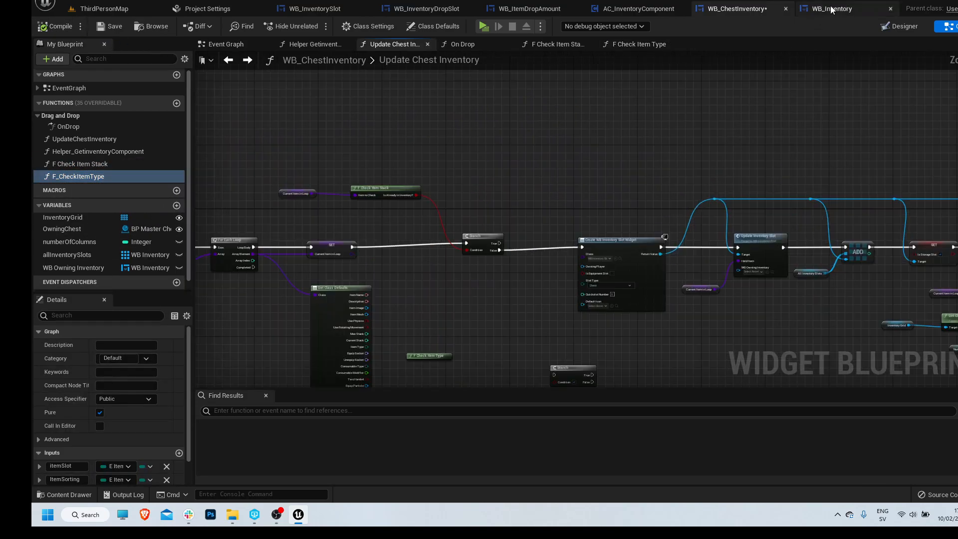
{"action": "left_click", "coordinate": [832, 9]}
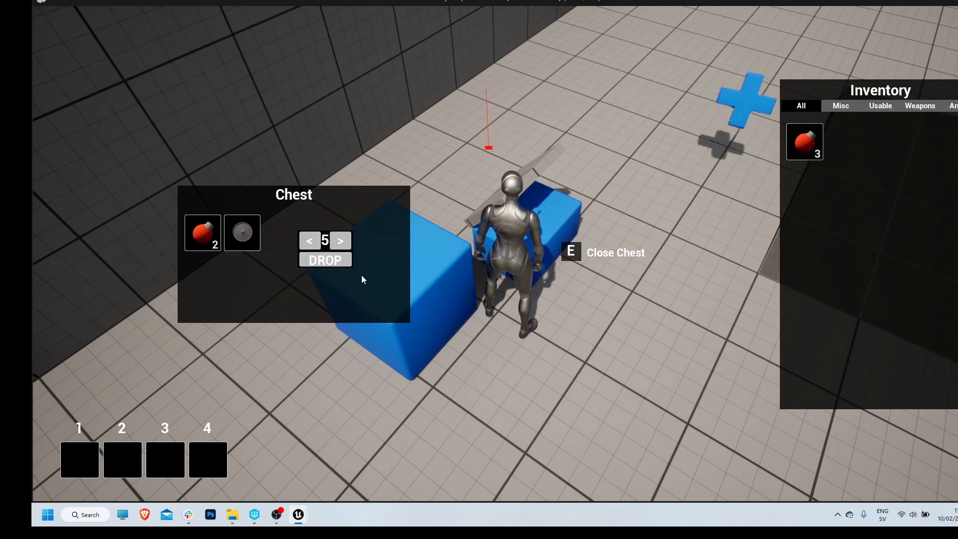
Drop two batches of five bombs into the chest until the inventory is empty
{"action": "left_click", "coordinate": [326, 261]}
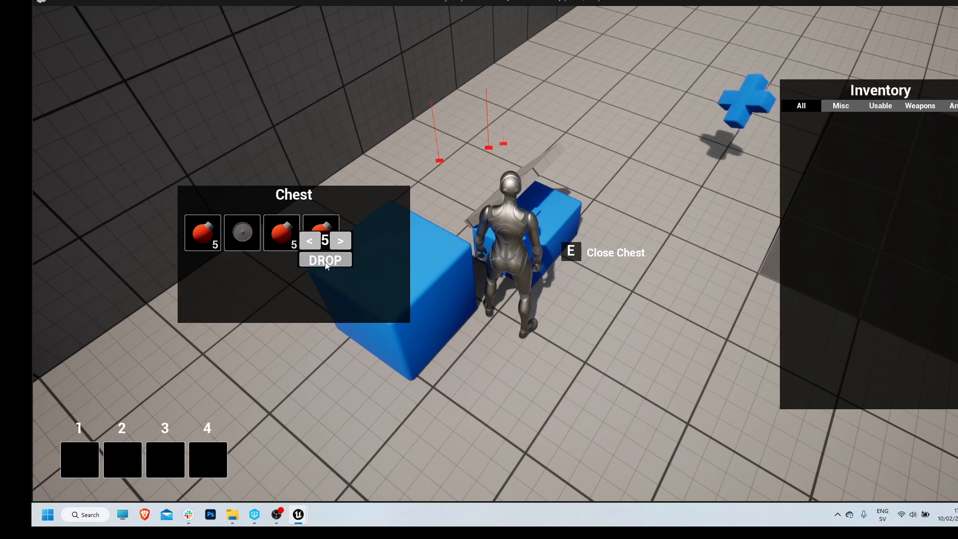
{"action": "left_click", "coordinate": [325, 259]}
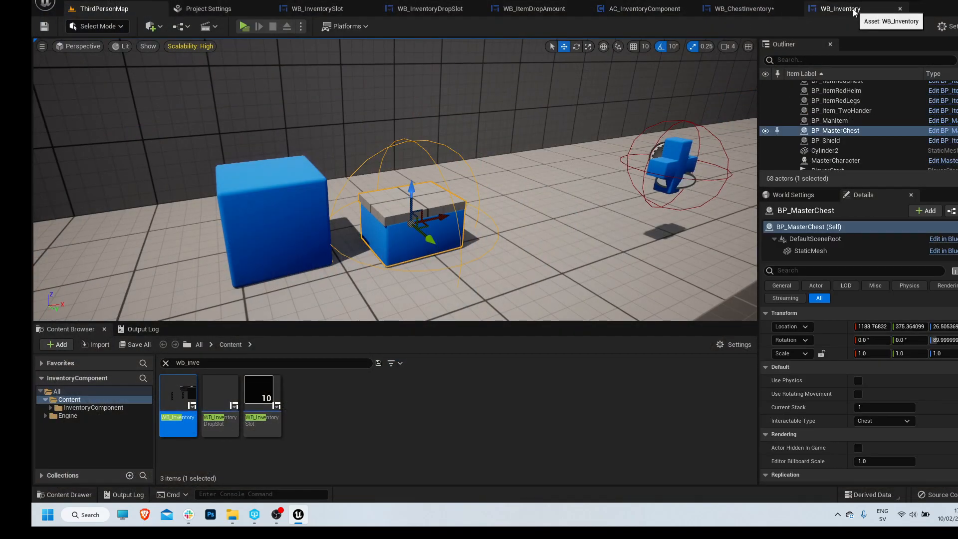
Review WB_Inventory's Update Inventory Slots graph, then switch to the chest's Update Chest Inventory function
{"action": "left_click", "coordinate": [837, 9]}
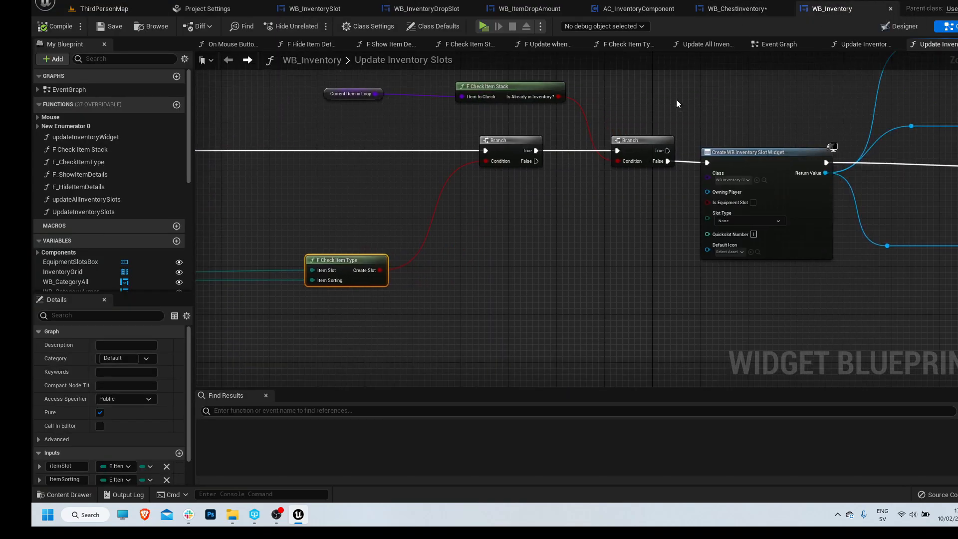
{"action": "left_click", "coordinate": [276, 515]}
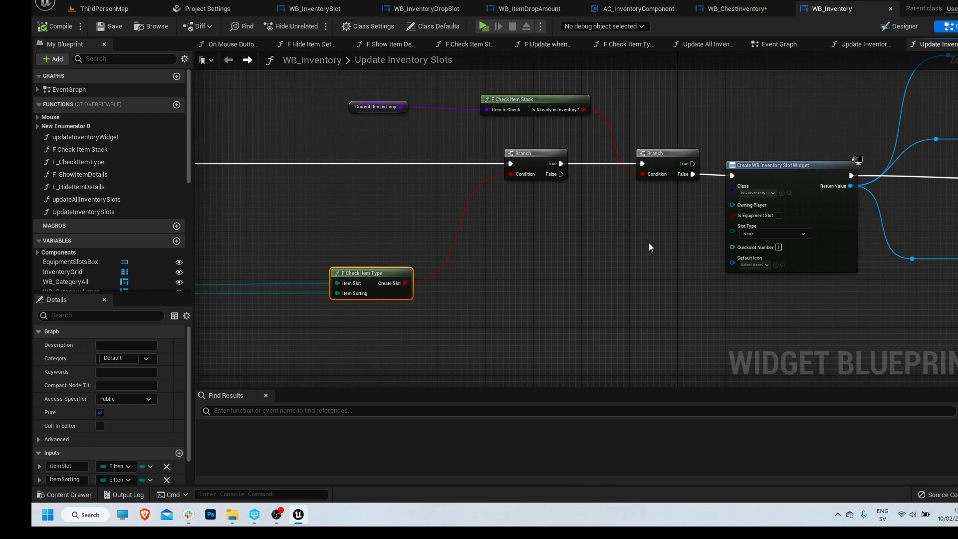
{"action": "mouse_move", "coordinate": [641, 249]}
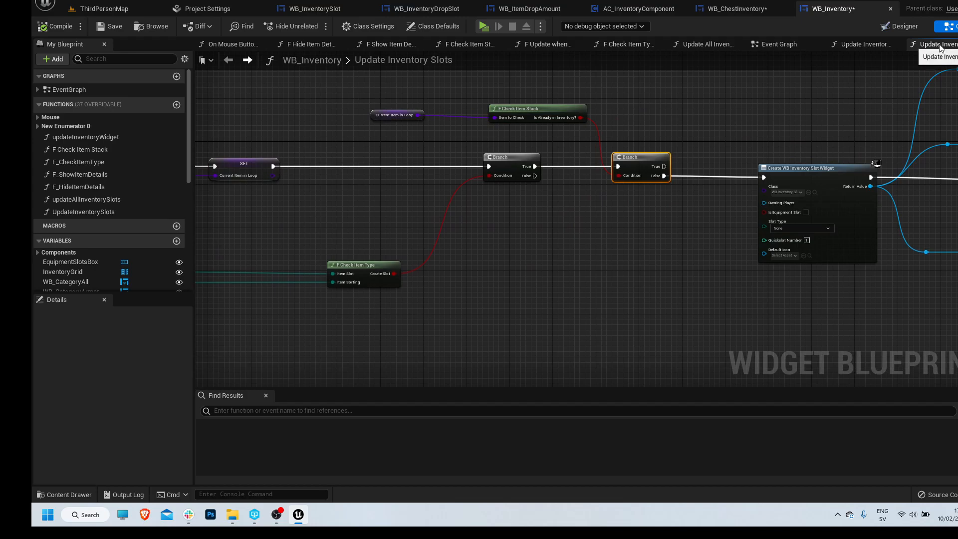
{"action": "mouse_move", "coordinate": [829, 46]}
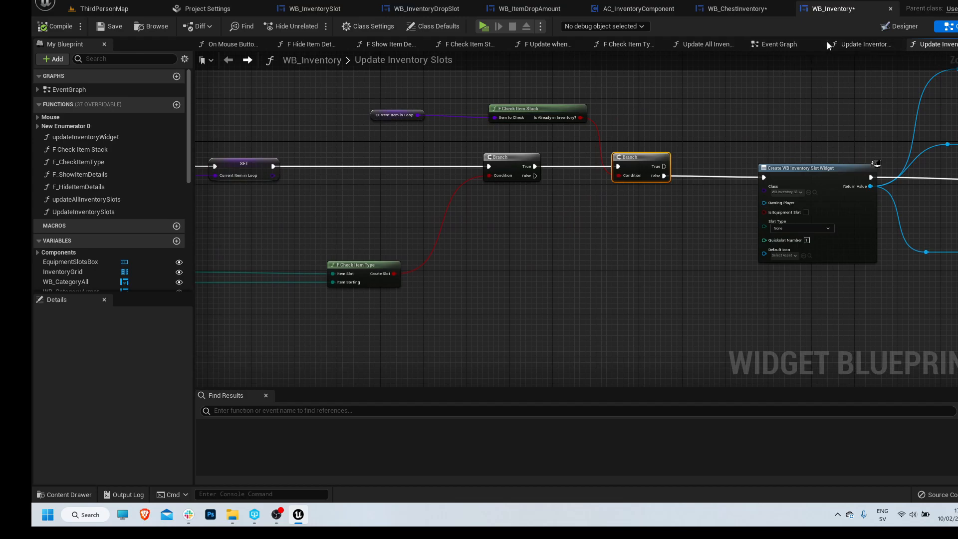
{"action": "mouse_move", "coordinate": [862, 44]}
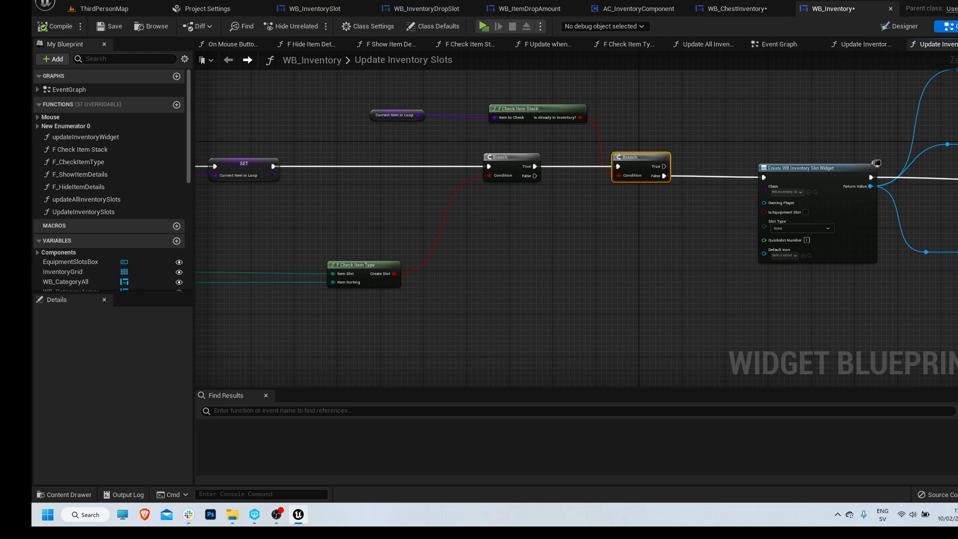
{"action": "left_click", "coordinate": [729, 9]}
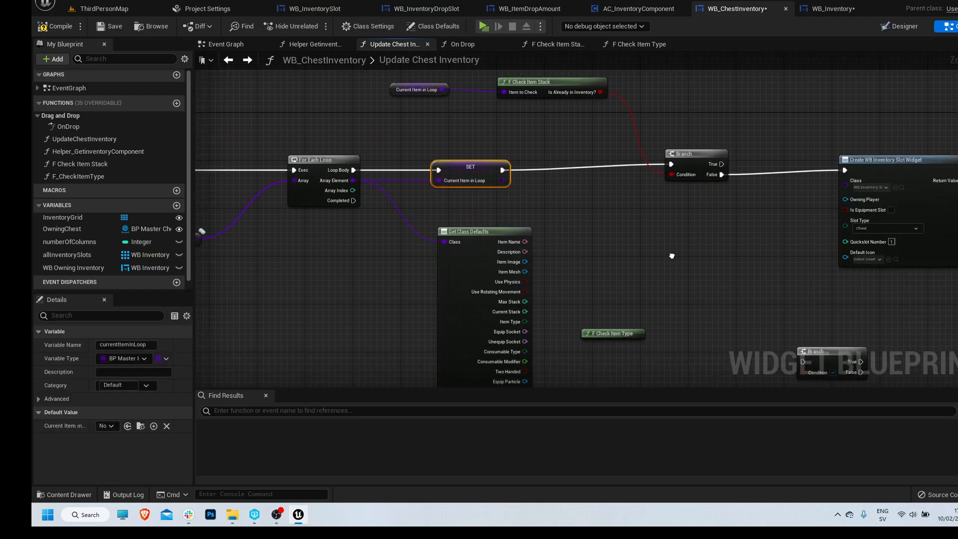
Inspect the chest's F Check Item Stack graph and allInventorySlots variable, then compile WB_ChestInventory
{"action": "left_click", "coordinate": [554, 44]}
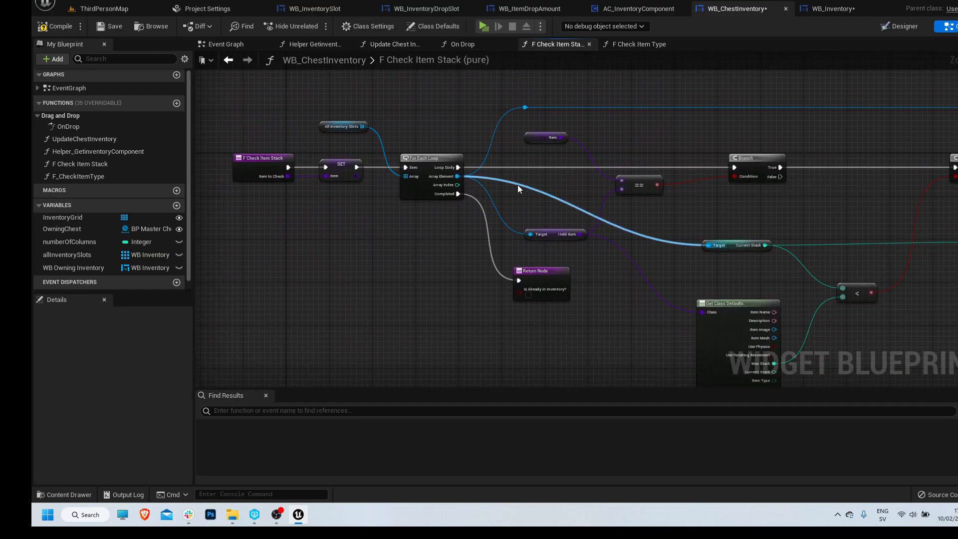
{"action": "left_click", "coordinate": [344, 127]}
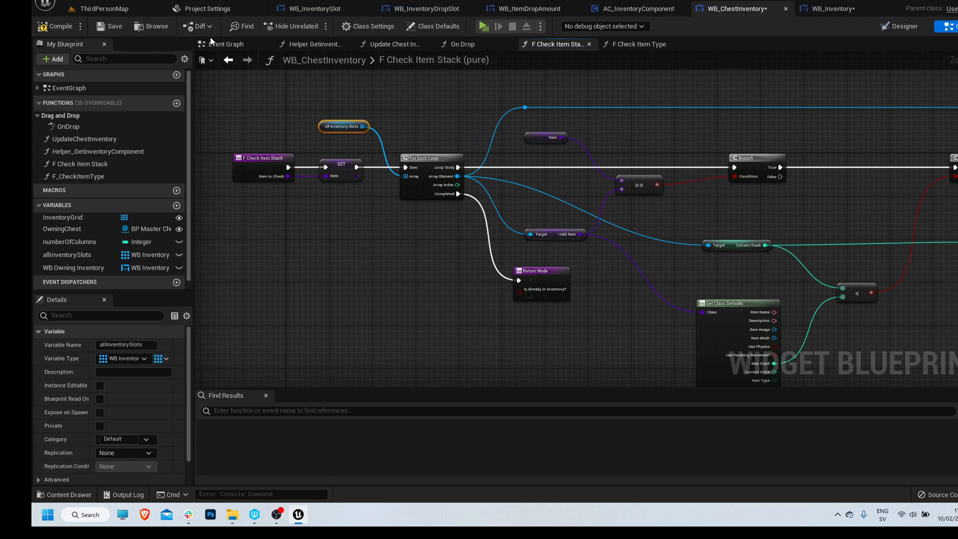
{"action": "left_click", "coordinate": [395, 44]}
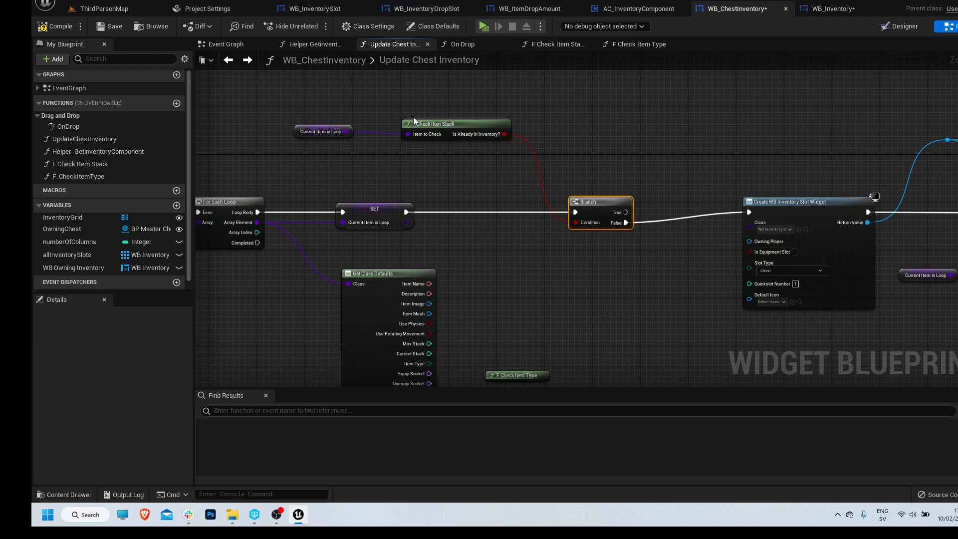
{"action": "left_click", "coordinate": [456, 123]}
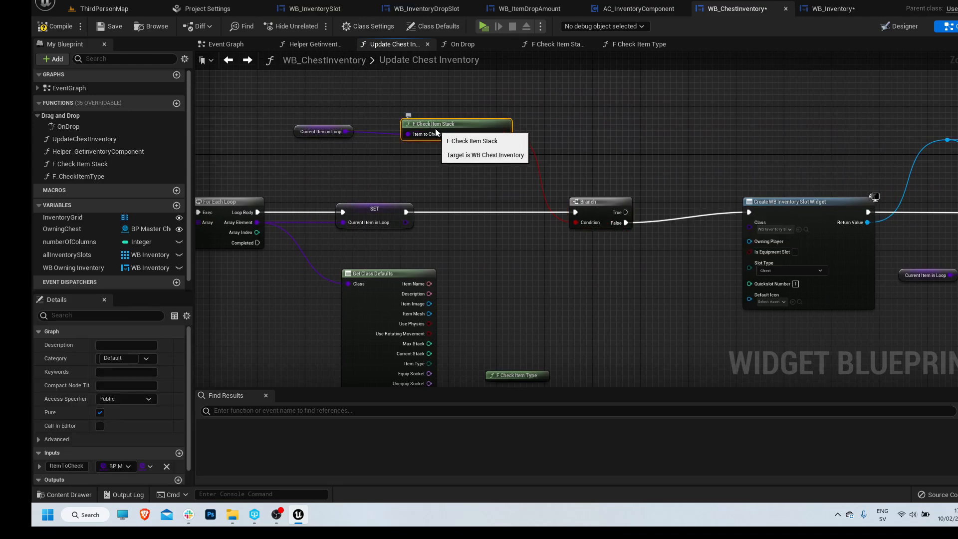
{"action": "double_click", "coordinate": [456, 124]}
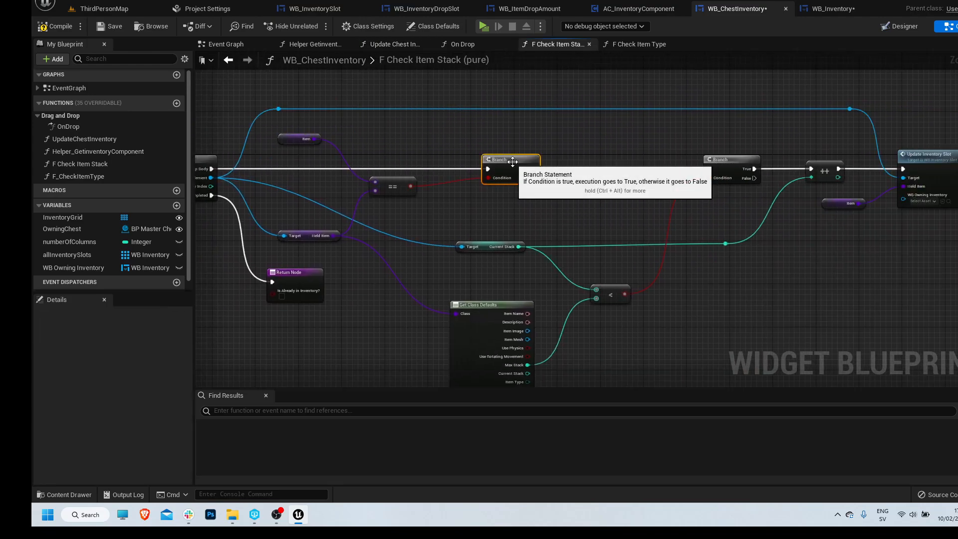
{"action": "mouse_move", "coordinate": [553, 209]}
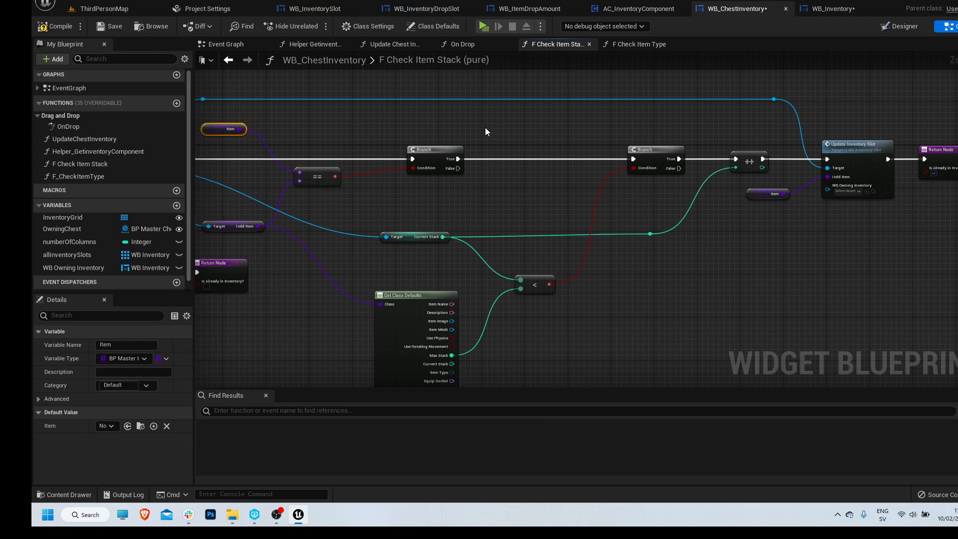
{"action": "mouse_move", "coordinate": [59, 25]}
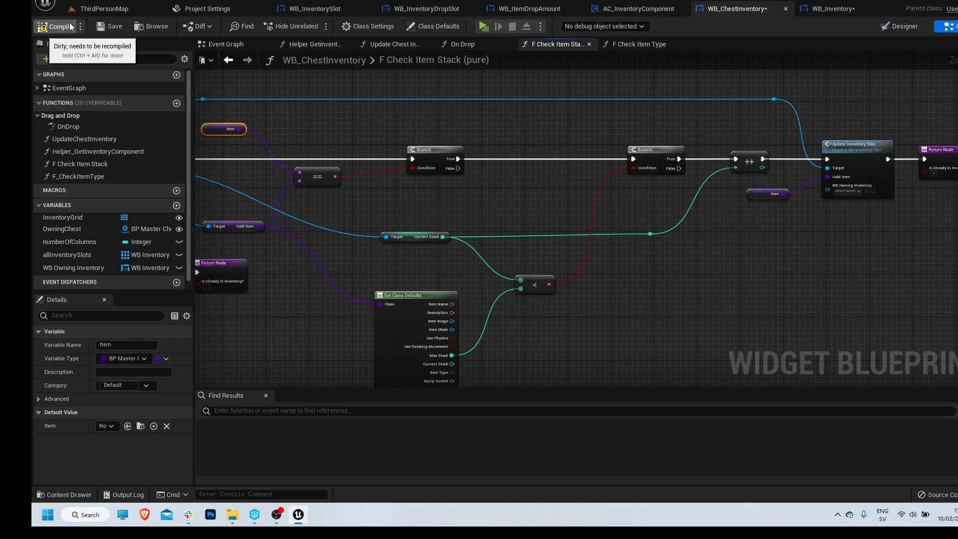
{"action": "left_click", "coordinate": [101, 9]}
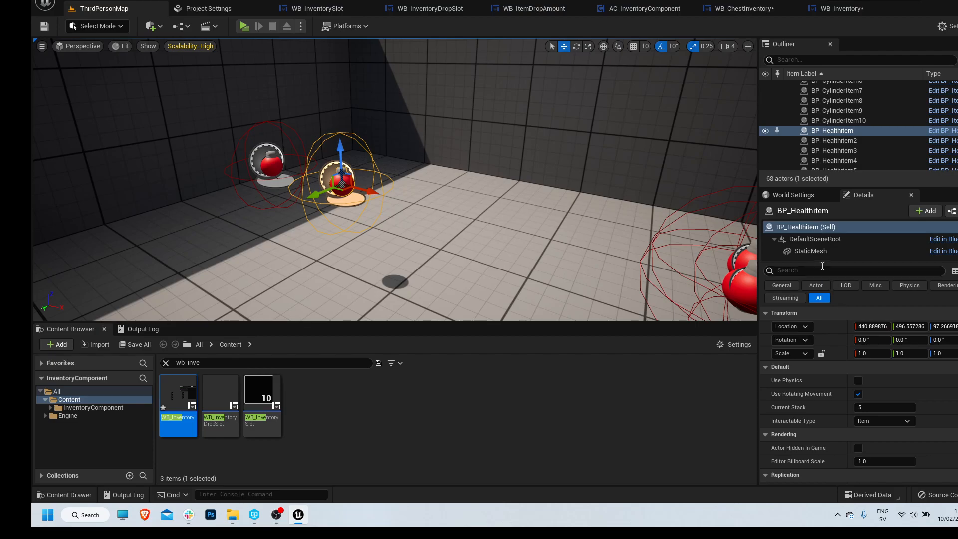
{"action": "left_click", "coordinate": [884, 407]}
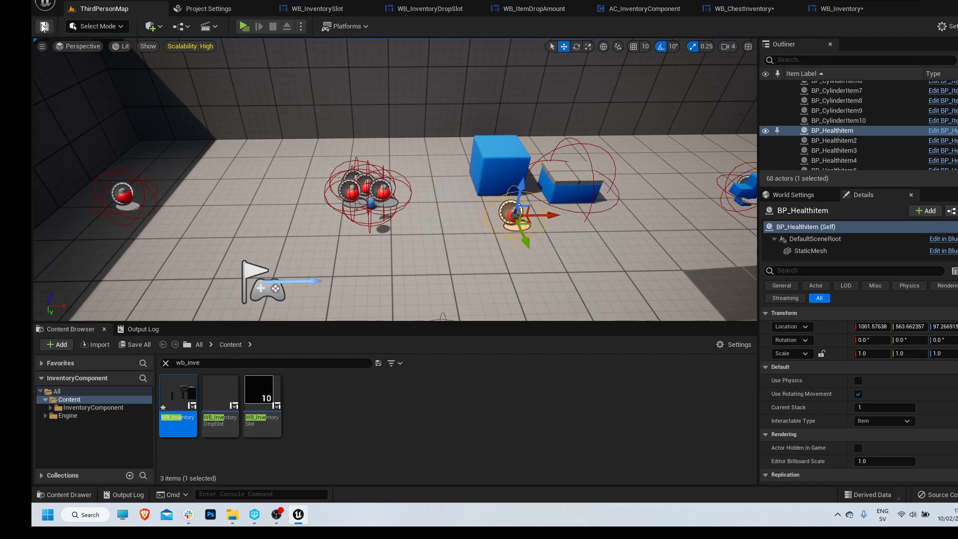
{"action": "left_click", "coordinate": [244, 26]}
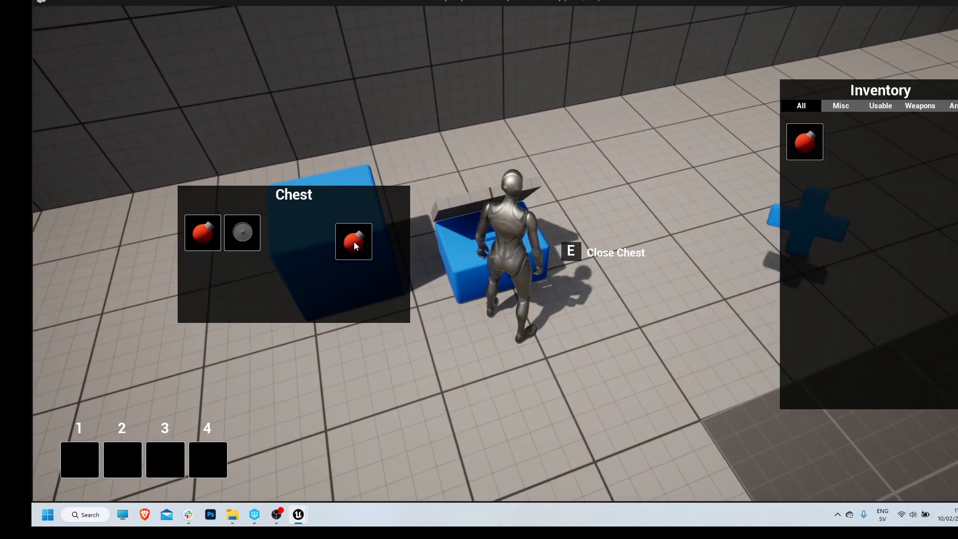
{"action": "key", "text": "e"}
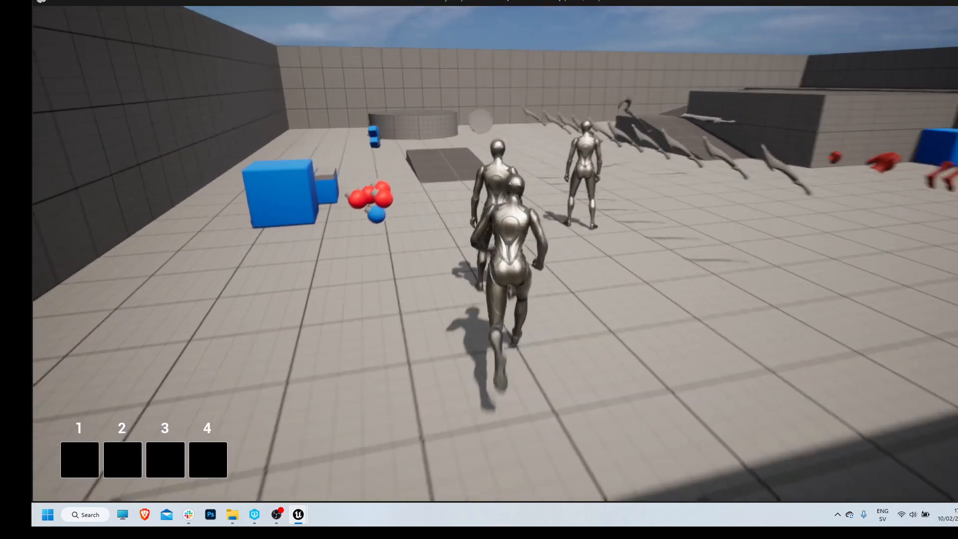
{"action": "key", "text": "e"}
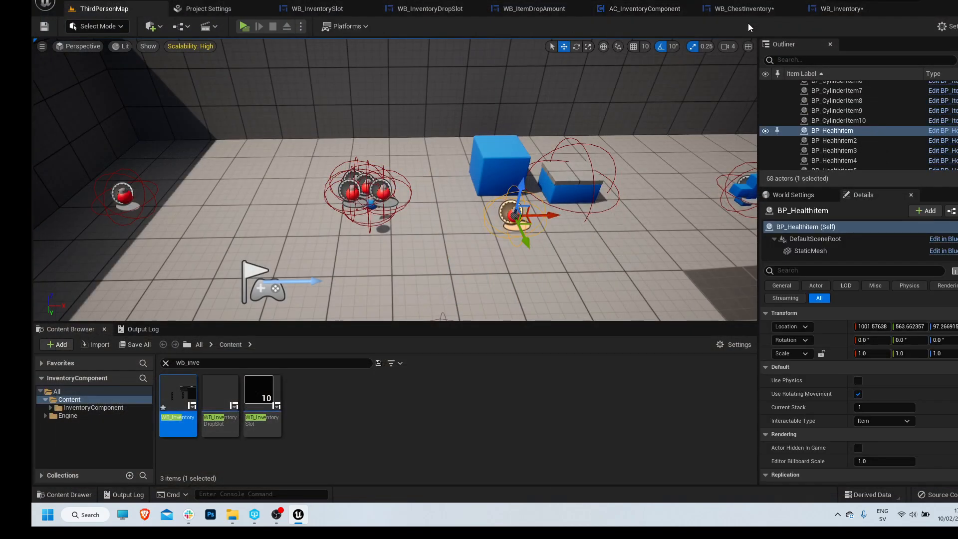
Add a Print String for ItemsToDrop on WB_ItemDropAmount's To Storage branch and compile
{"action": "left_click", "coordinate": [529, 9]}
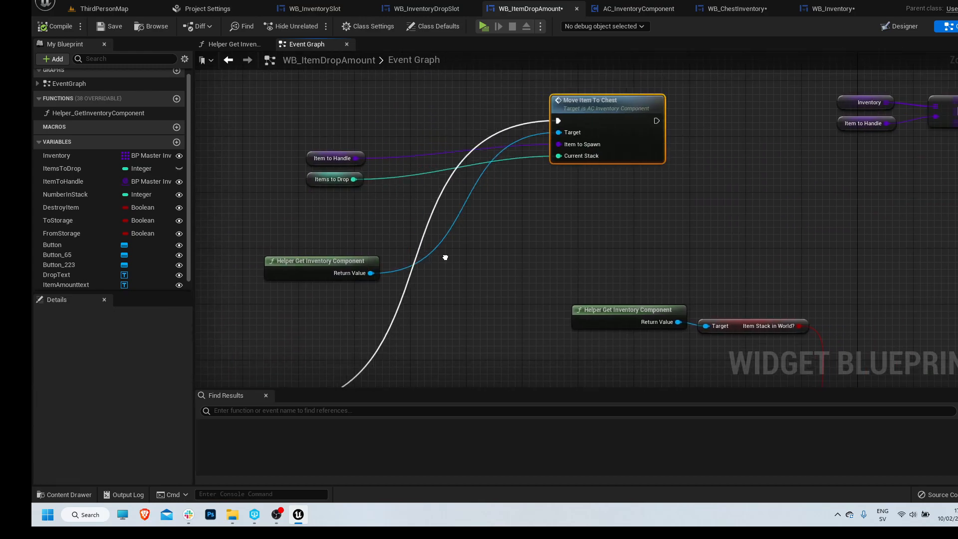
{"action": "type", "text": "prin"}
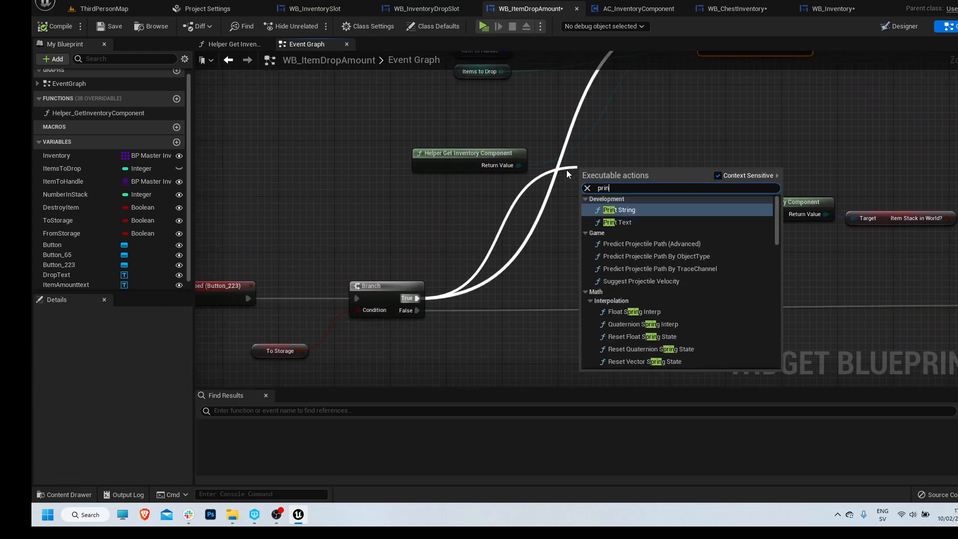
{"action": "left_click", "coordinate": [619, 210]}
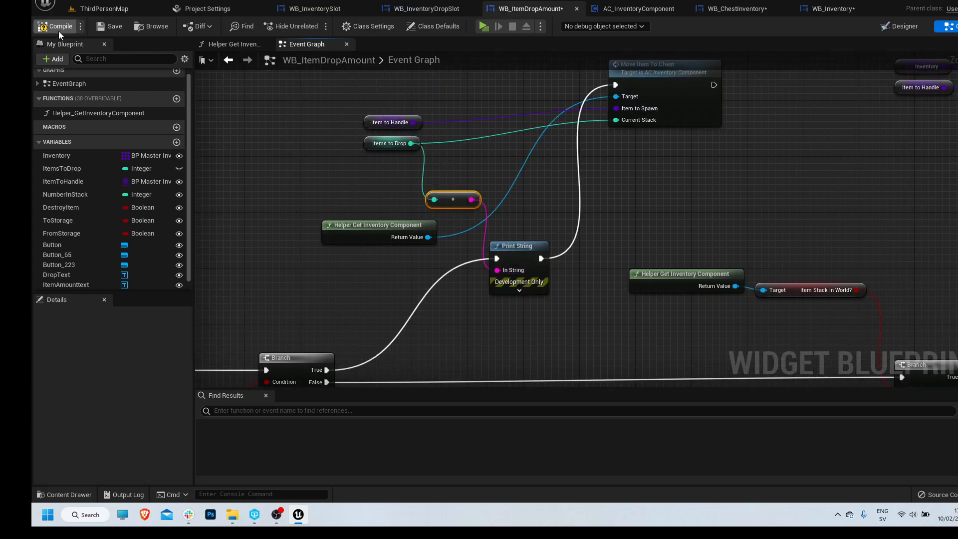
{"action": "left_click", "coordinate": [104, 9]}
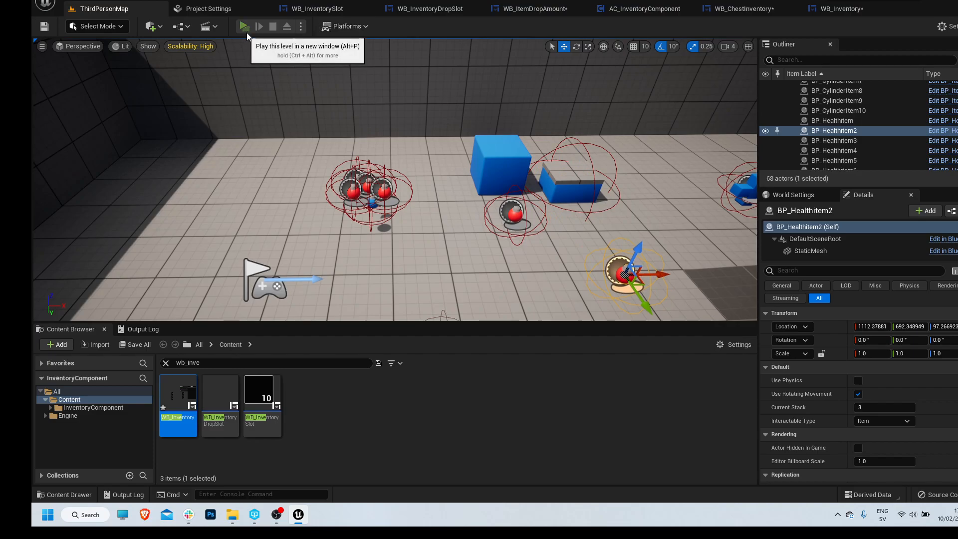
Playtest dragging the health item stack into the chest and confirm DROP to store three items
{"action": "left_click", "coordinate": [244, 26]}
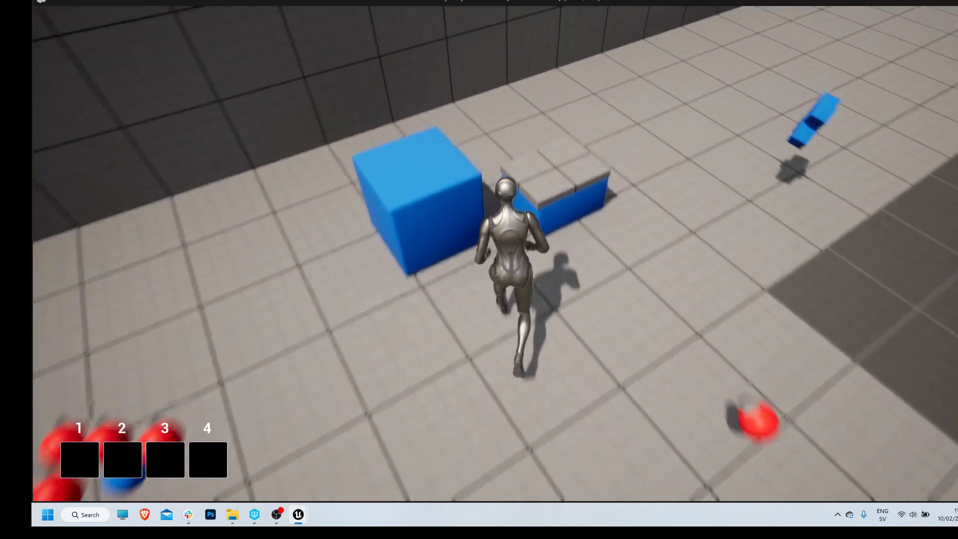
{"action": "key", "text": "e"}
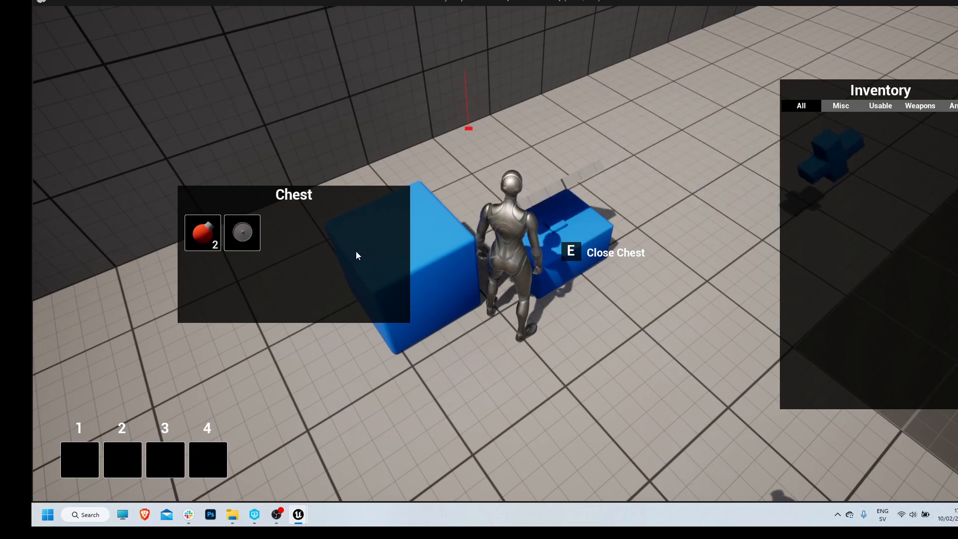
{"action": "key", "text": "e"}
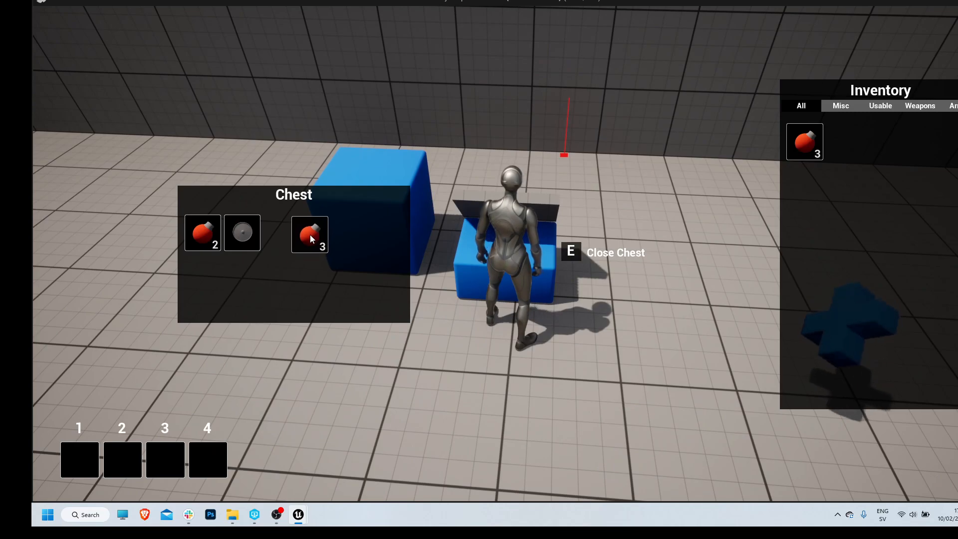
{"action": "left_click", "coordinate": [310, 234]}
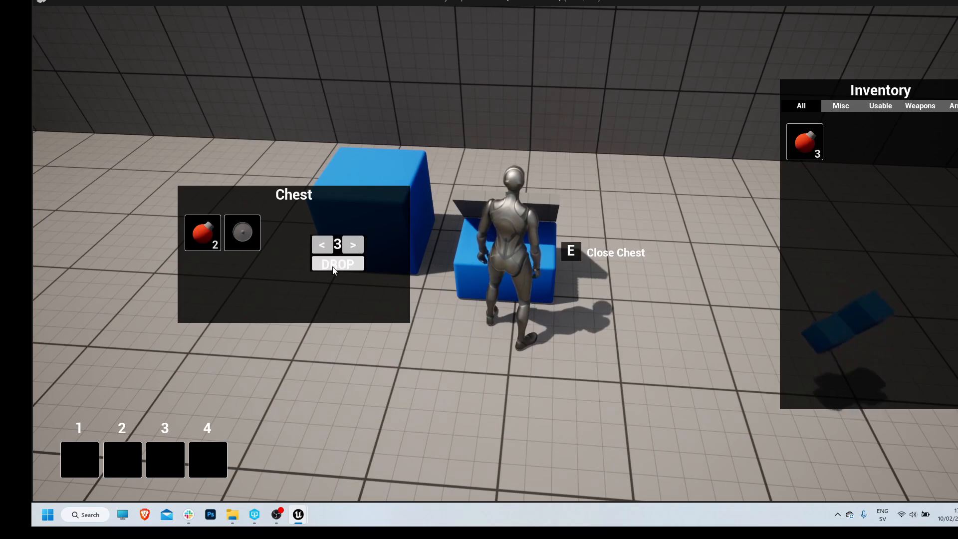
{"action": "left_click", "coordinate": [337, 264]}
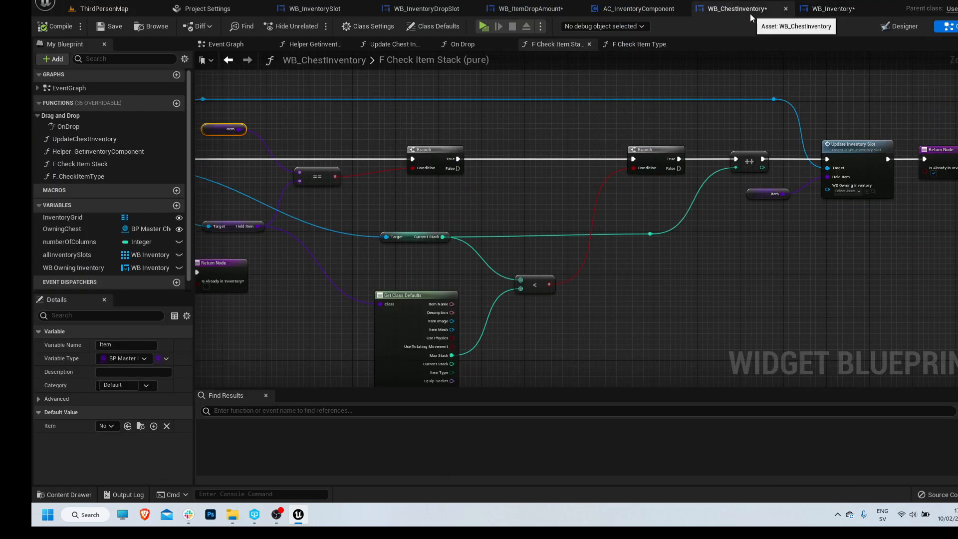
Wire an Amount to Drop getter into Call Chest Add Item's Amount to Add pin and compile AC_InventoryComponent
{"action": "left_click", "coordinate": [526, 9]}
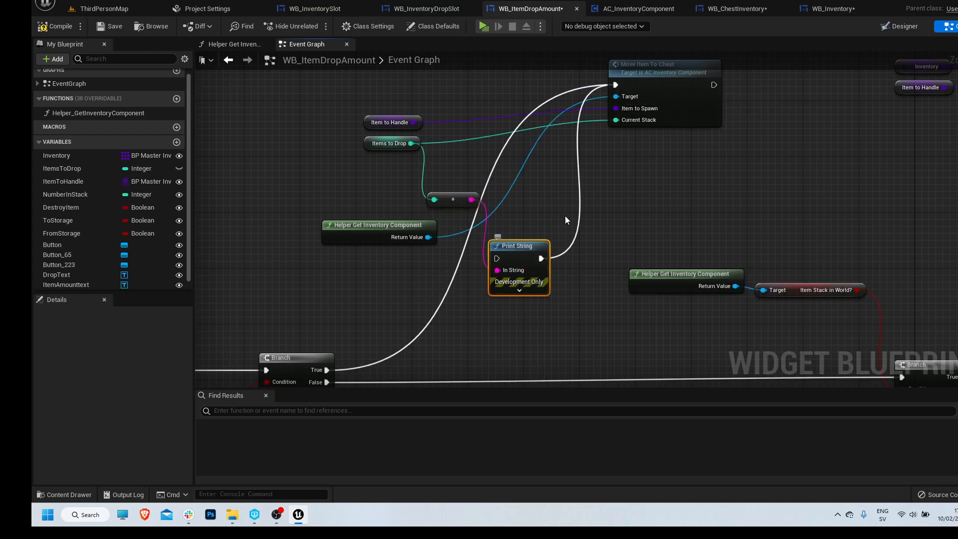
{"action": "left_click", "coordinate": [633, 9]}
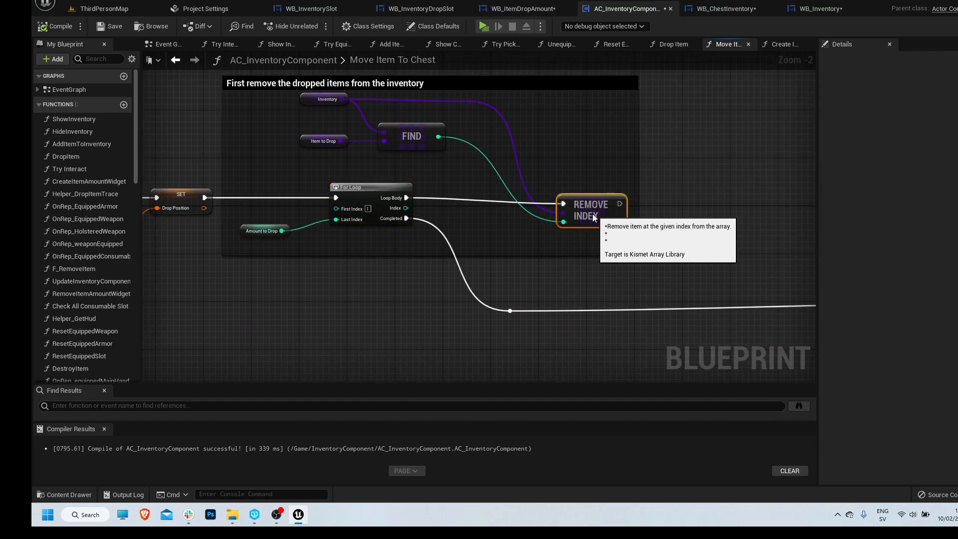
{"action": "left_click", "coordinate": [324, 141]}
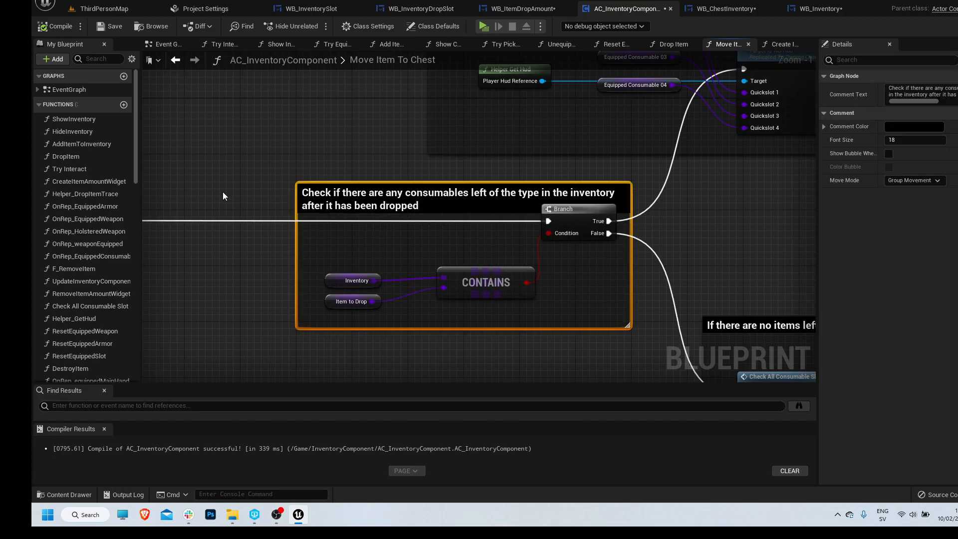
{"action": "scroll", "scroll_direction": "down", "scroll_amount": 3}
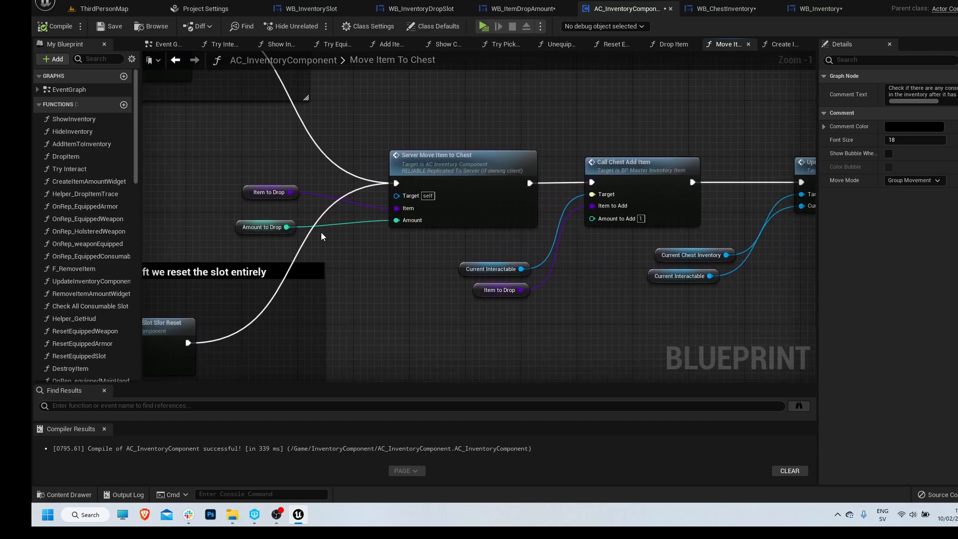
{"action": "scroll", "scroll_direction": "down", "scroll_amount": 3}
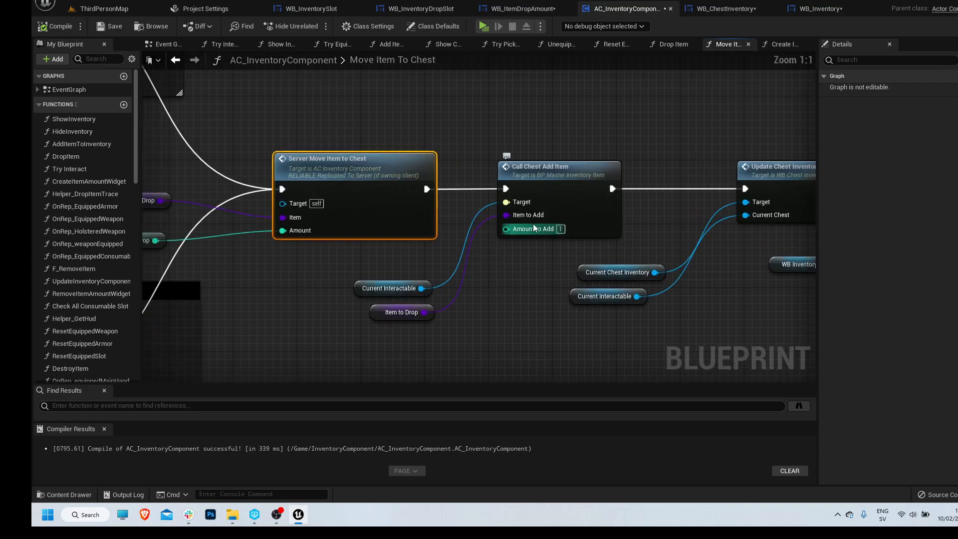
{"action": "left_click", "coordinate": [165, 44]}
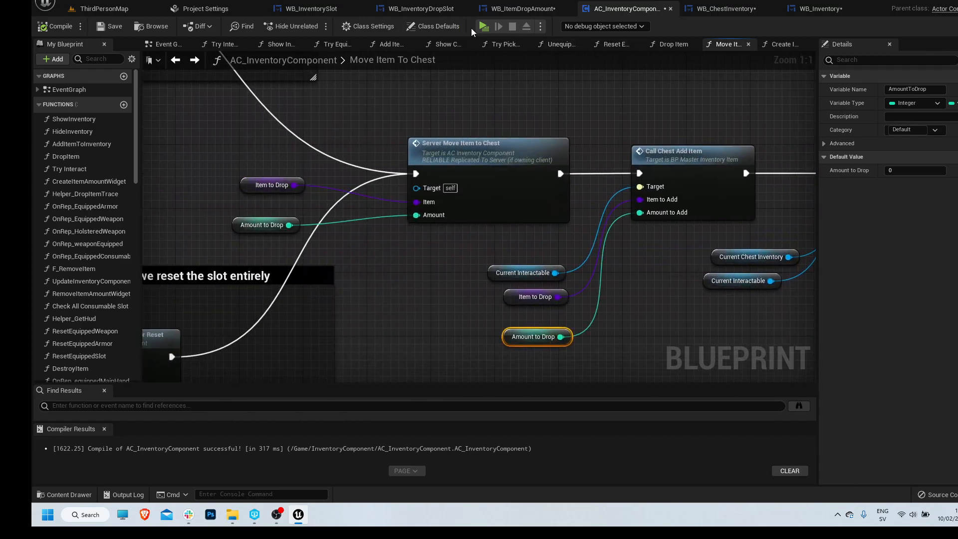
{"action": "left_click", "coordinate": [487, 142]}
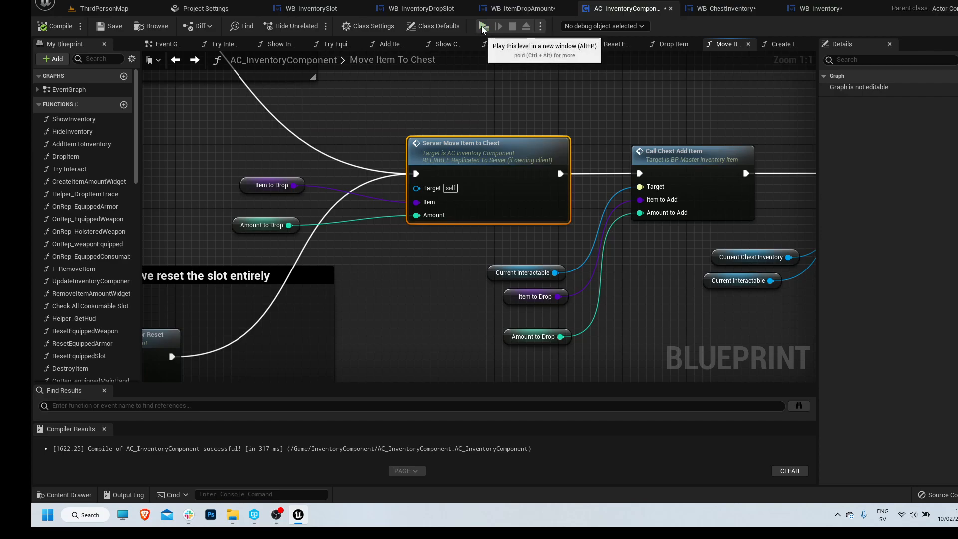
Play the level, grab a health item, drop 2 into the chest to raise its stack from two to four, then exit
{"action": "left_click", "coordinate": [483, 26]}
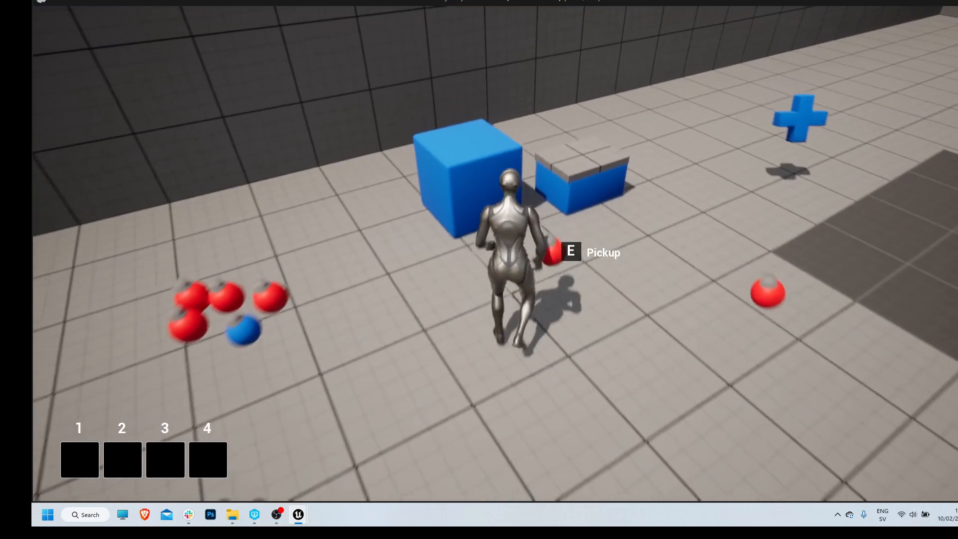
{"action": "key", "text": "e"}
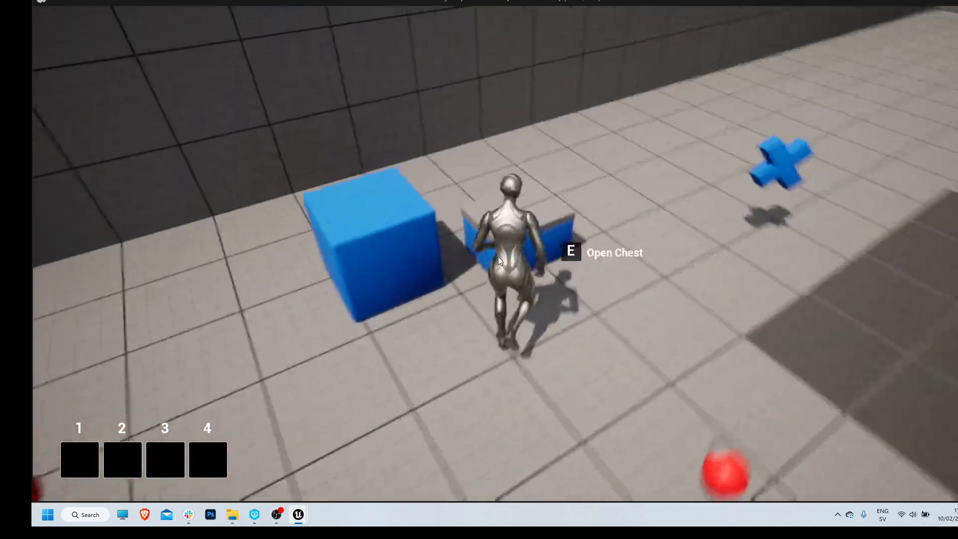
{"action": "key", "text": "e"}
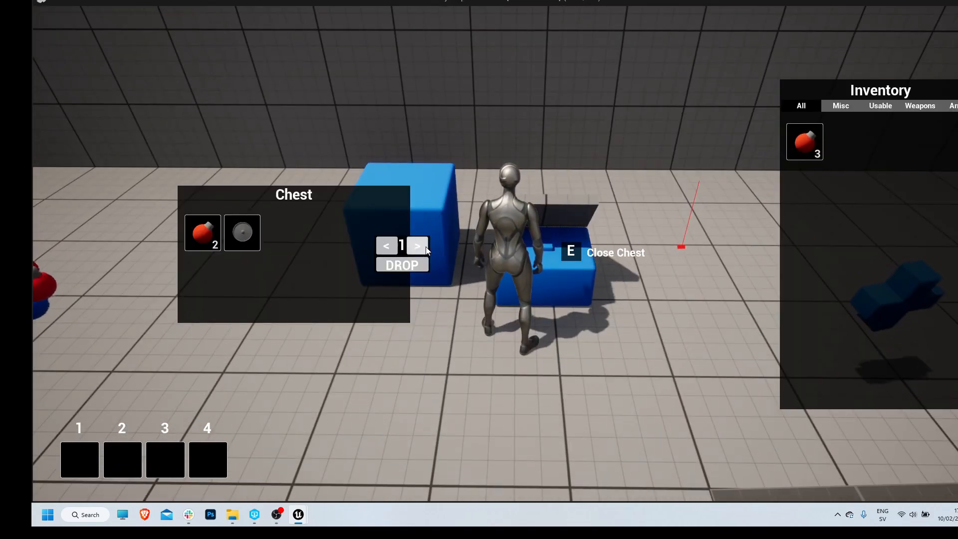
{"action": "left_click", "coordinate": [417, 246]}
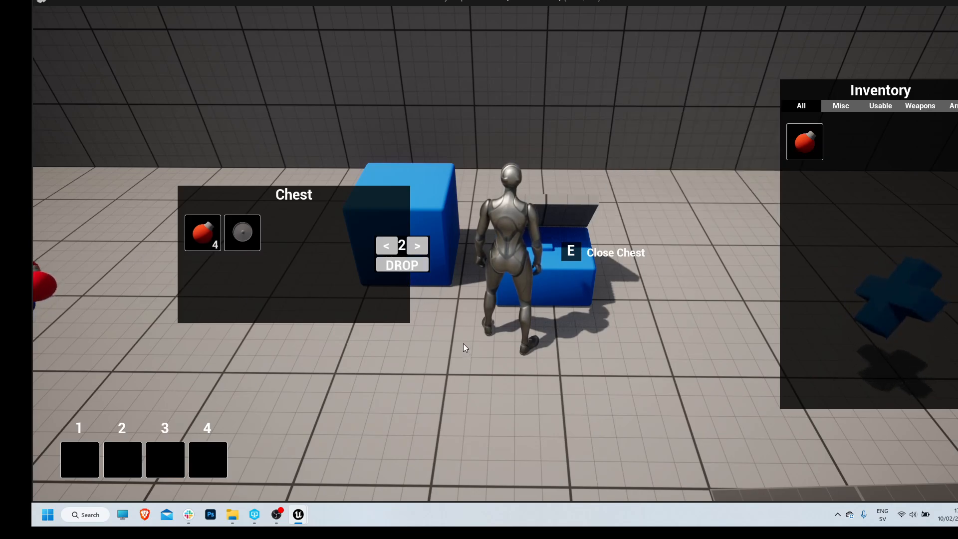
{"action": "left_click", "coordinate": [728, 9]}
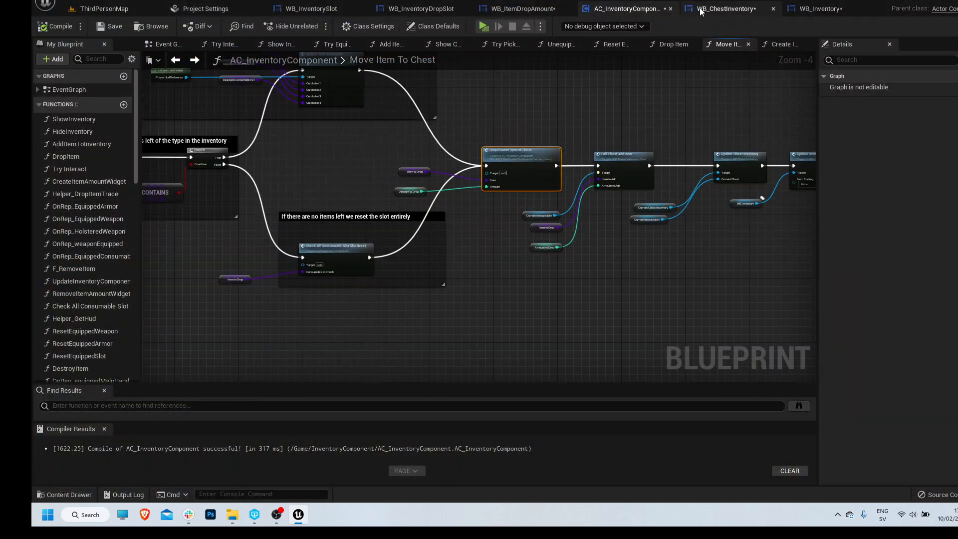
Add a Remove from Parent node after Move Item To Chest in WB_ItemDropAmount and compile
{"action": "left_click", "coordinate": [728, 9]}
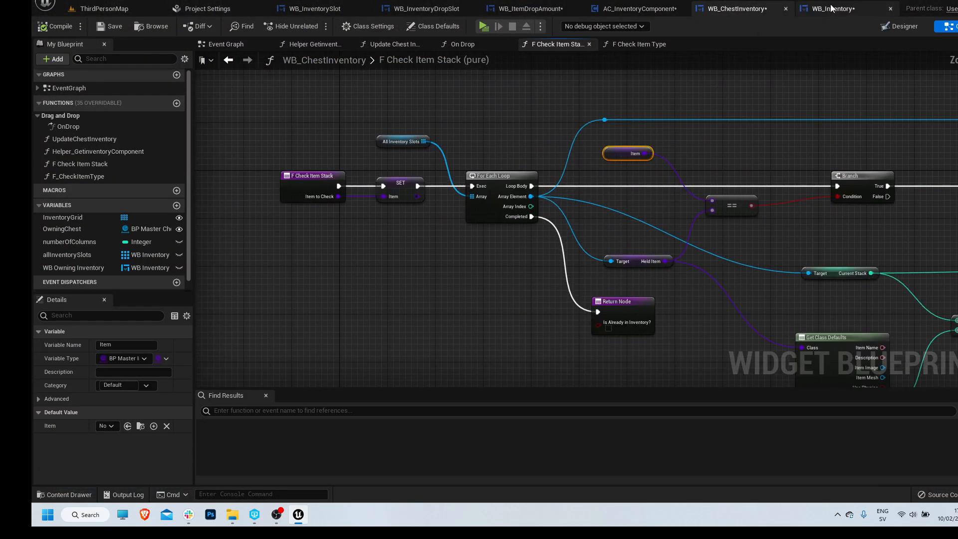
{"action": "left_click", "coordinate": [829, 9]}
{"action": "type", "text": "remove from pa"}
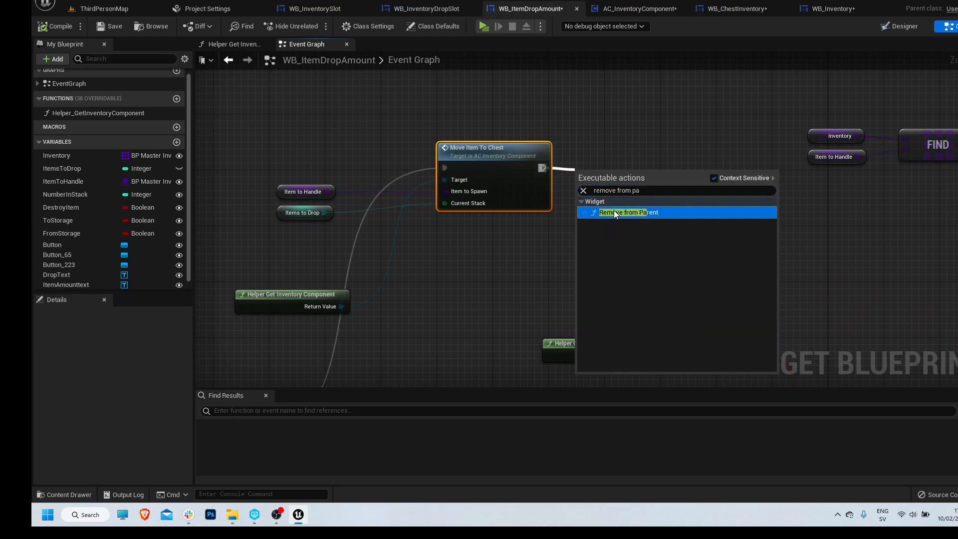
{"action": "left_click", "coordinate": [626, 212]}
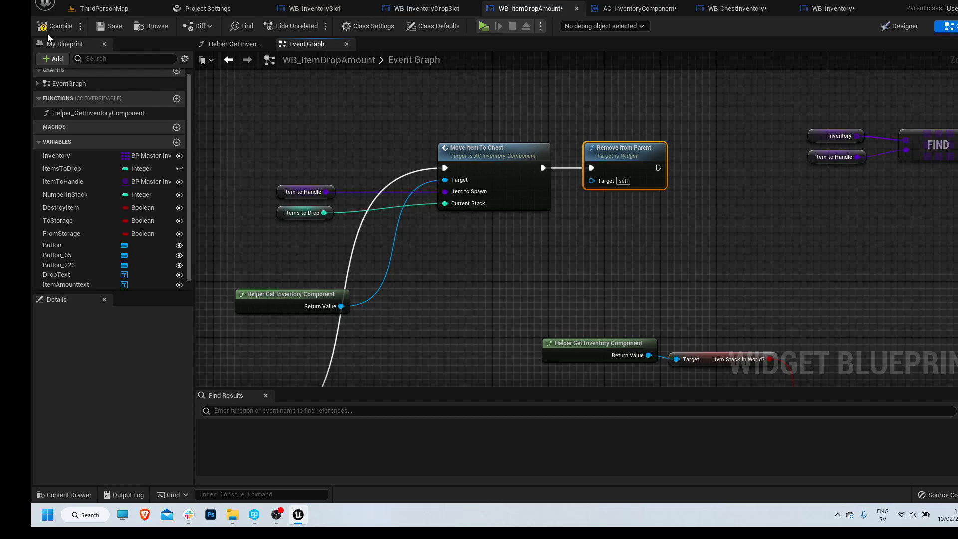
{"action": "left_click", "coordinate": [44, 7]}
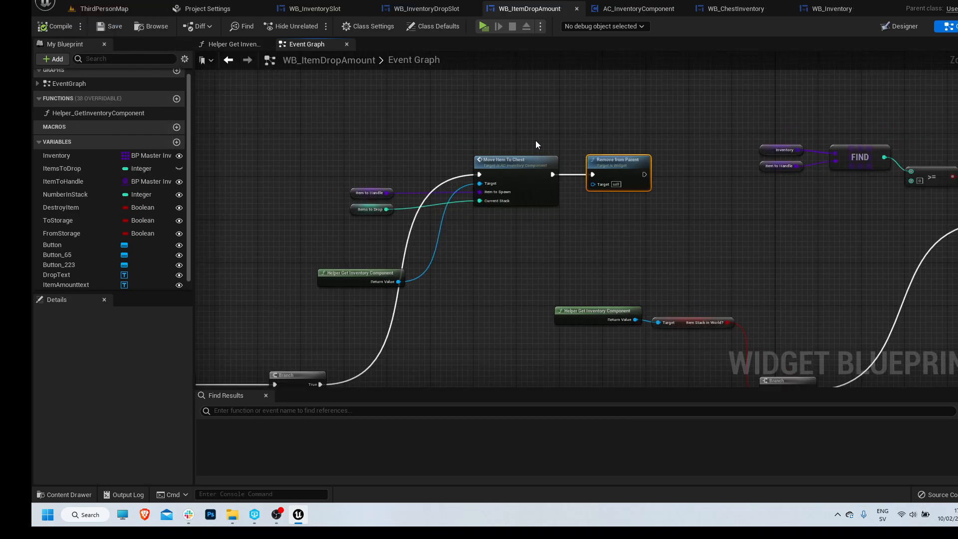
Select the DropText element in the widget designer so it can be referenced in the graph
{"action": "left_click", "coordinate": [899, 26]}
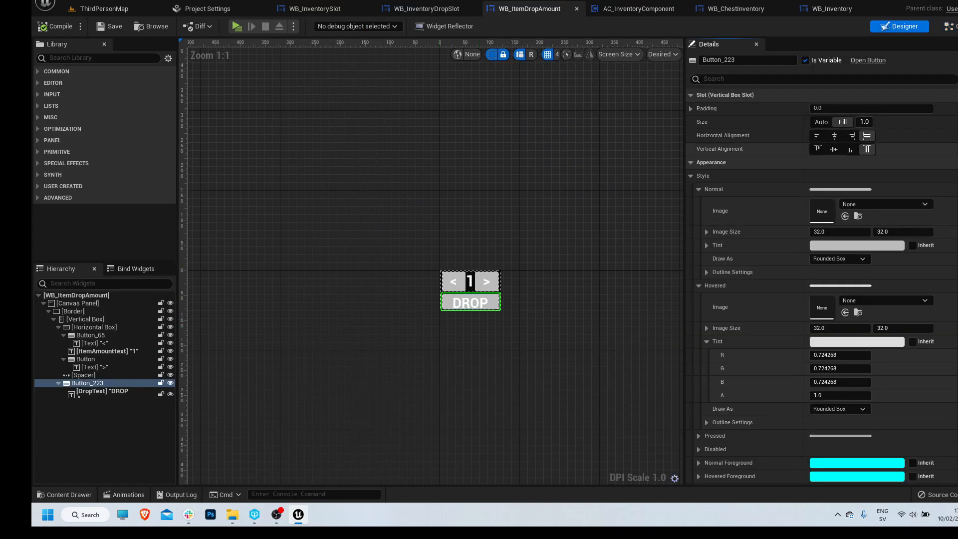
{"action": "scroll", "scroll_direction": "down", "scroll_amount": 3}
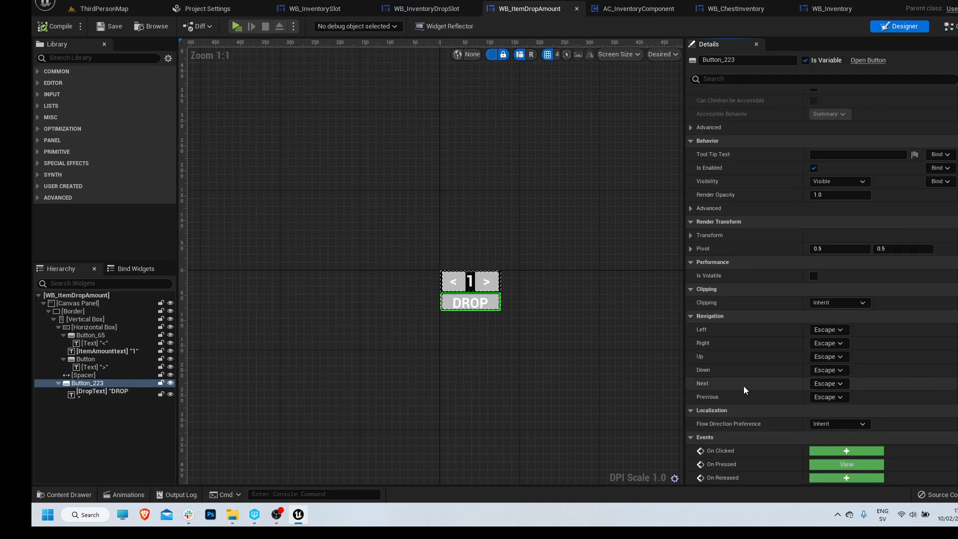
{"action": "left_click", "coordinate": [103, 391]}
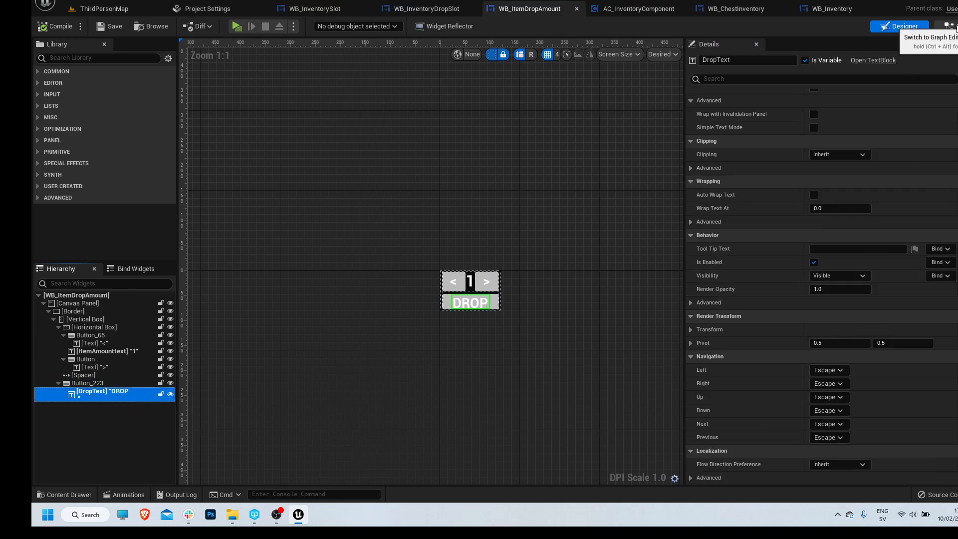
{"action": "left_click", "coordinate": [943, 26]}
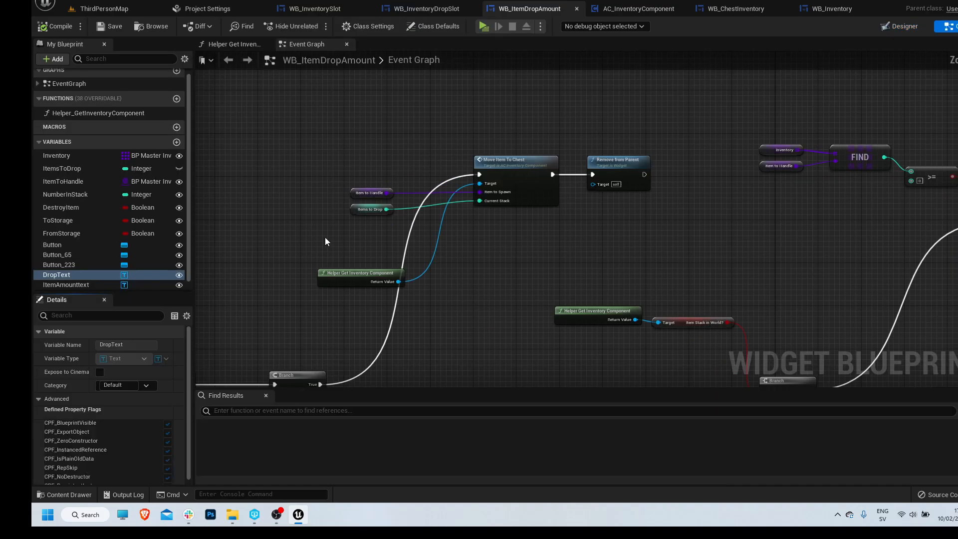
Add a Branch on To Storage after the Destroy Item false path that sets DropText via SetText, then compile
{"action": "scroll", "scroll_direction": "down", "scroll_amount": 3}
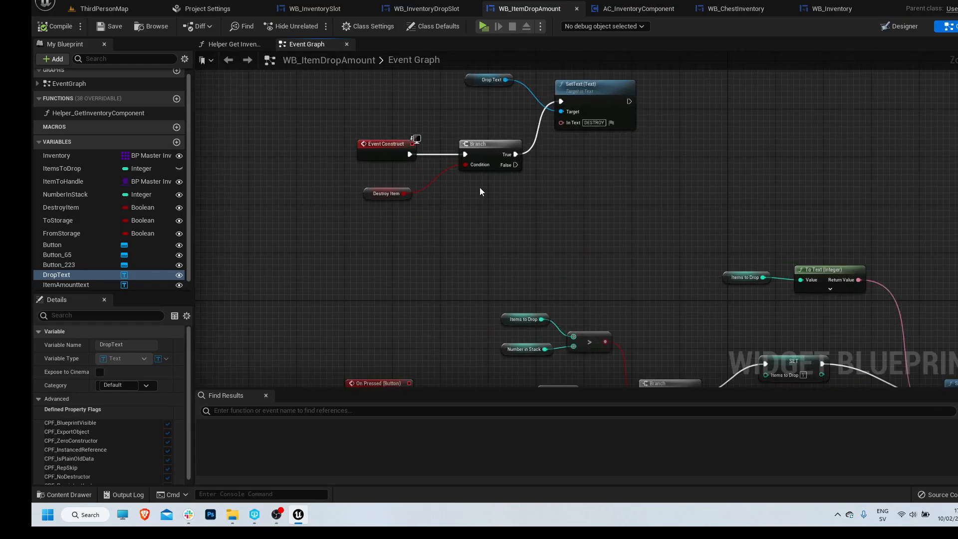
{"action": "mouse_move", "coordinate": [56, 275]}
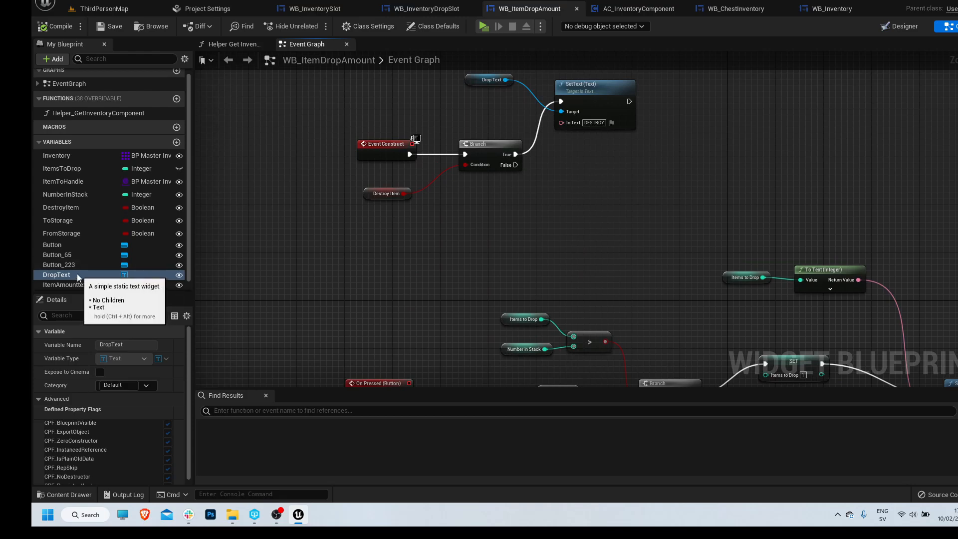
{"action": "left_click_drag", "start_coordinate": [56, 275], "coordinate": [579, 223]}
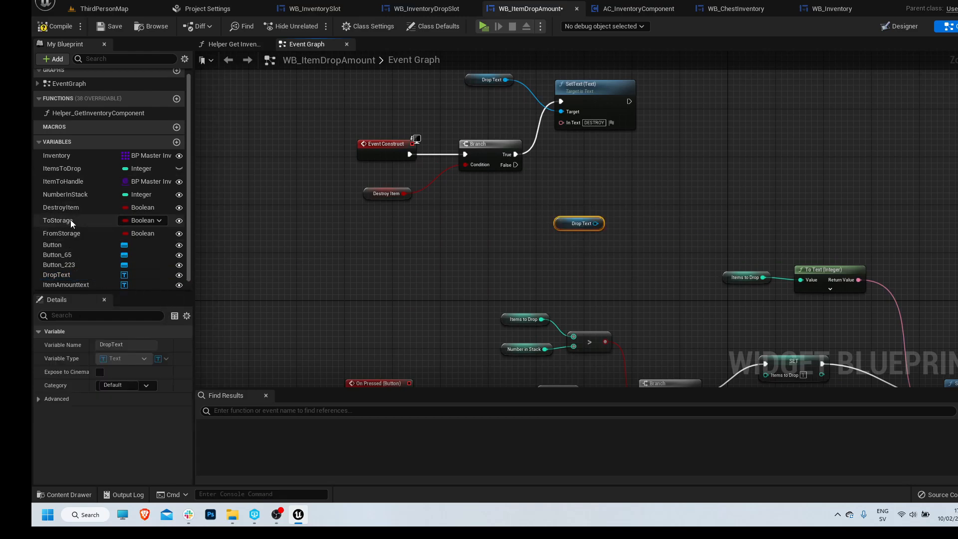
{"action": "left_click", "coordinate": [59, 220]}
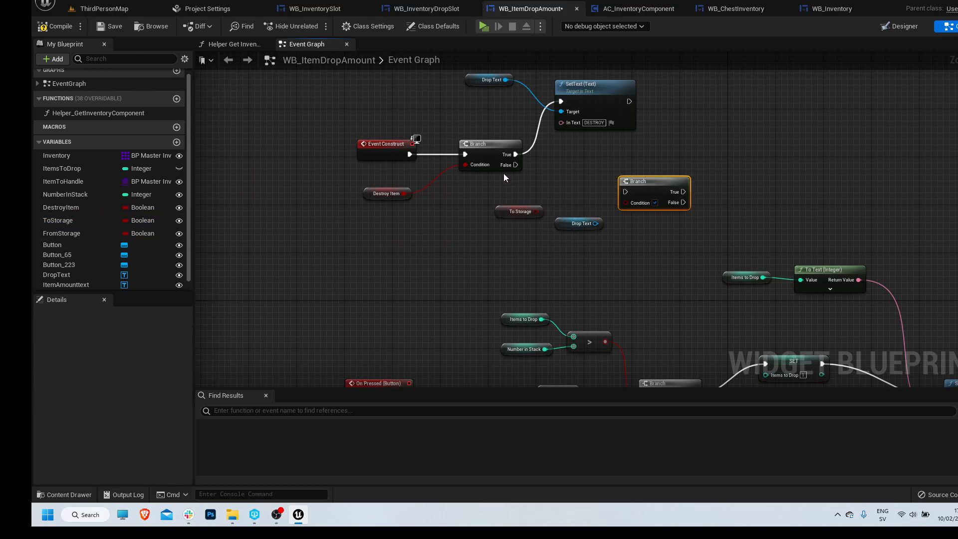
{"action": "left_click_drag", "start_coordinate": [654, 181], "coordinate": [697, 156]}
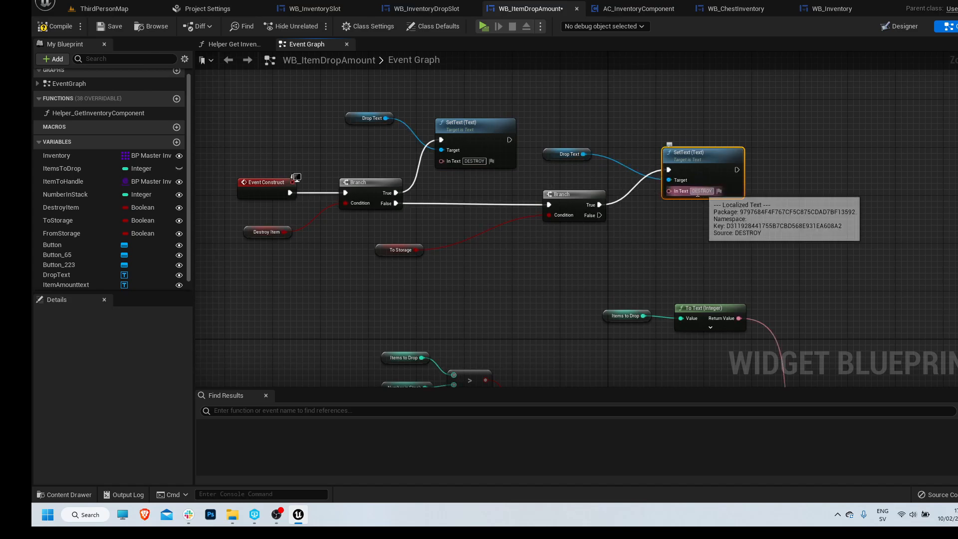
{"action": "mouse_move", "coordinate": [791, 190]}
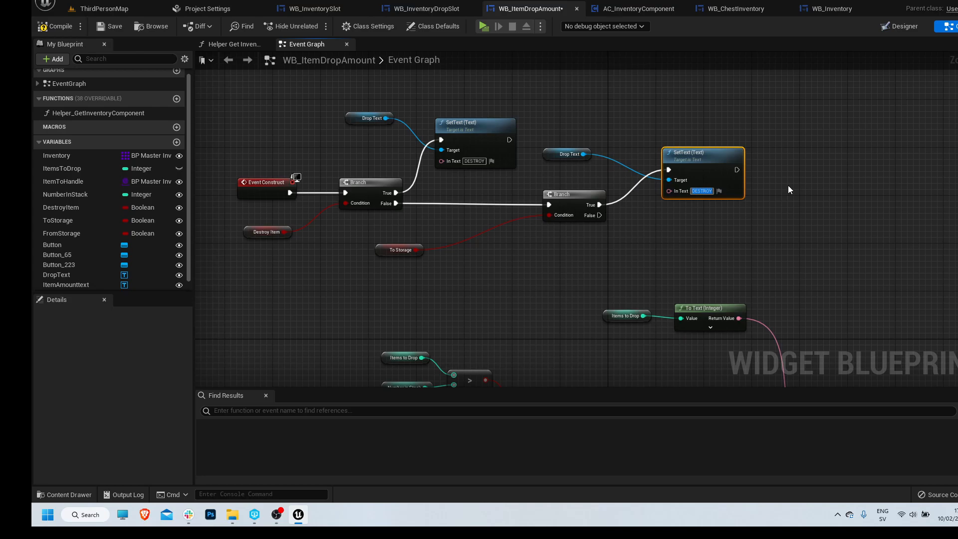
{"action": "left_click", "coordinate": [900, 26]}
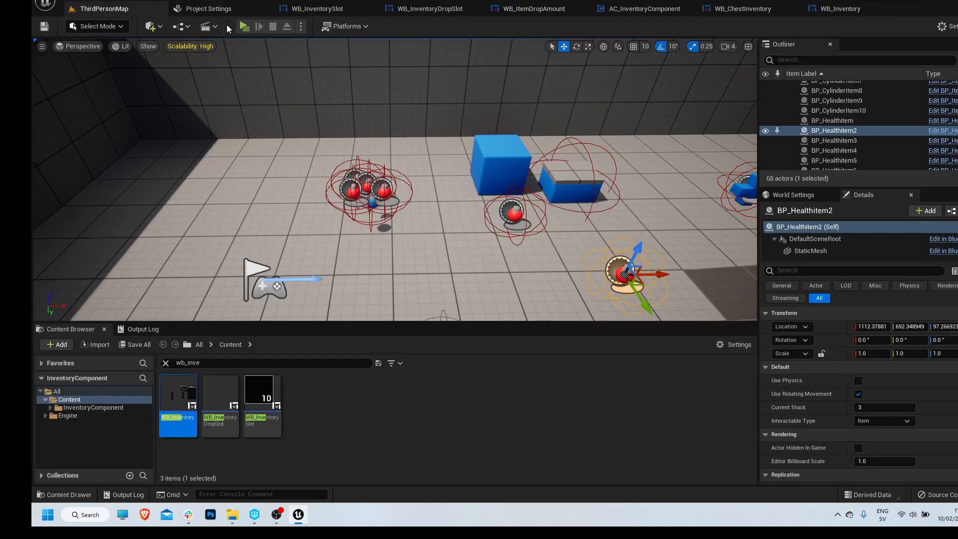
{"action": "left_click", "coordinate": [243, 26]}
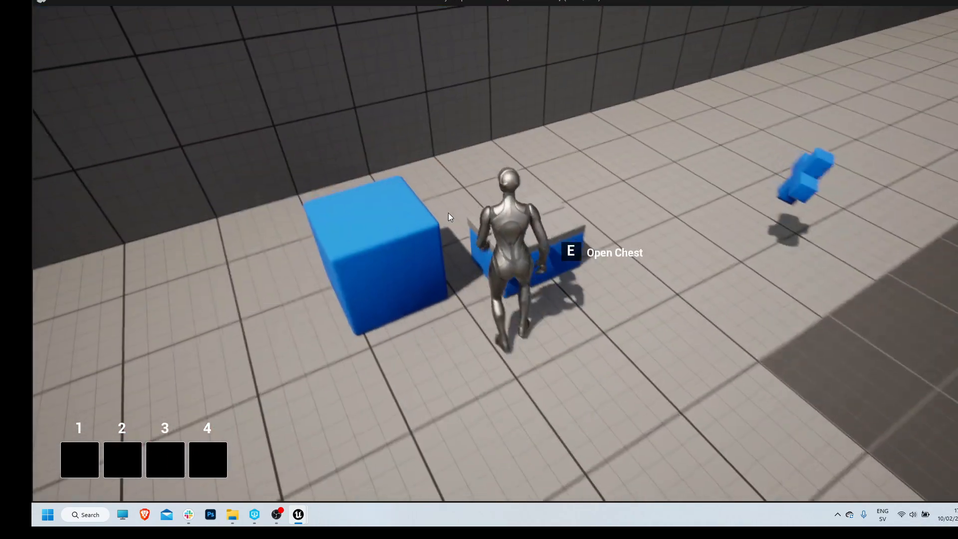
{"action": "key", "text": "e"}
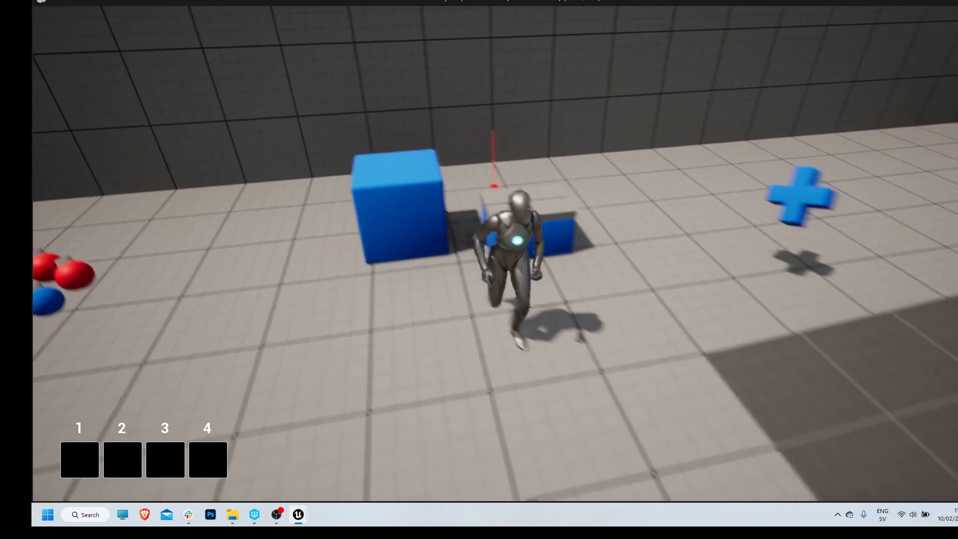
{"action": "key", "text": "e"}
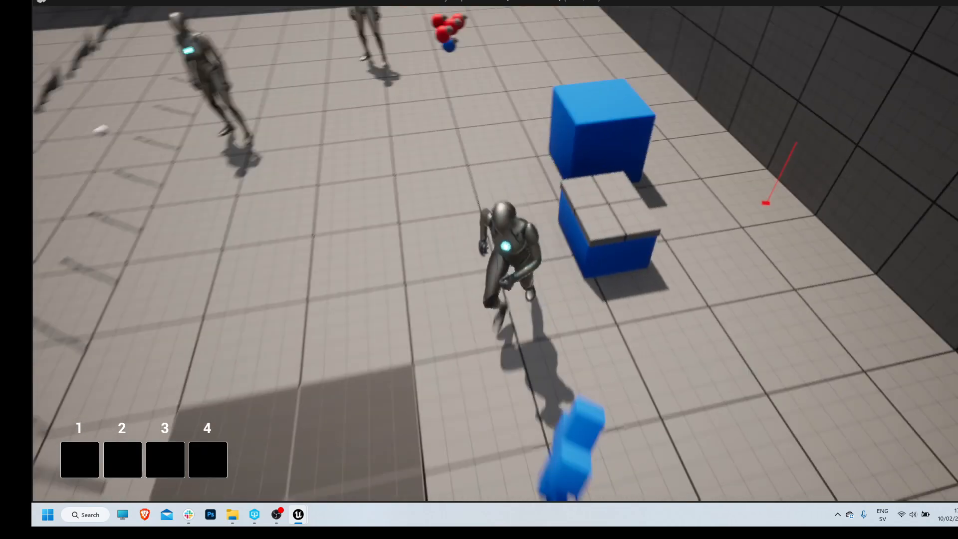
{"action": "left_click", "coordinate": [278, 515]}
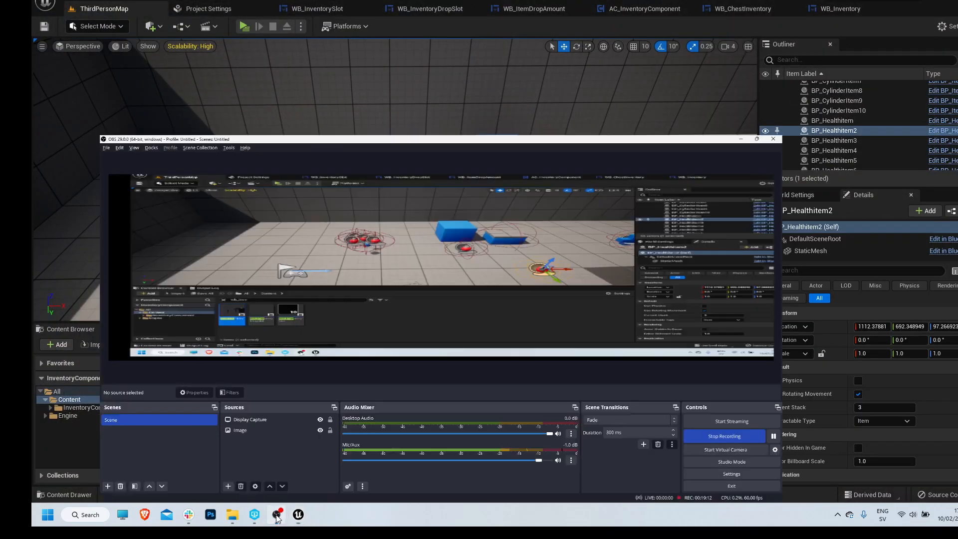